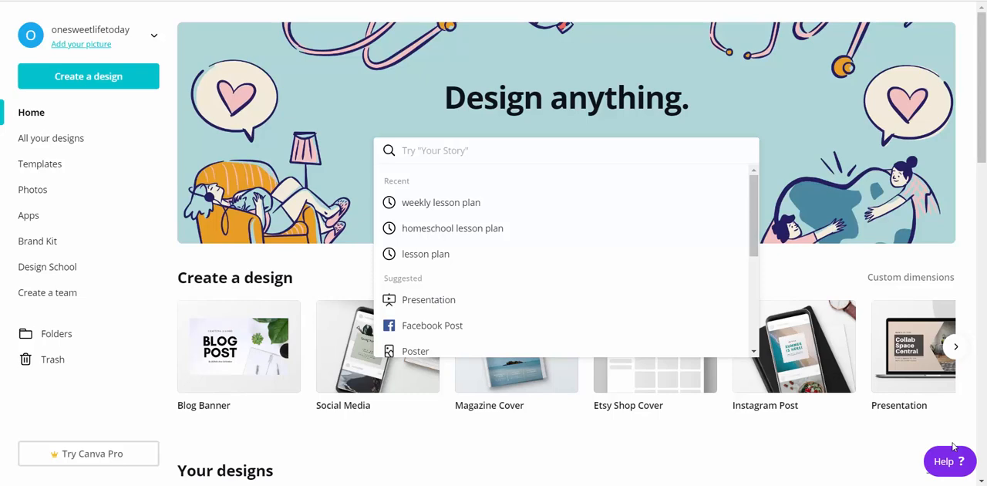
mouse_move(633, 415)
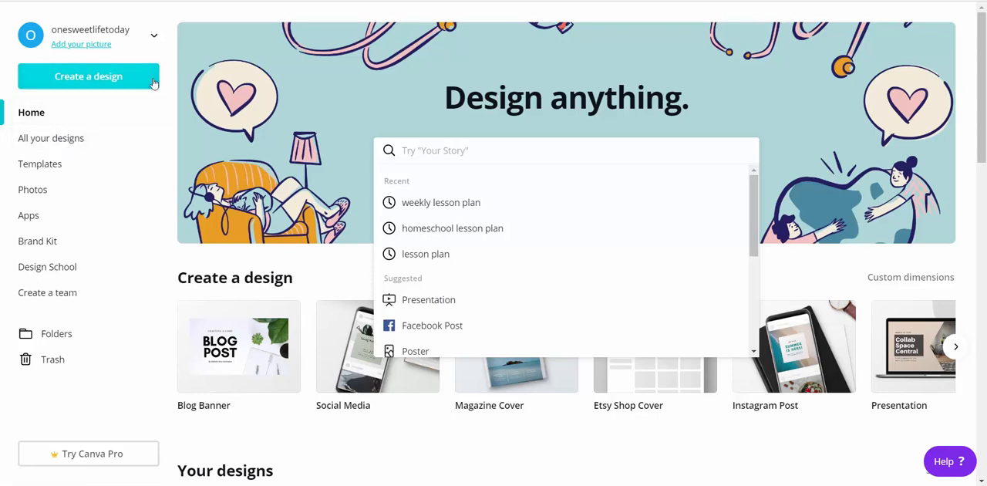
mouse_move(98, 84)
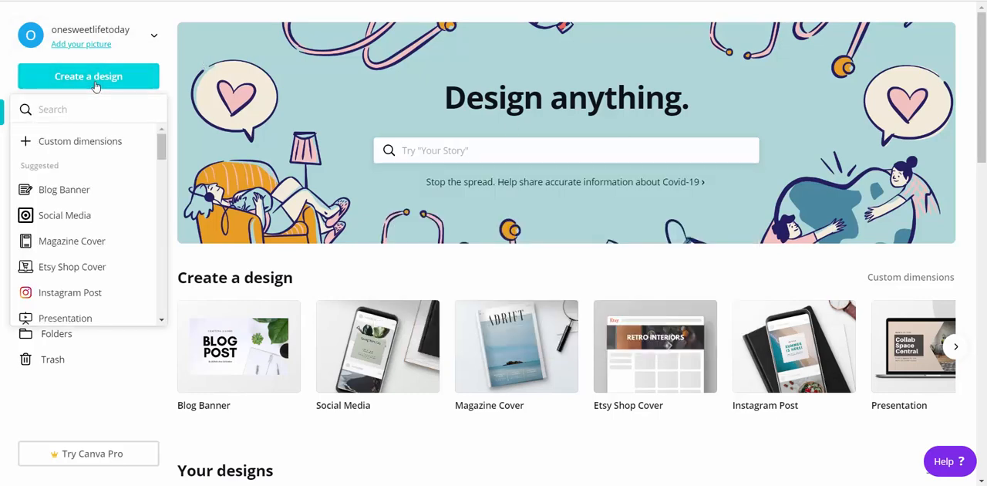
- Start a new blank US Letter document after searching 'us'
scroll("down", 3)
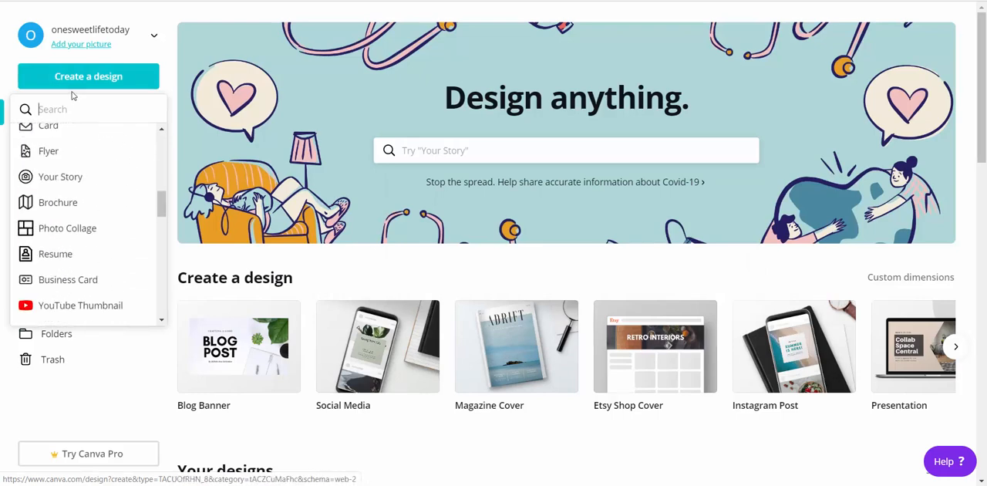
type("us l")
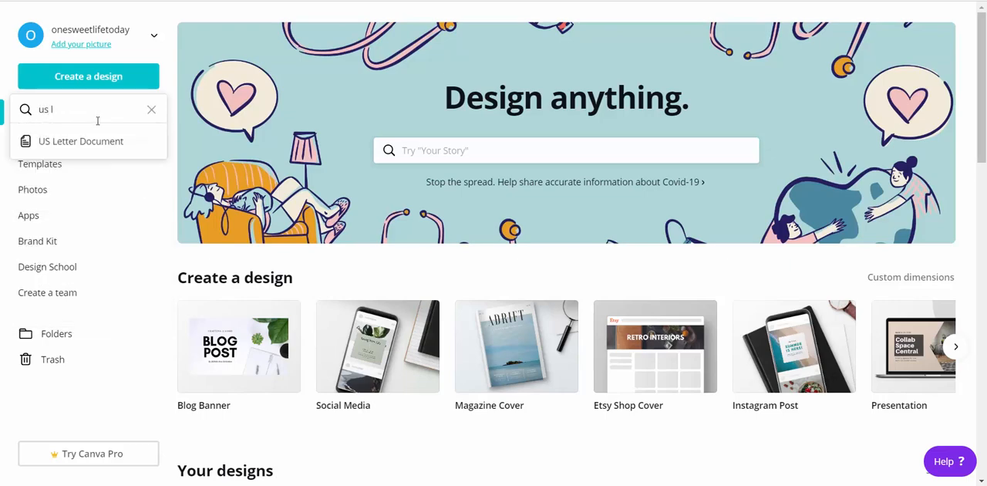
left_click(81, 142)
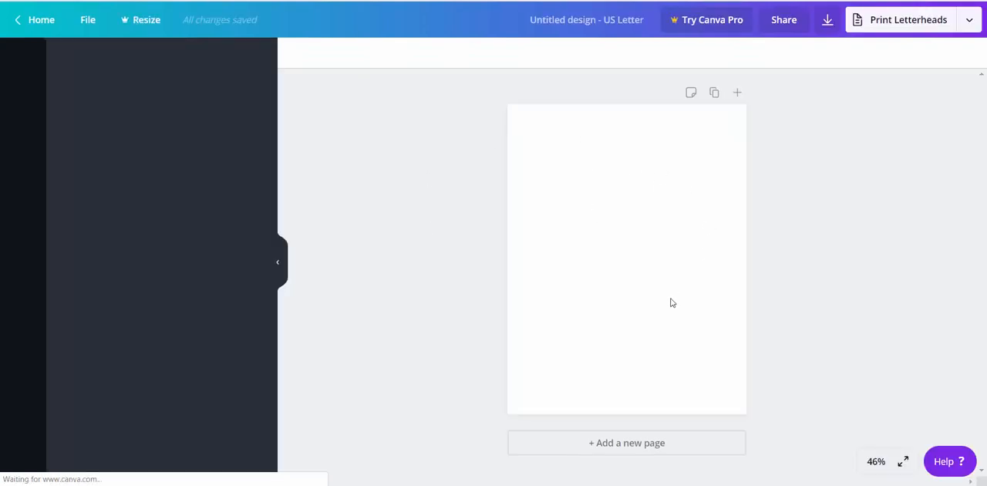
left_click(23, 60)
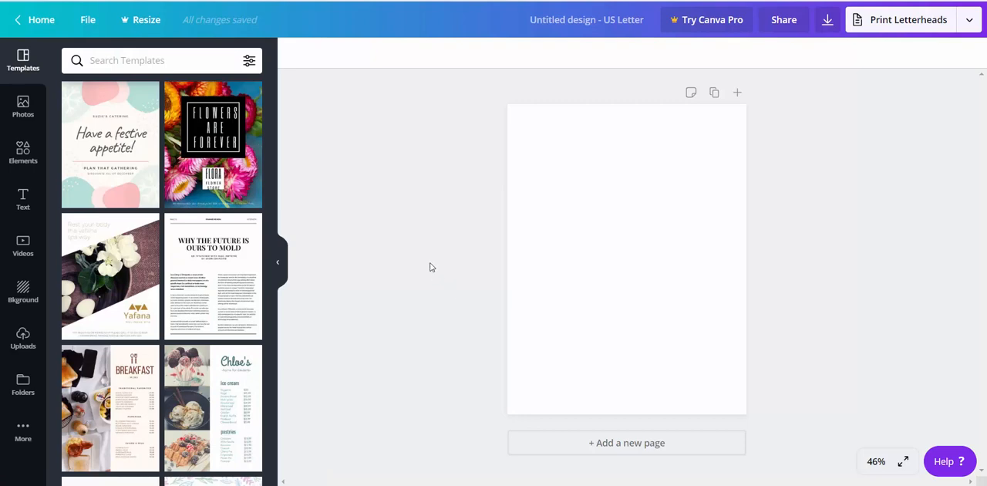
mouse_move(190, 265)
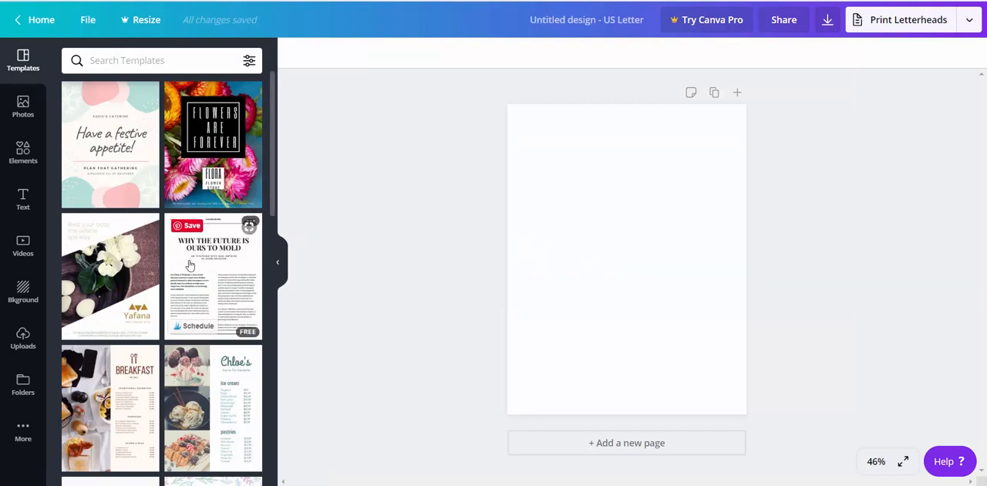
mouse_move(89, 245)
type("goo")
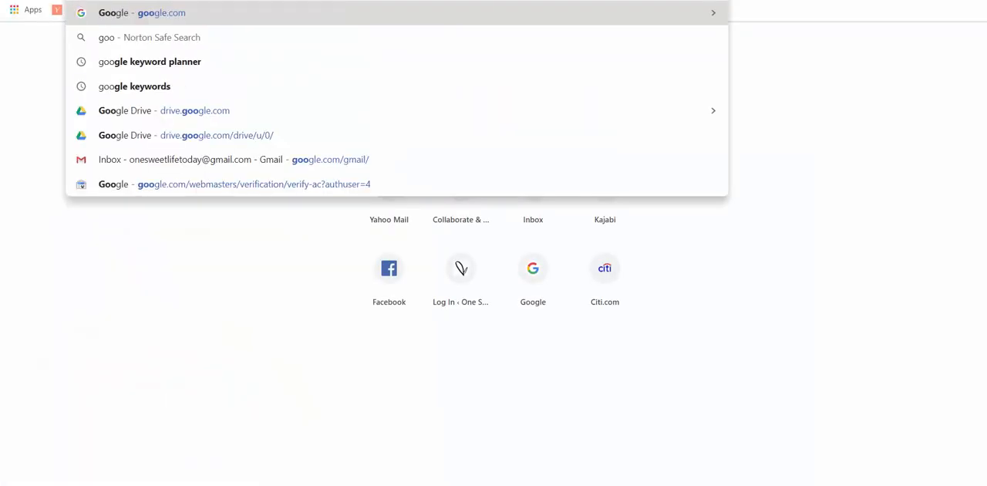
- Search Google Images for envelope sizes and enlarge the Smartpress envelope size chart
left_click(141, 12)
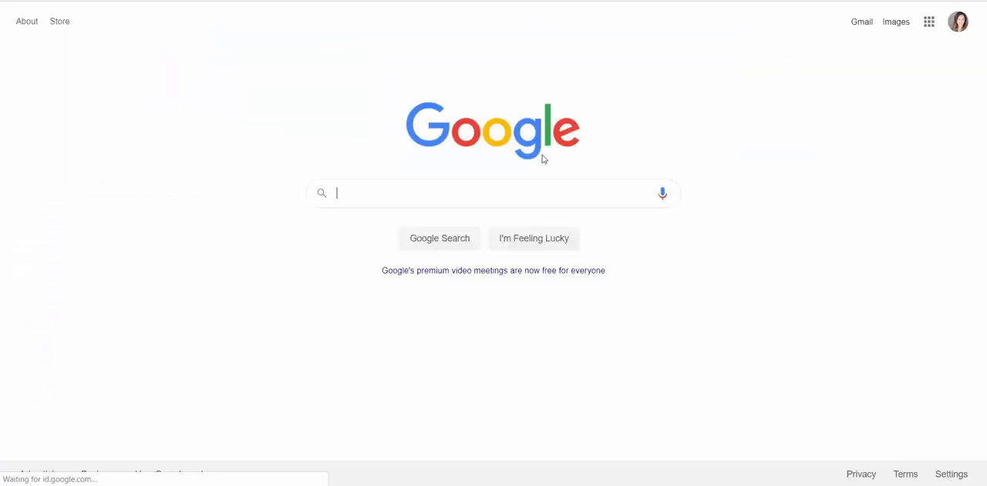
type("l")
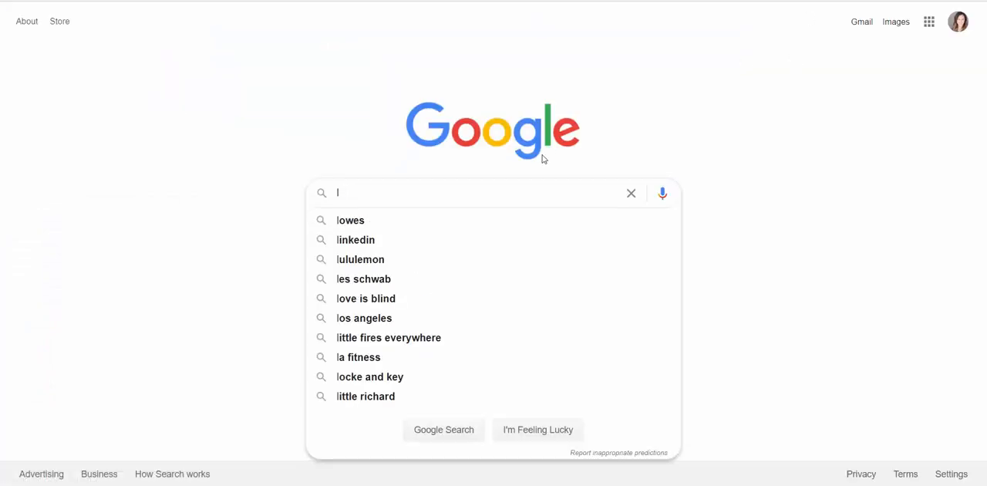
type("en")
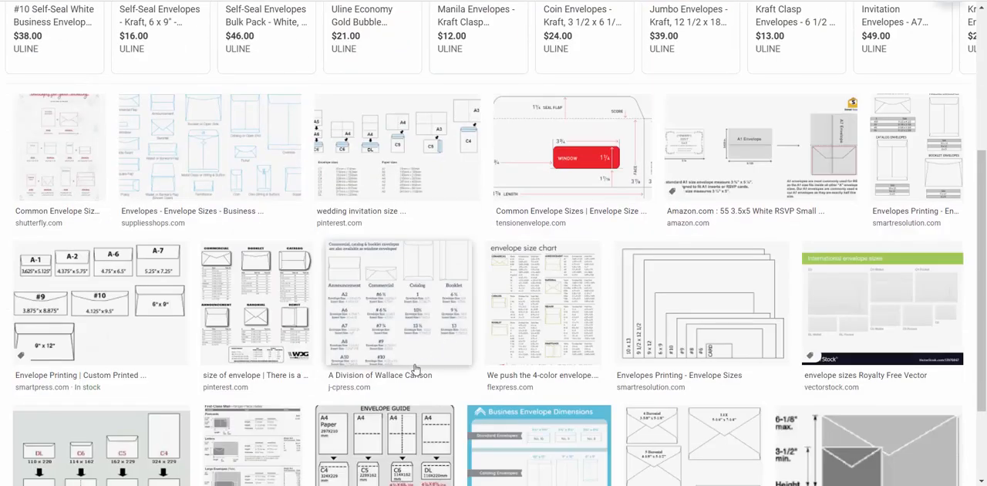
mouse_move(152, 271)
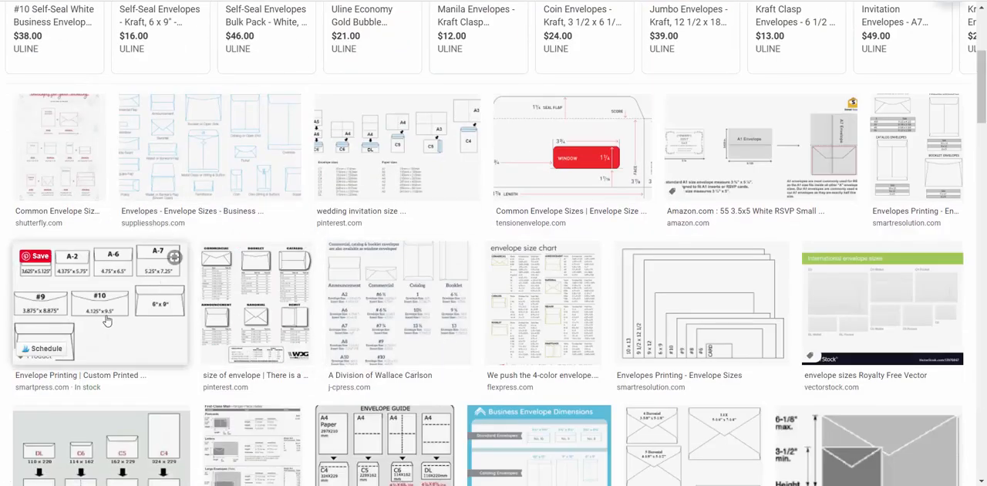
left_click(100, 303)
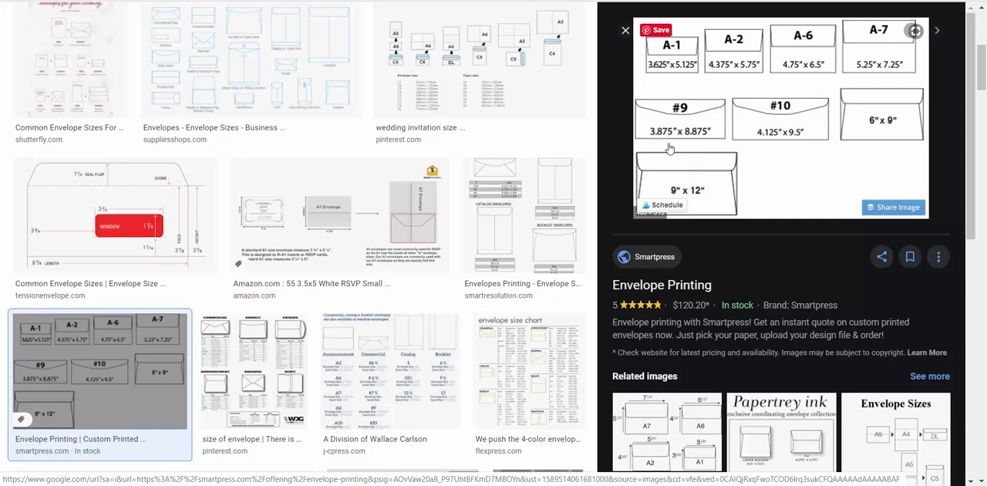
mouse_move(686, 147)
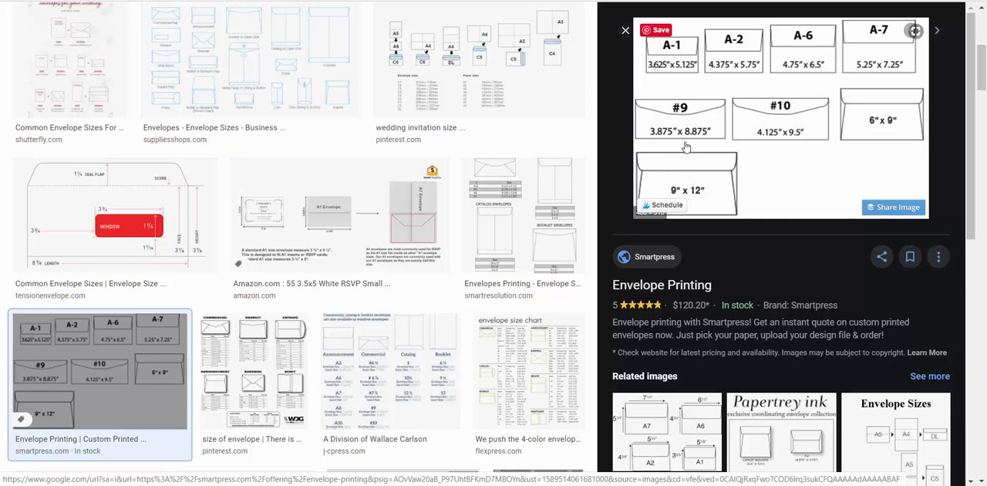
mouse_move(671, 153)
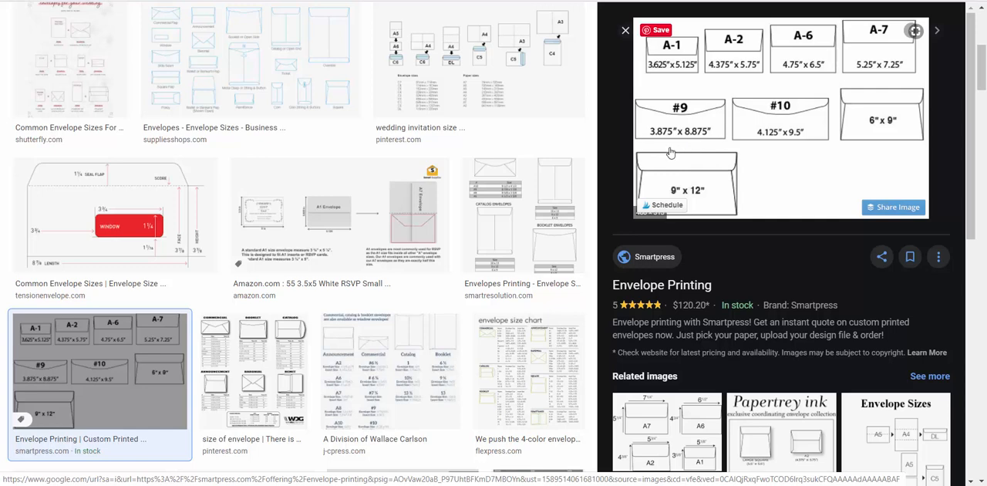
mouse_move(653, 139)
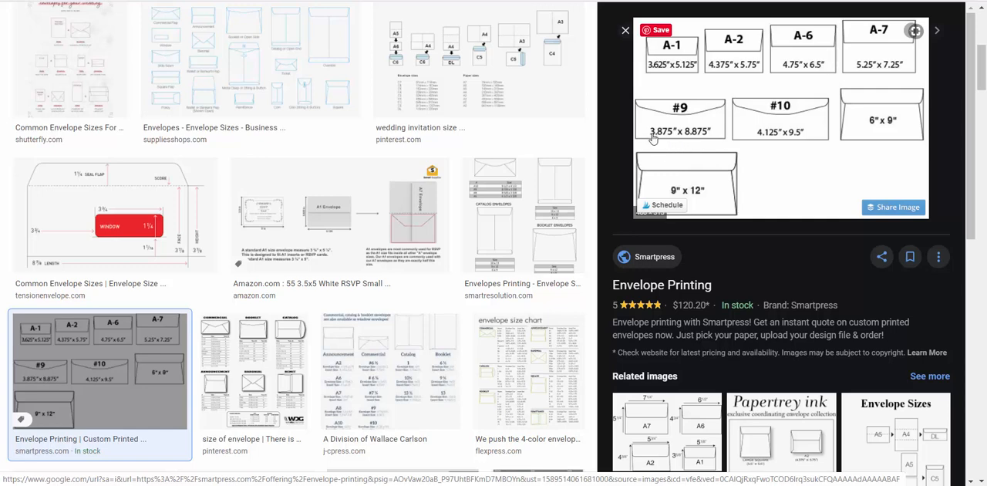
mouse_move(672, 144)
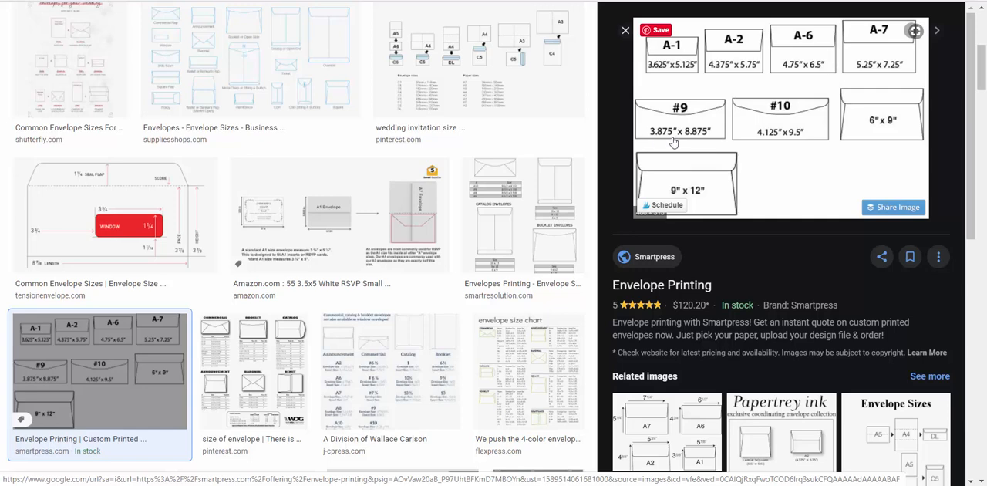
mouse_move(702, 144)
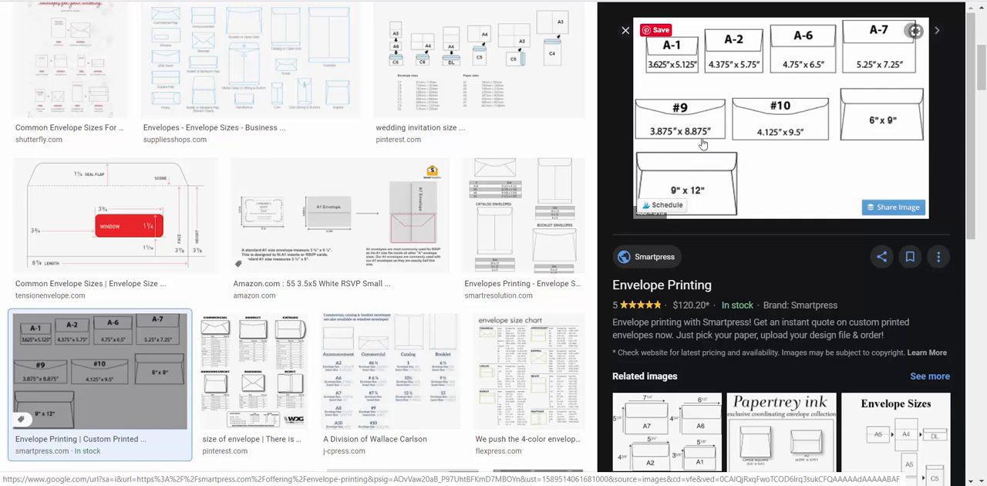
mouse_move(695, 147)
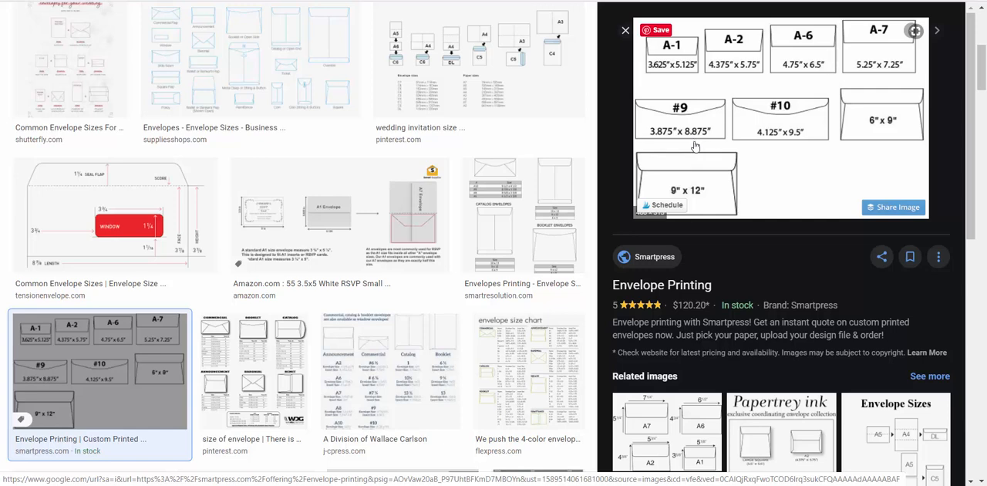
mouse_move(715, 100)
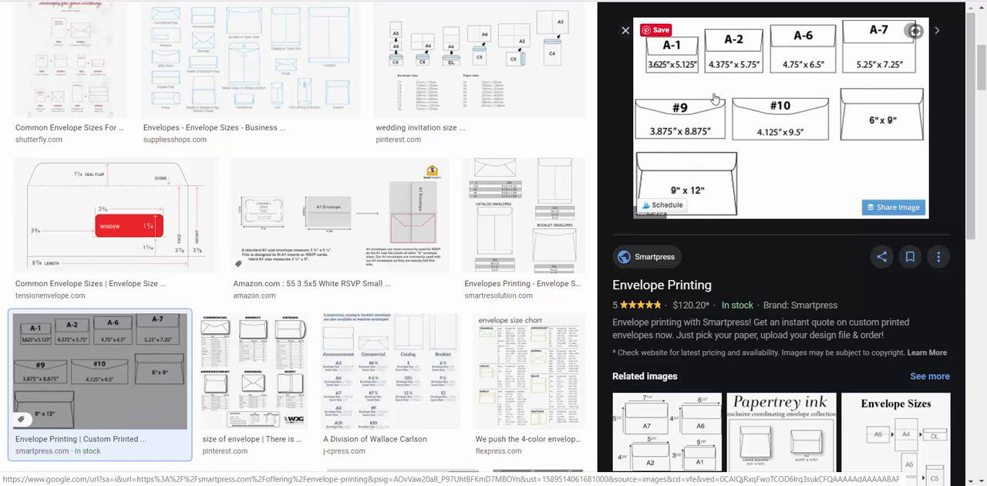
mouse_move(585, 142)
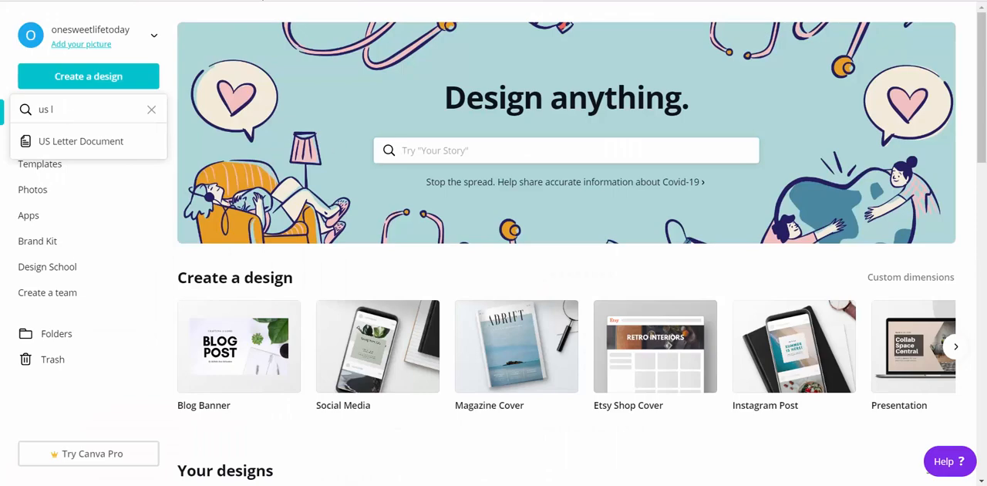
- Add the outlined square from the Elements shapes collection to the US Letter page
type("lett")
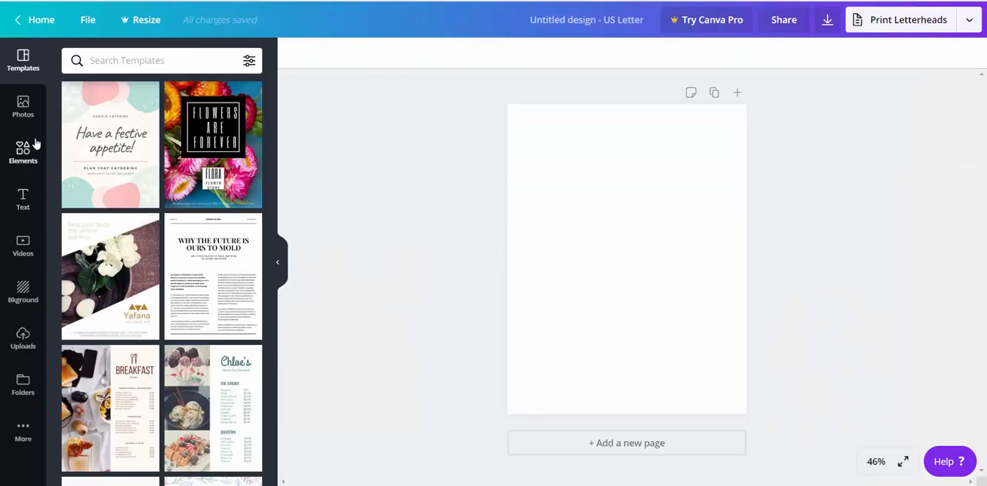
left_click(23, 152)
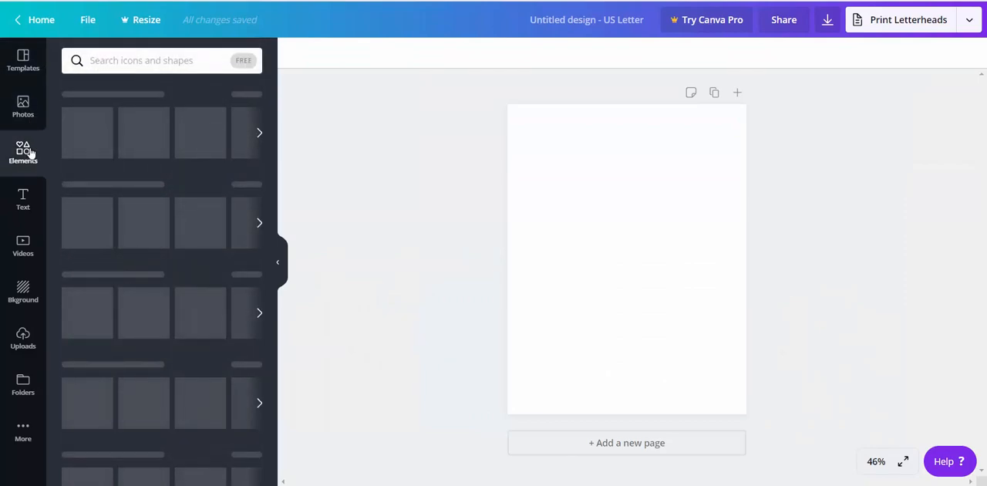
left_click(23, 152)
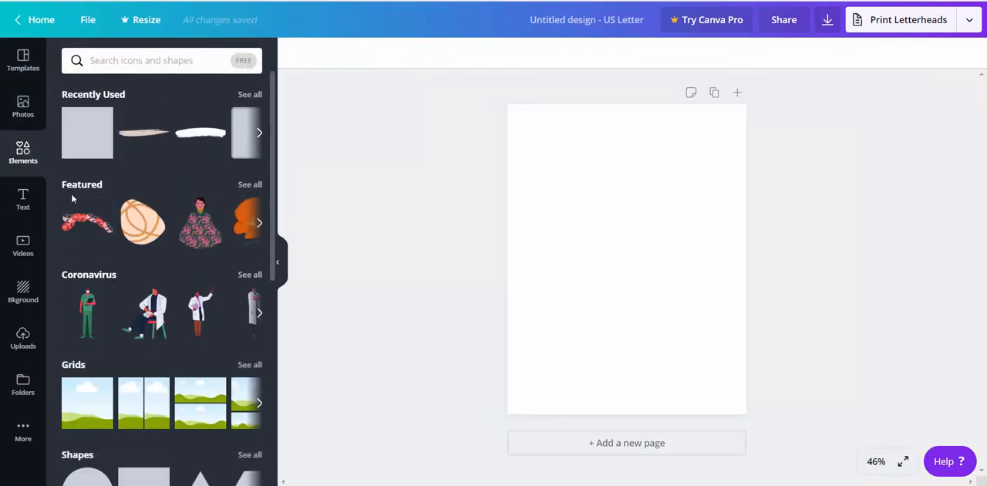
scroll("down", 3)
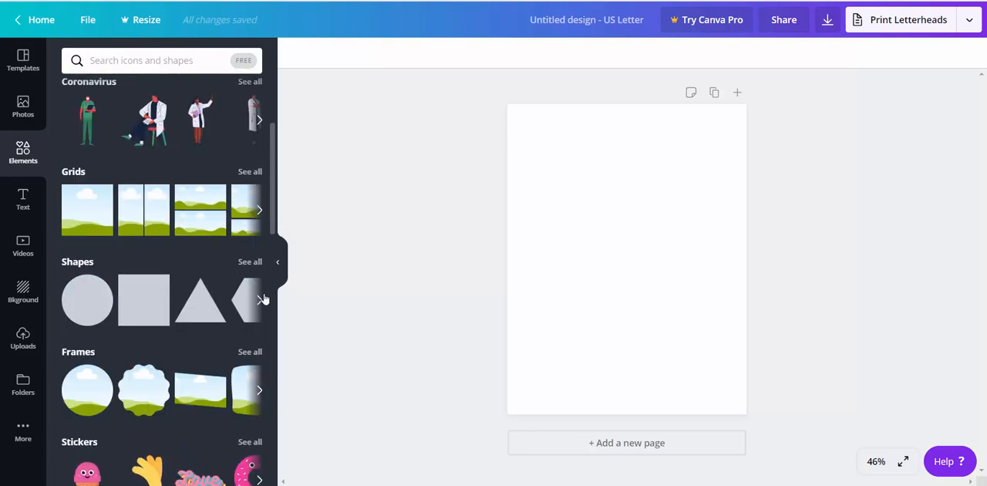
left_click(259, 300)
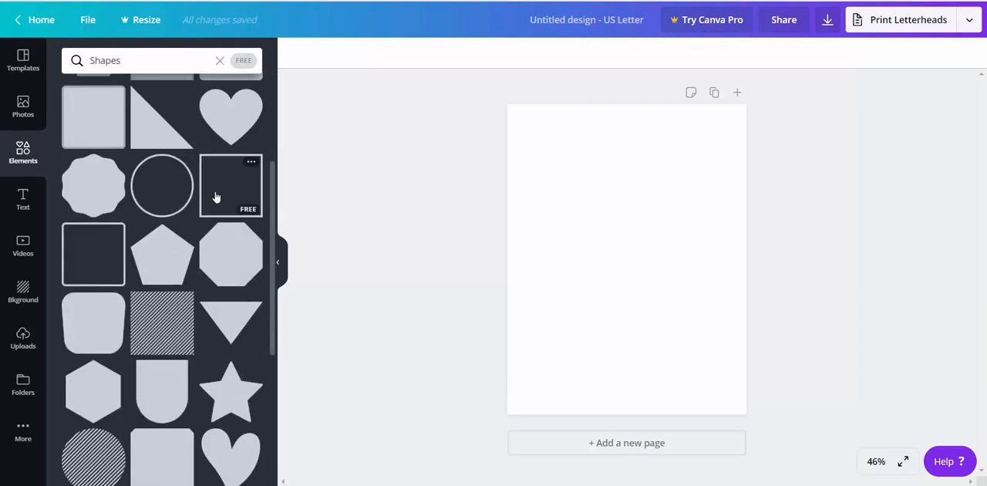
left_click(92, 116)
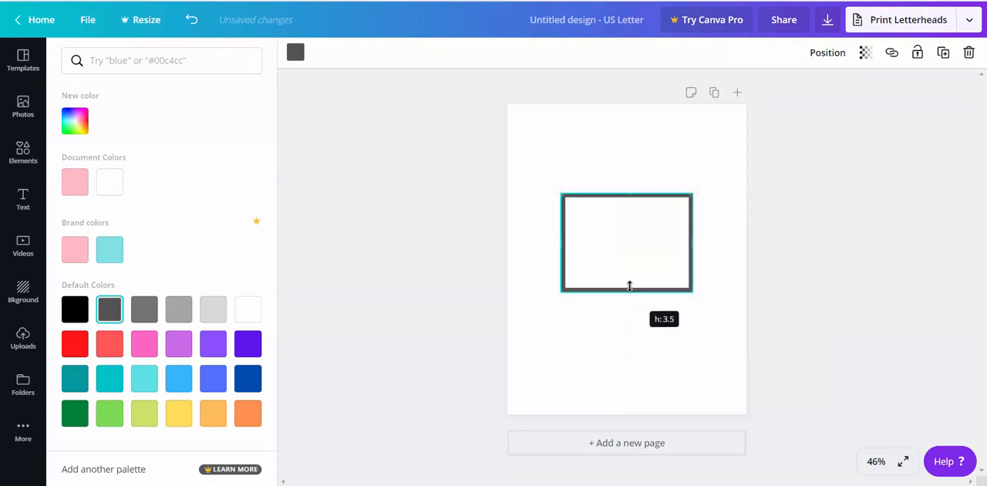
- Resize the outlined rectangle to about 3.3 tall and 7 wide
left_click_drag(626, 291, 627, 287)
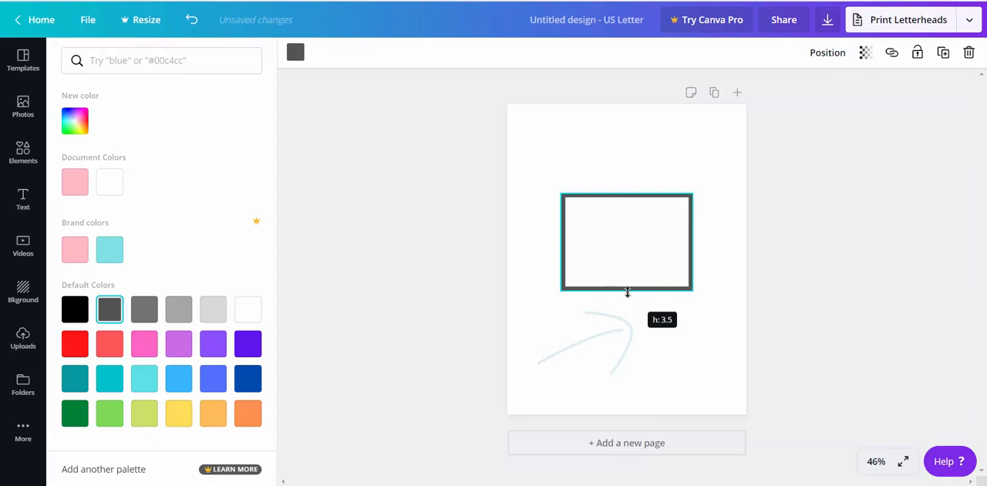
left_click_drag(628, 292, 635, 287)
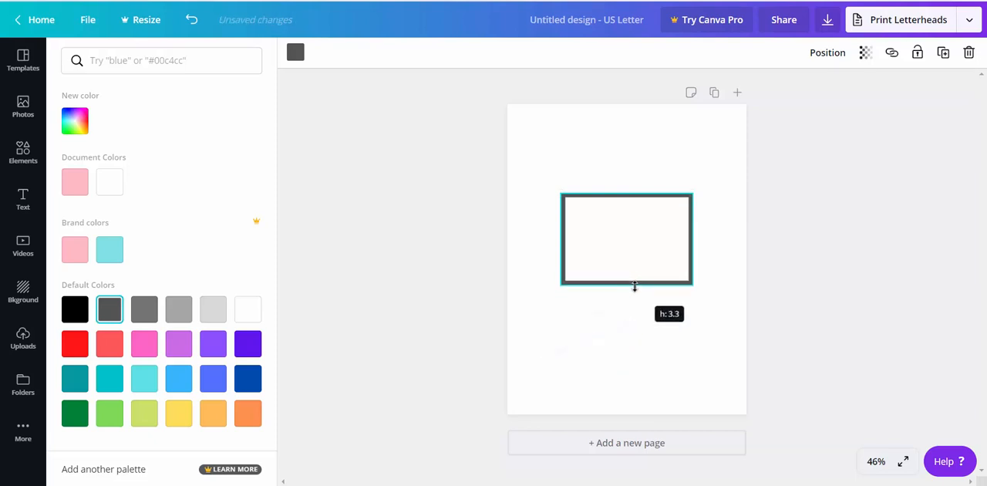
left_click_drag(635, 287, 637, 292)
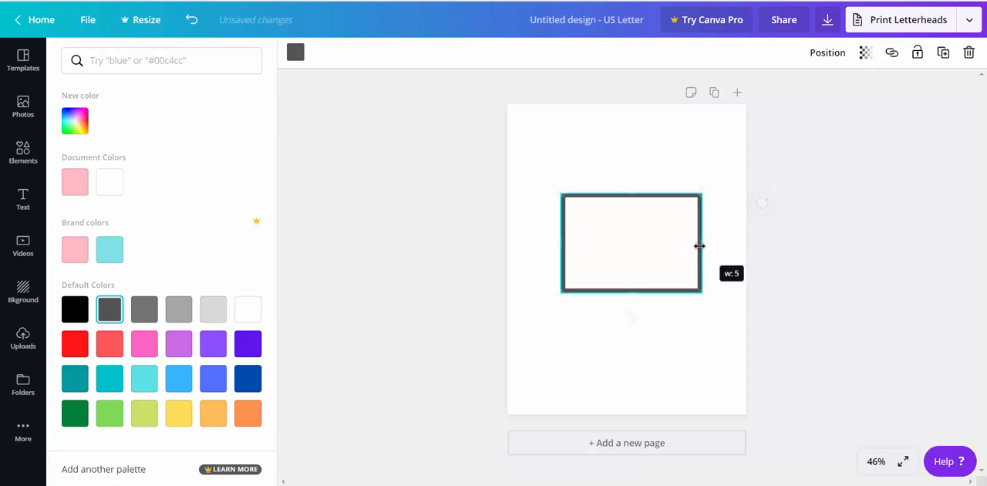
left_click_drag(700, 246, 725, 245)
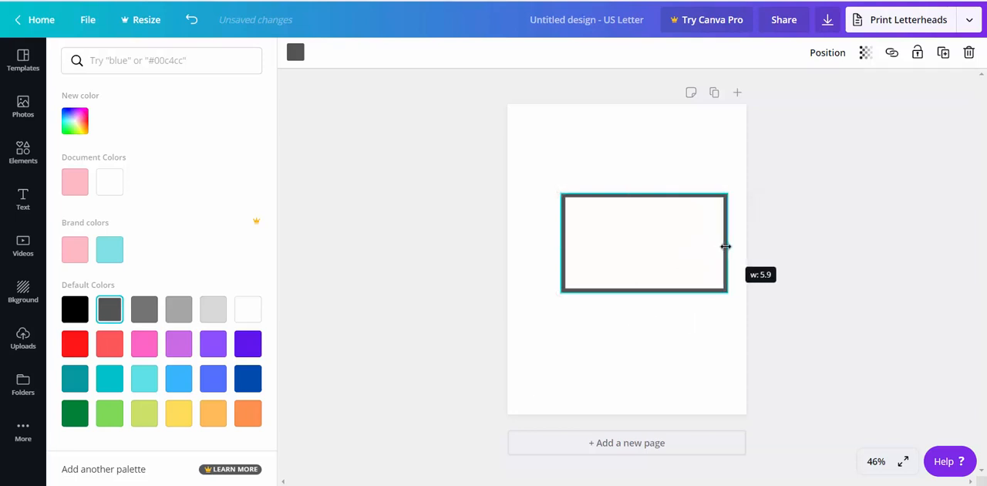
left_click_drag(725, 245, 556, 242)
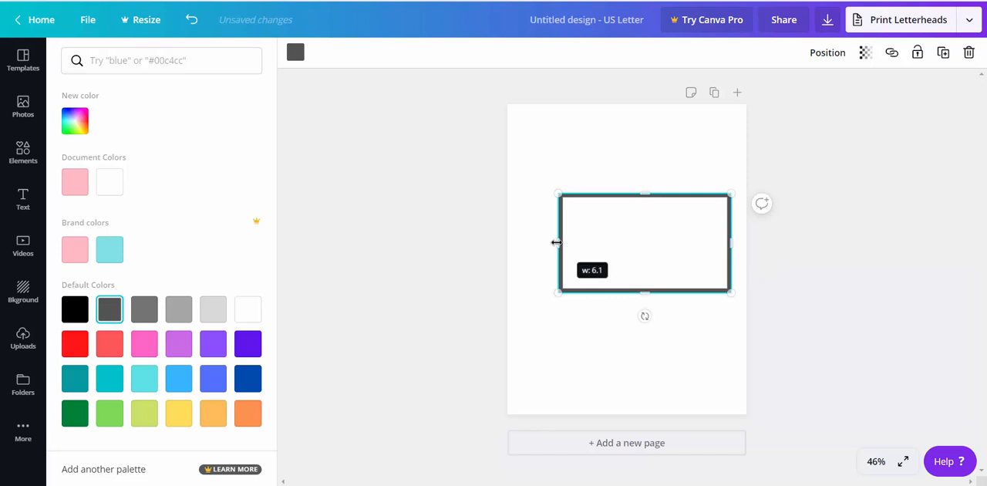
left_click_drag(555, 243, 545, 245)
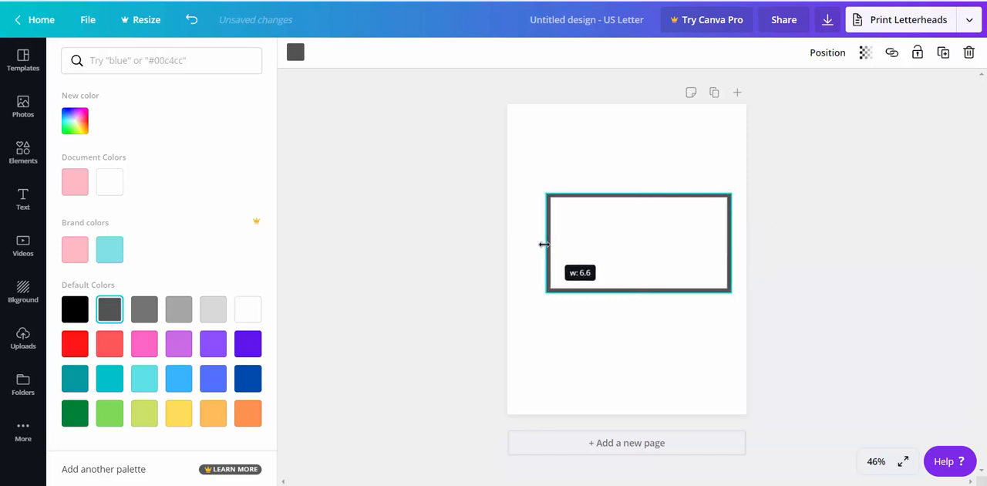
left_click_drag(545, 244, 533, 244)
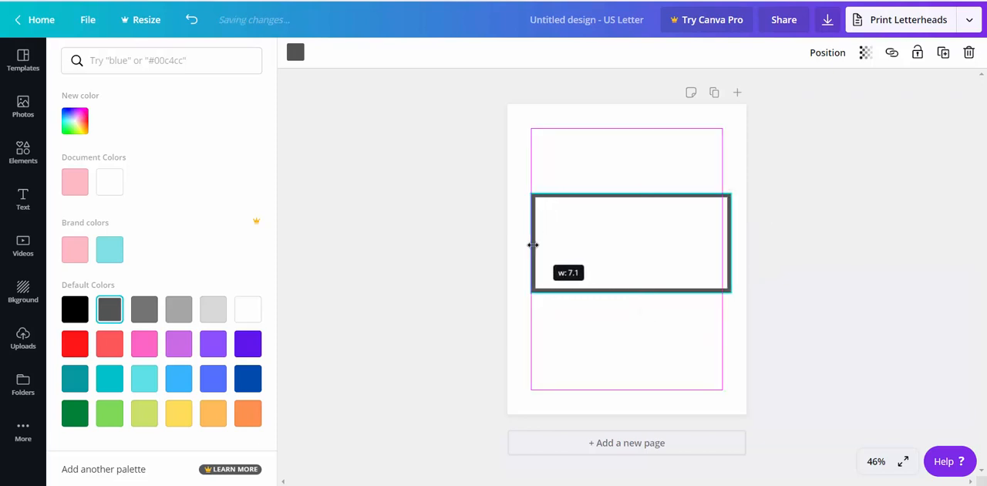
left_click_drag(532, 245, 537, 244)
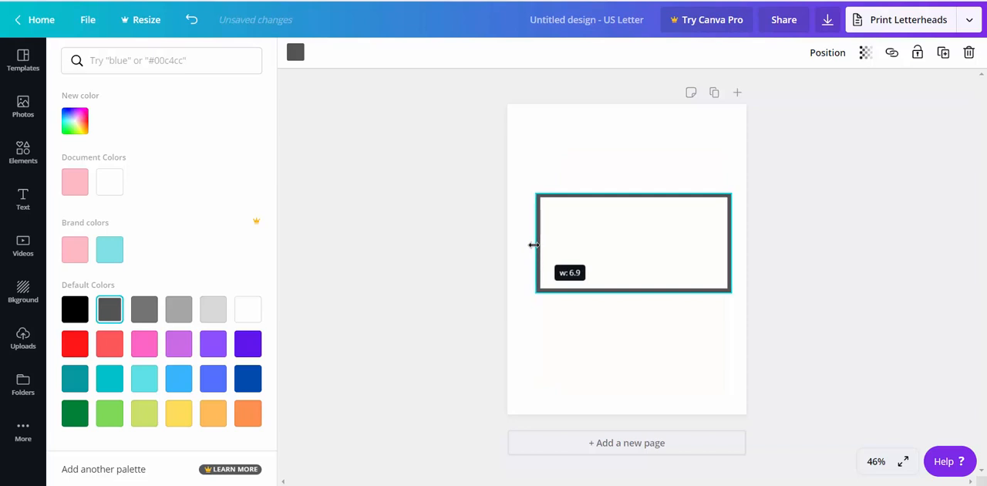
left_click_drag(538, 243, 534, 243)
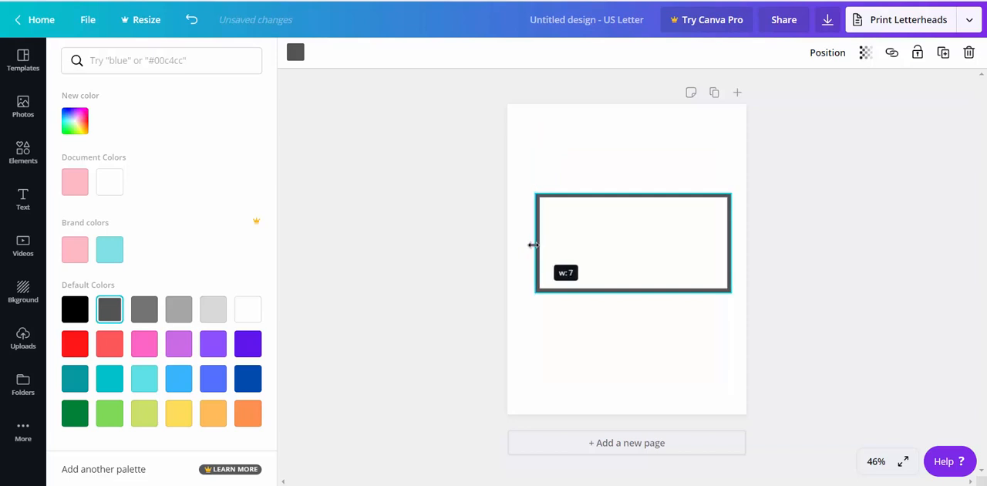
- Reselect the rectangle and centre it horizontally on the page
left_click(22, 153)
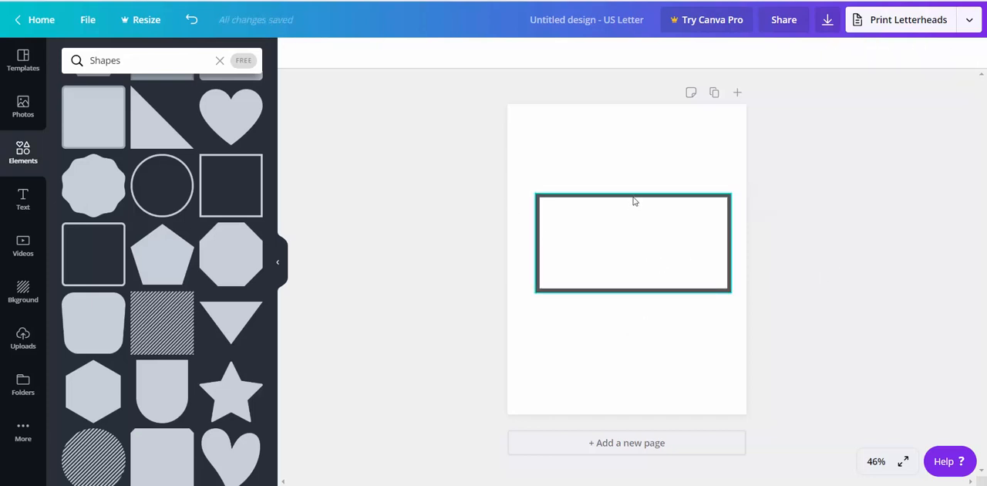
left_click(633, 243)
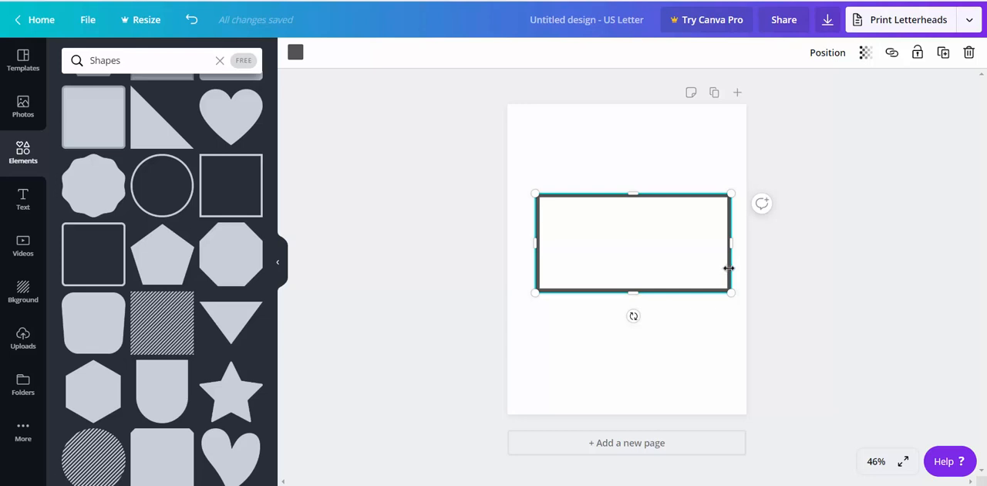
mouse_move(694, 350)
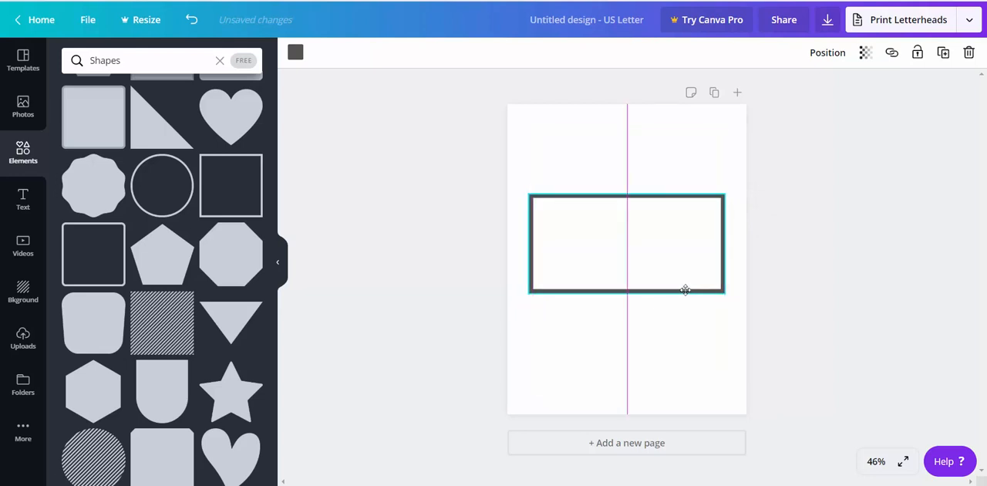
left_click(626, 244)
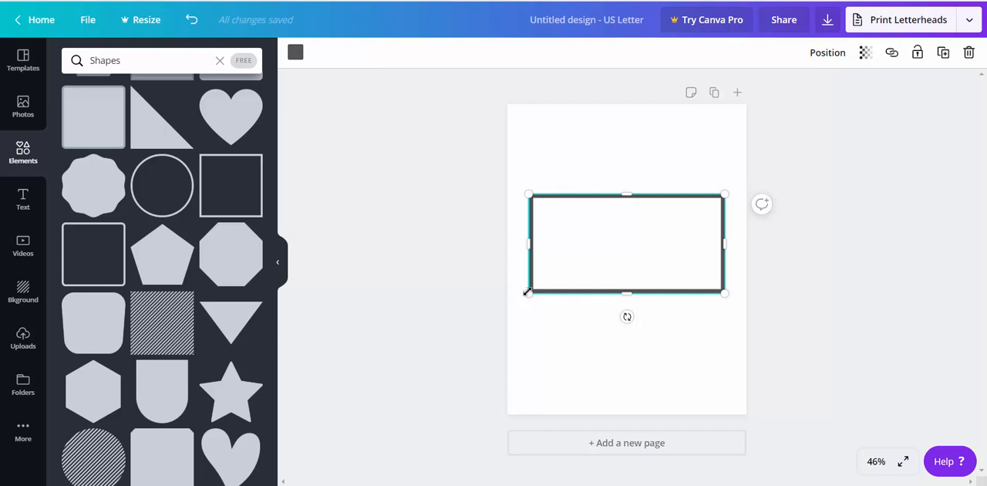
mouse_move(597, 309)
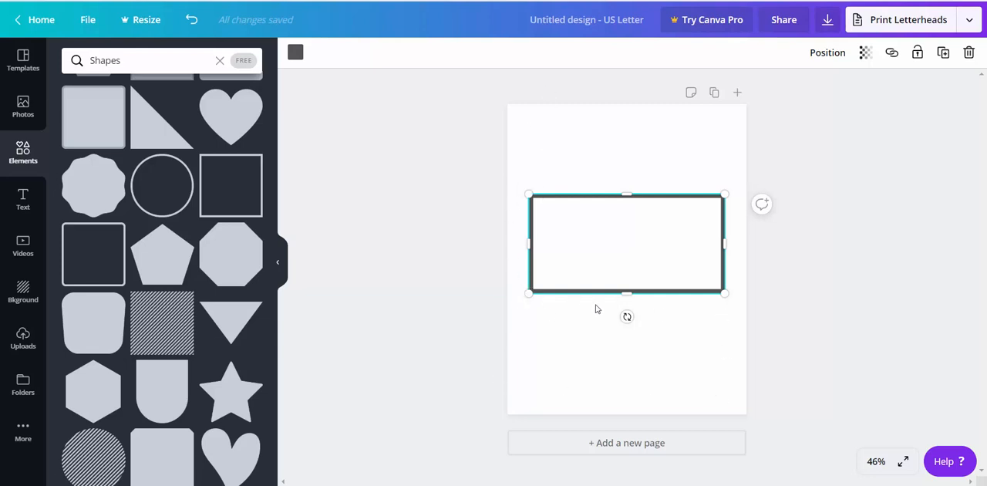
mouse_move(666, 161)
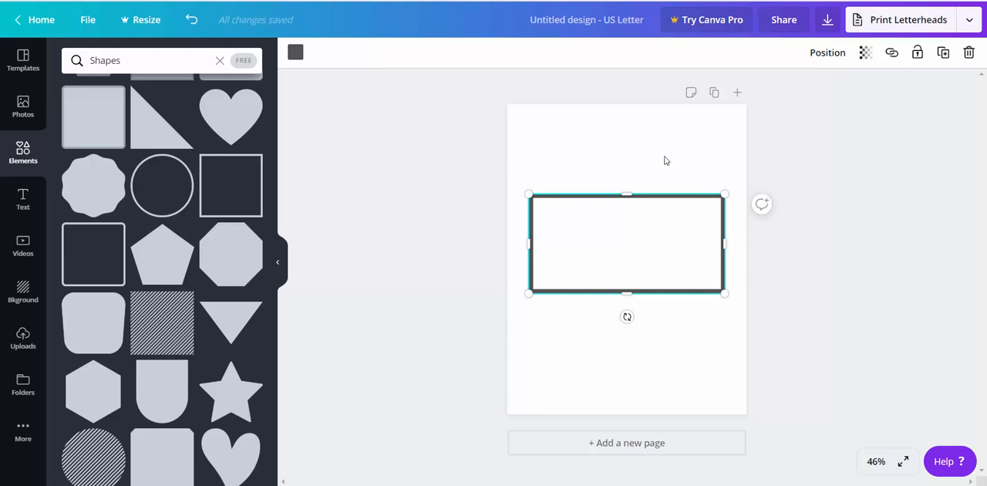
mouse_move(962, 114)
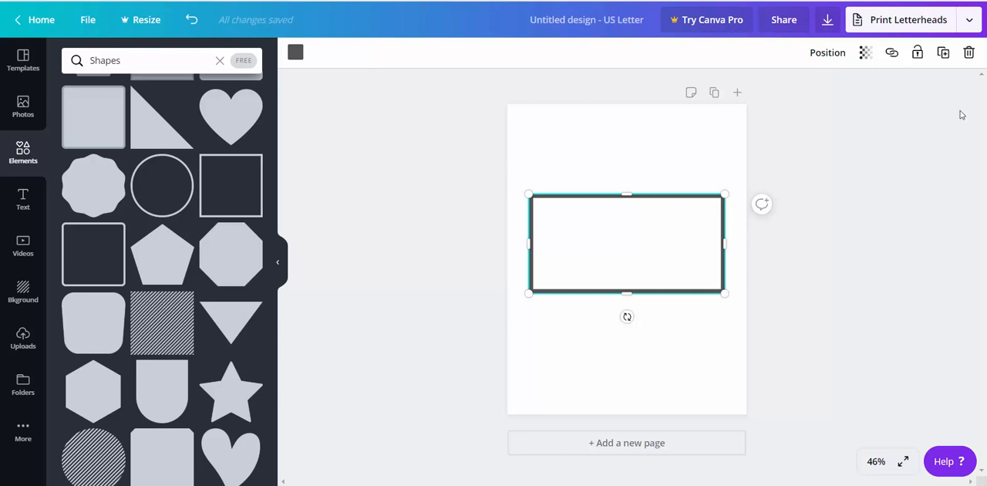
- Place a copy of the rectangle directly beneath the original
left_click_drag(627, 243, 632, 248)
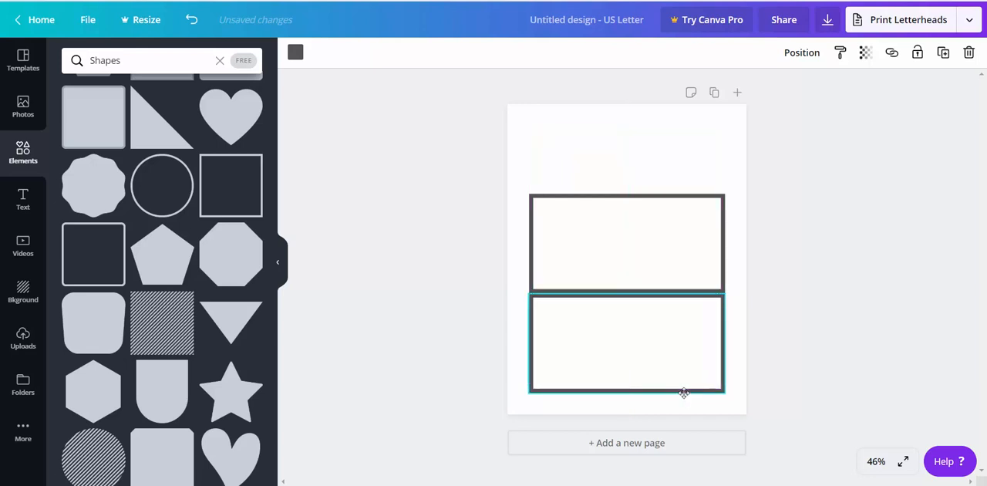
left_click(793, 386)
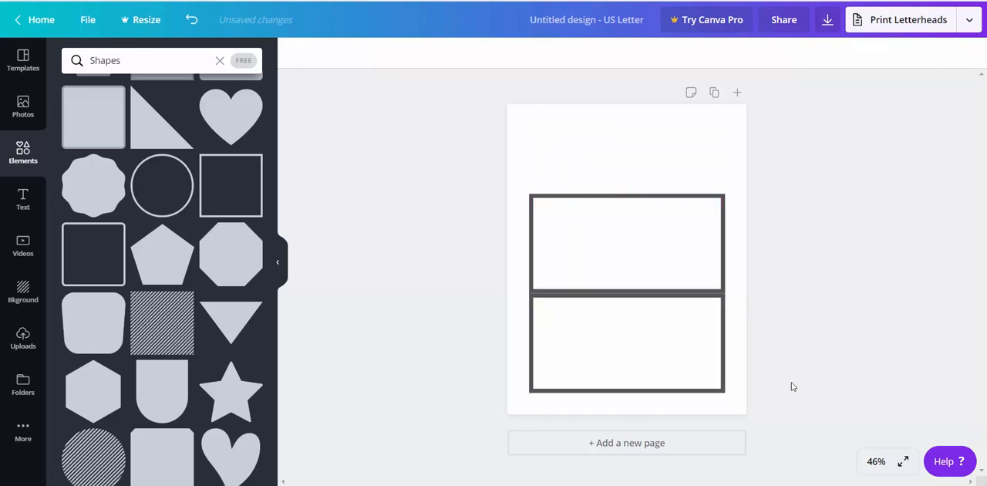
left_click(626, 341)
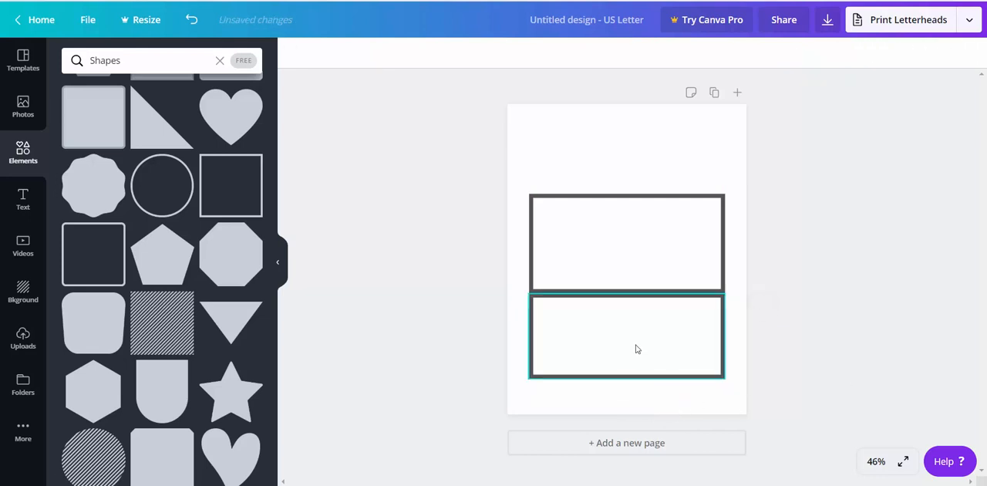
- Duplicate narrow side flaps beside the upper rectangle, shortening the right flap to about 3.5
left_click(627, 243)
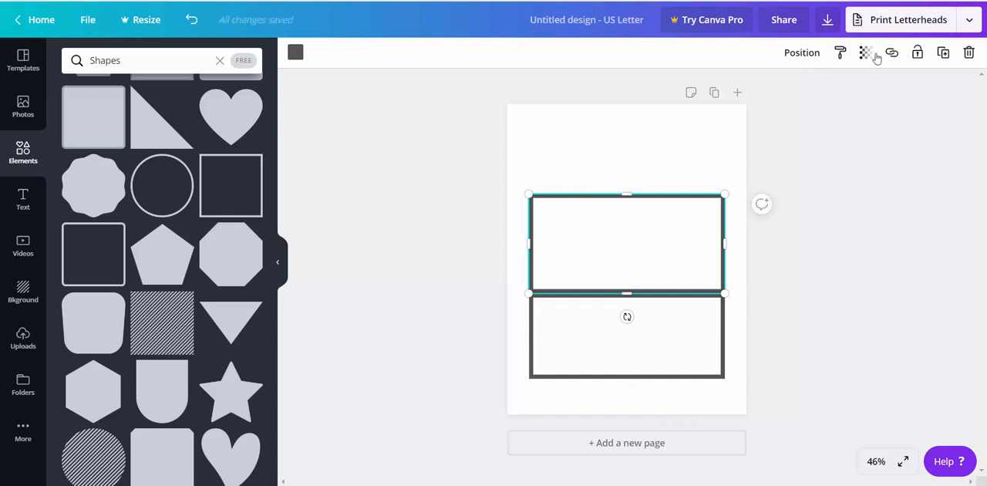
left_click_drag(627, 243, 769, 258)
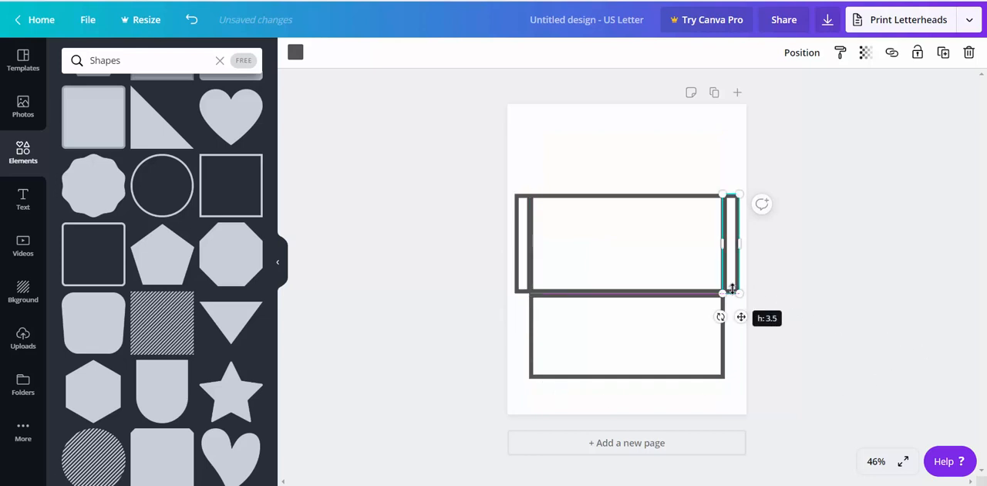
left_click_drag(737, 292, 730, 285)
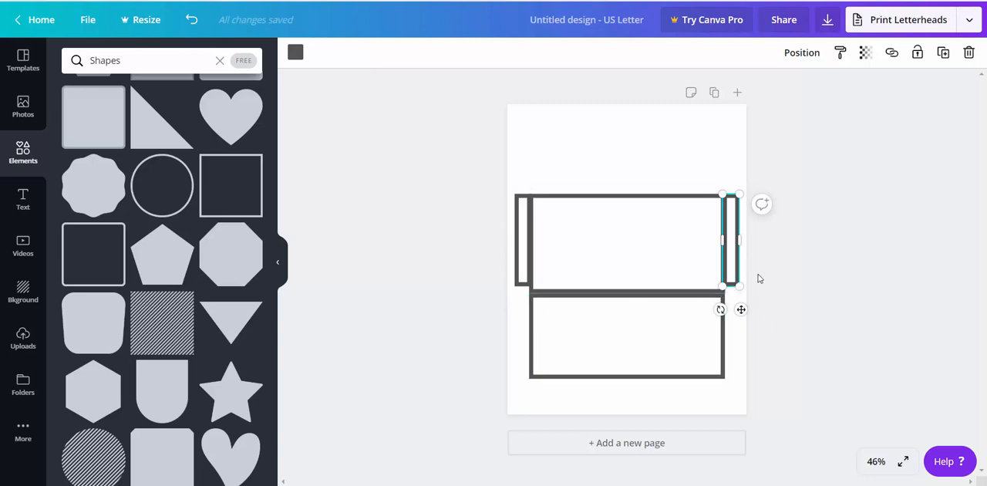
left_click(626, 337)
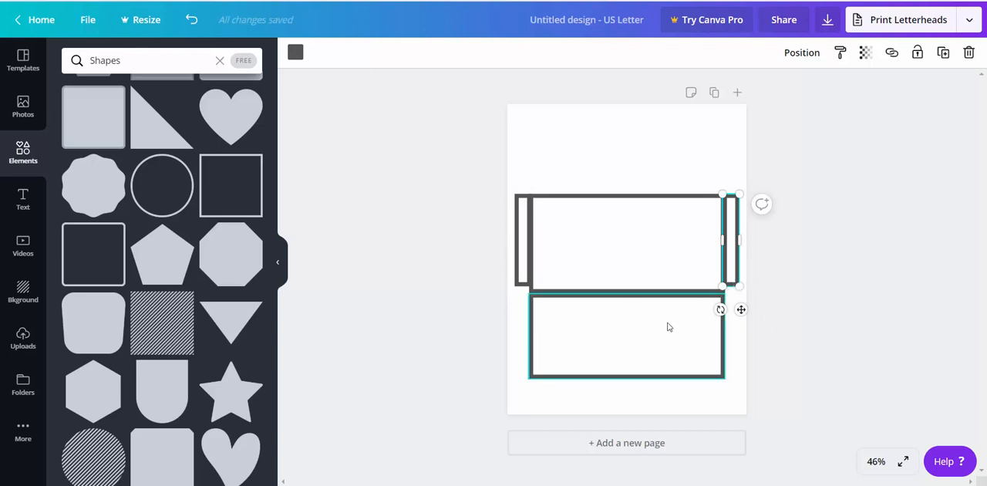
mouse_move(660, 356)
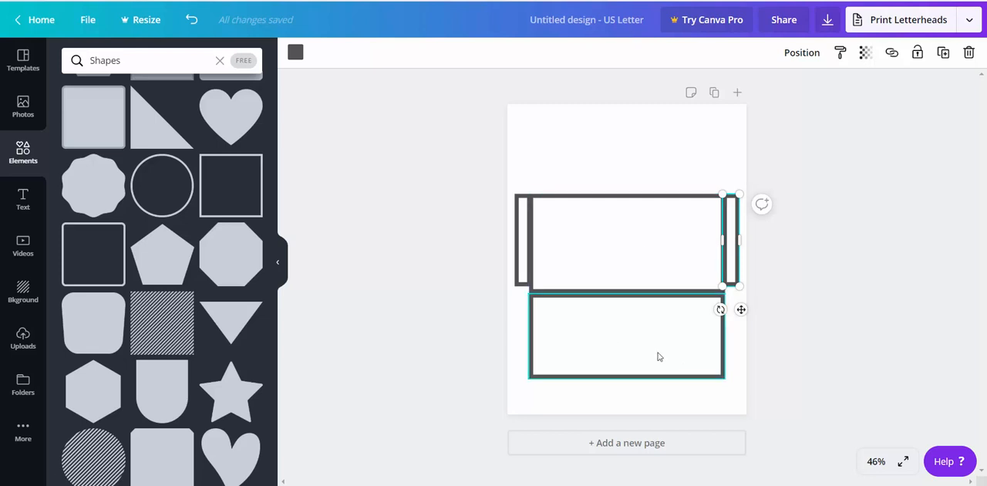
left_click(625, 335)
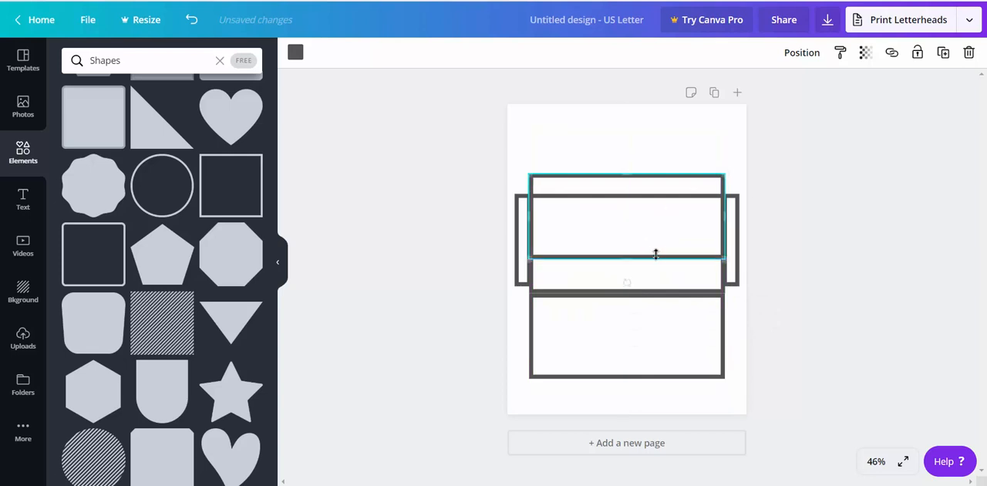
- Shrink the top flap's height and centre it above the main panel
left_click_drag(655, 254, 655, 197)
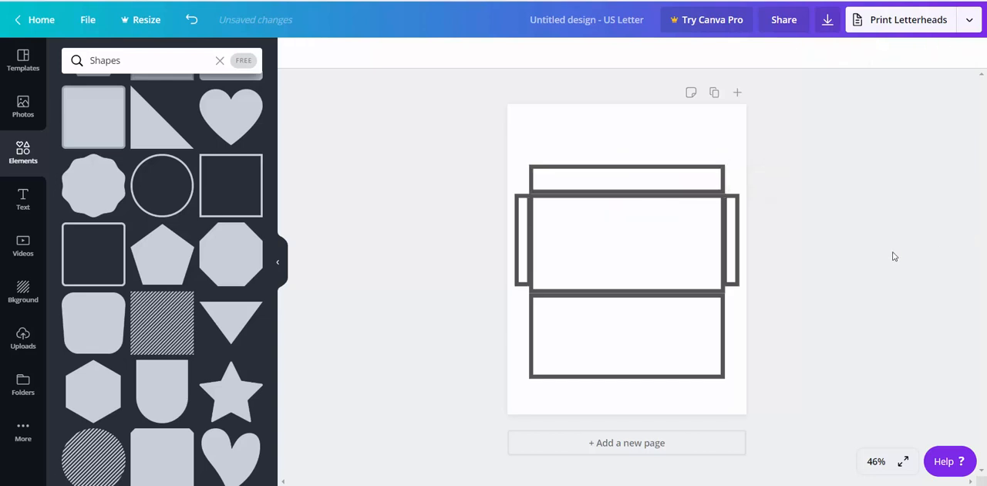
left_click(626, 177)
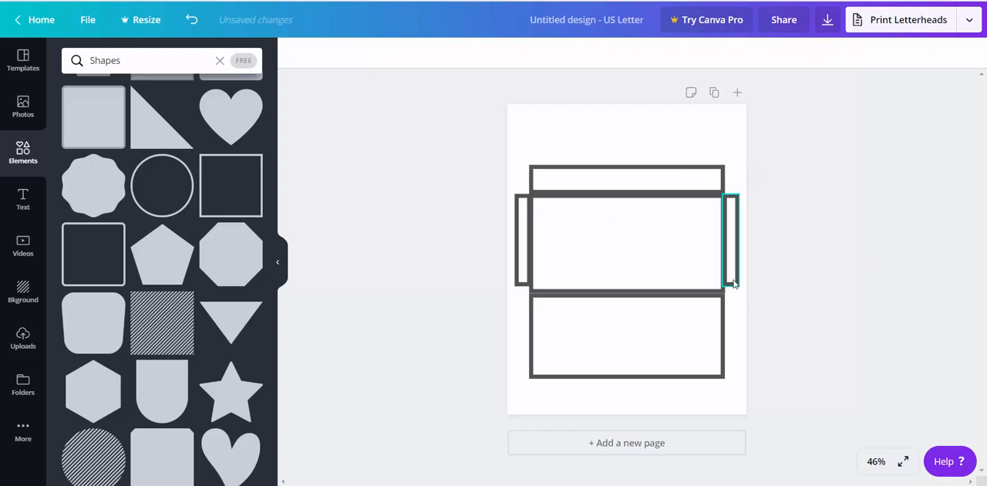
left_click_drag(733, 283, 722, 292)
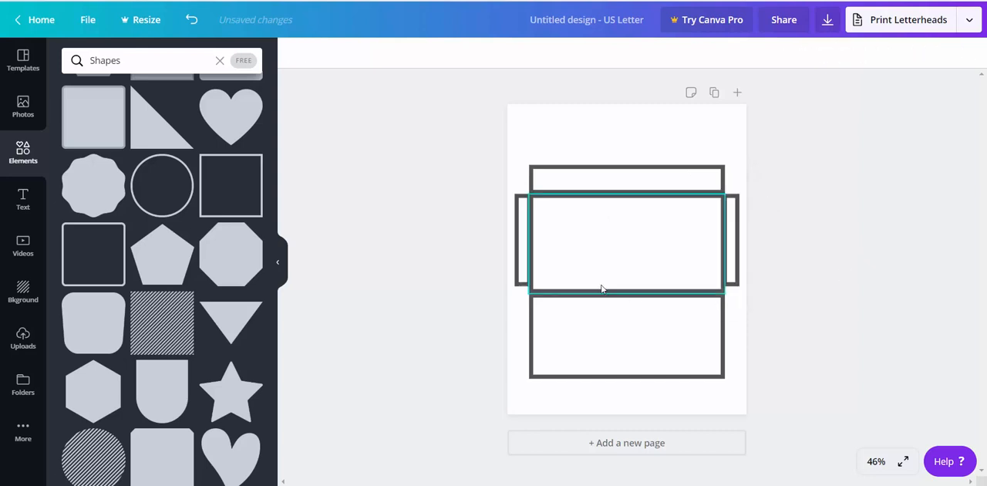
left_click(626, 177)
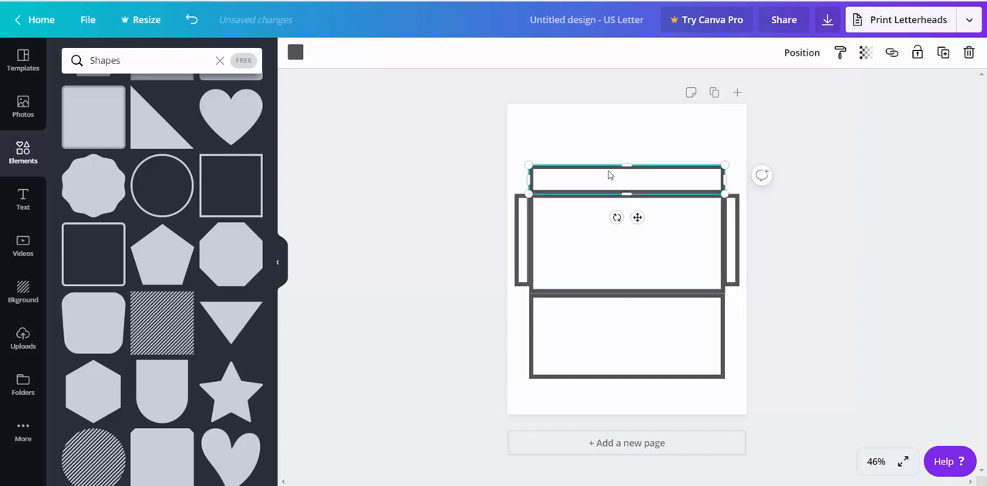
left_click_drag(610, 179, 608, 171)
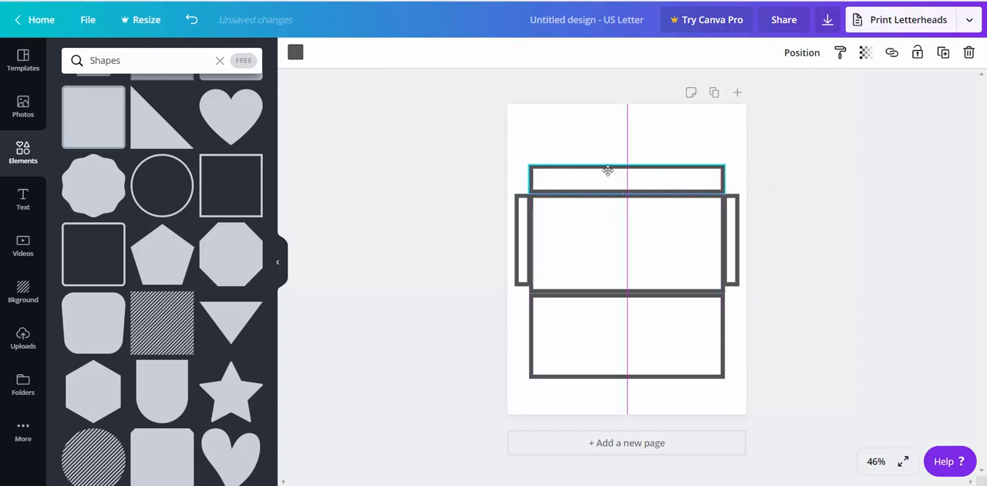
left_click(627, 177)
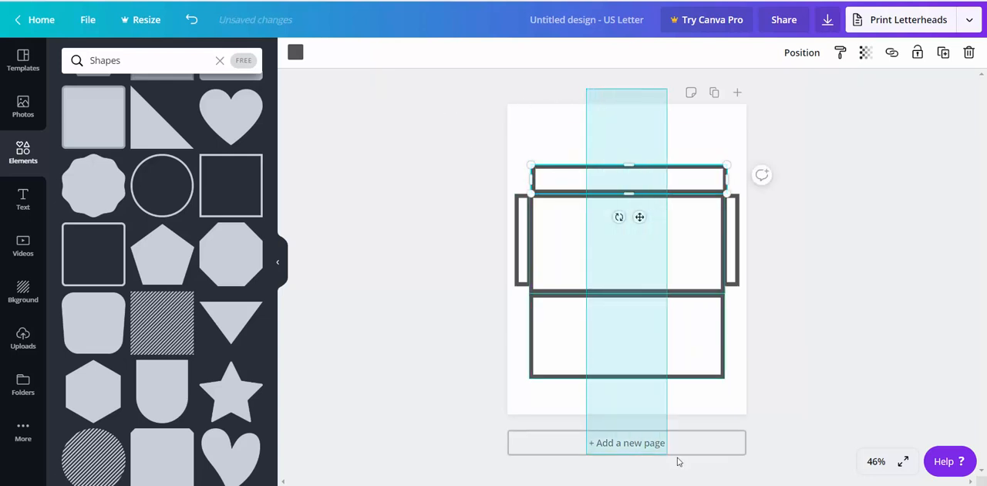
- Ungroup the main panel from its side flaps
left_click(801, 52)
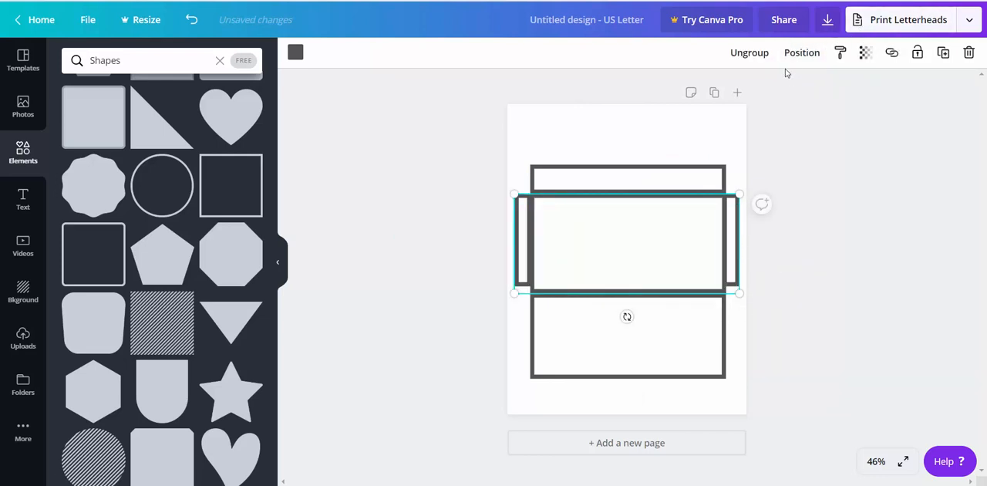
left_click(749, 52)
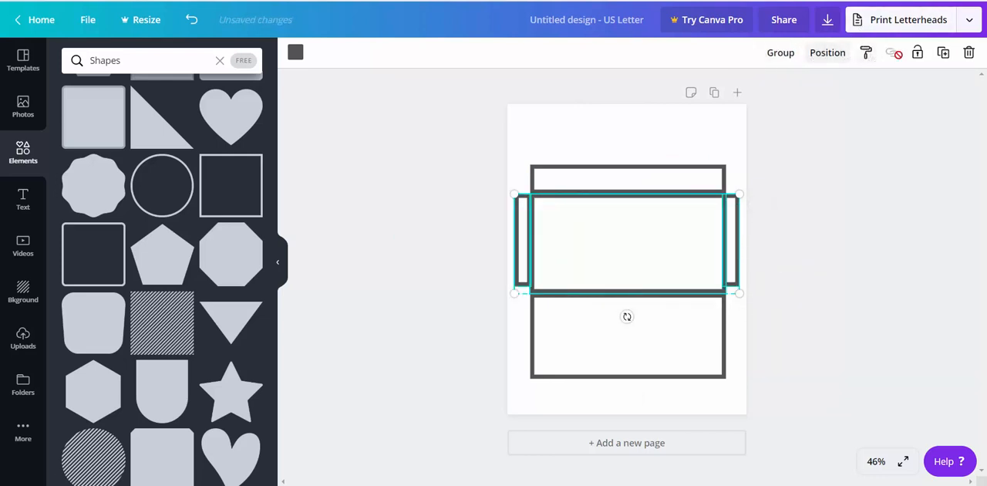
left_click(828, 52)
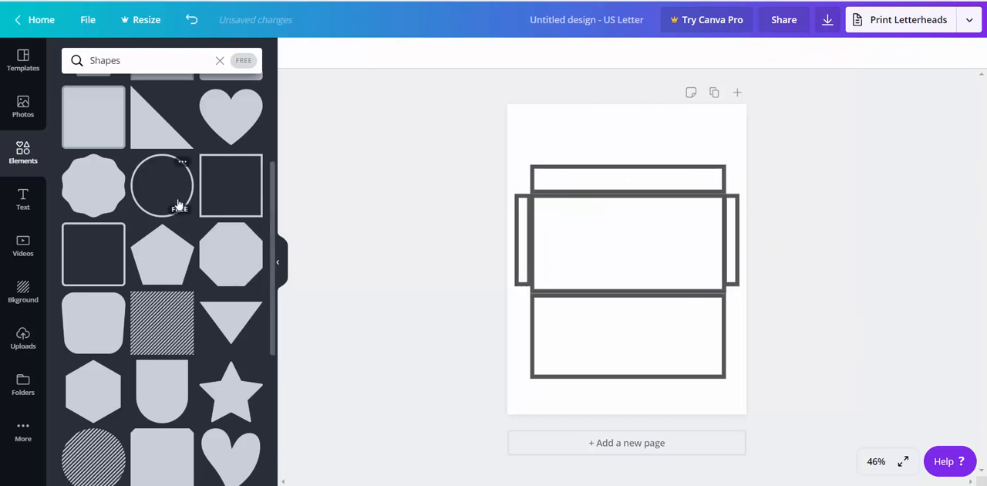
- Move a rectangle copy into the main panel and shrink it to a small label box
left_click(627, 179)
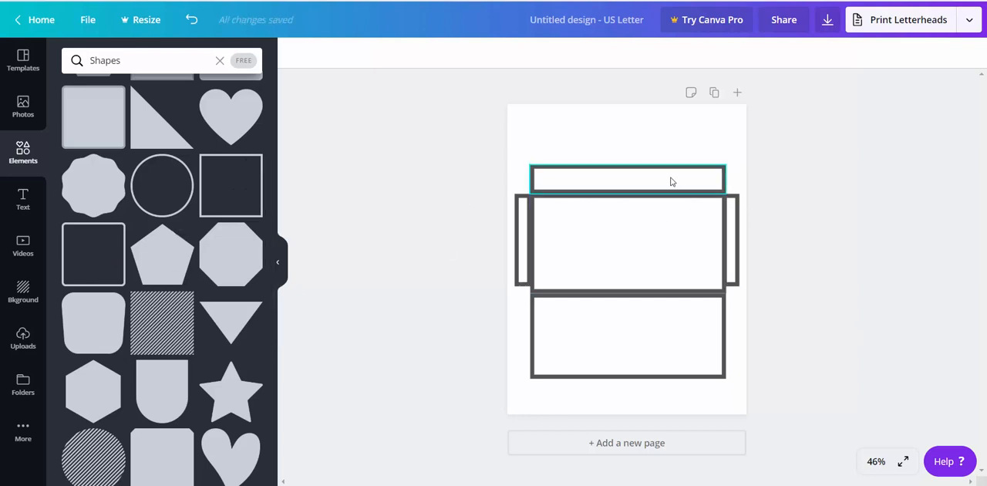
left_click(627, 179)
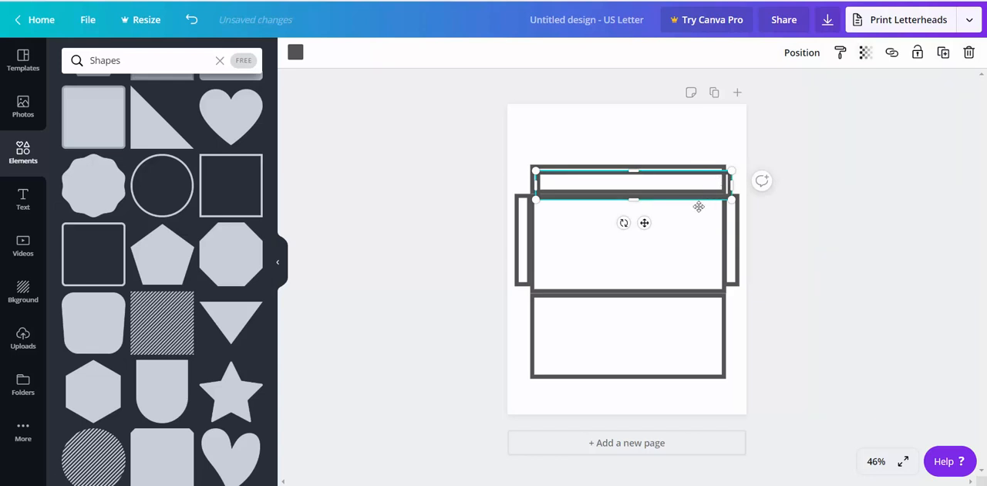
left_click_drag(633, 181, 655, 255)
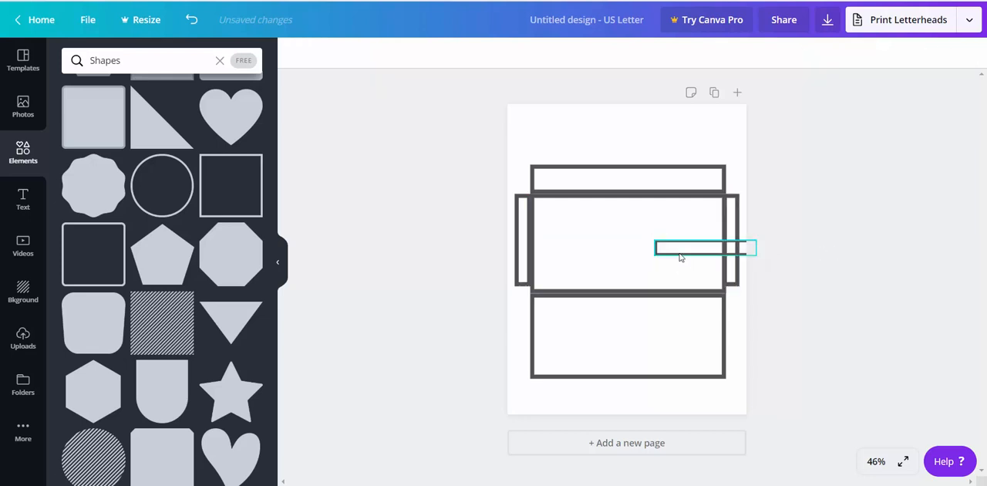
left_click_drag(706, 248, 627, 245)
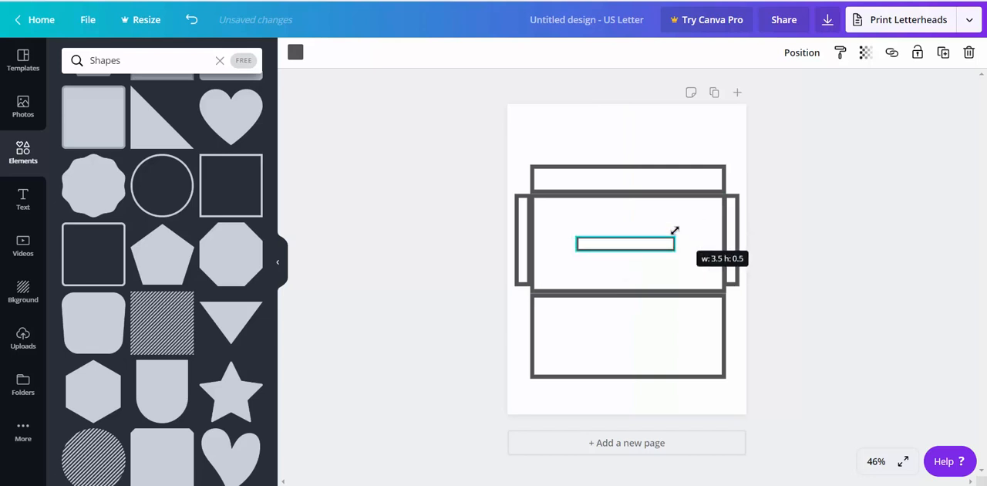
left_click_drag(675, 232, 658, 245)
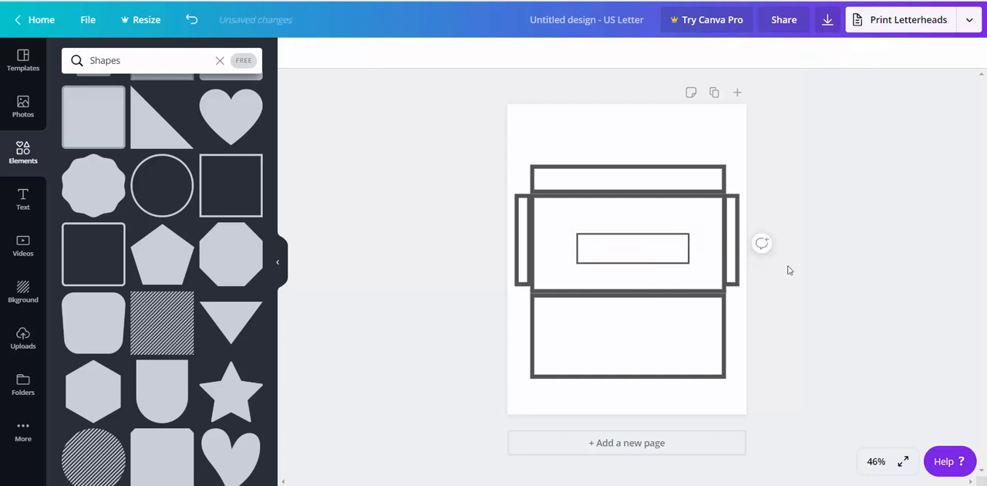
left_click(632, 249)
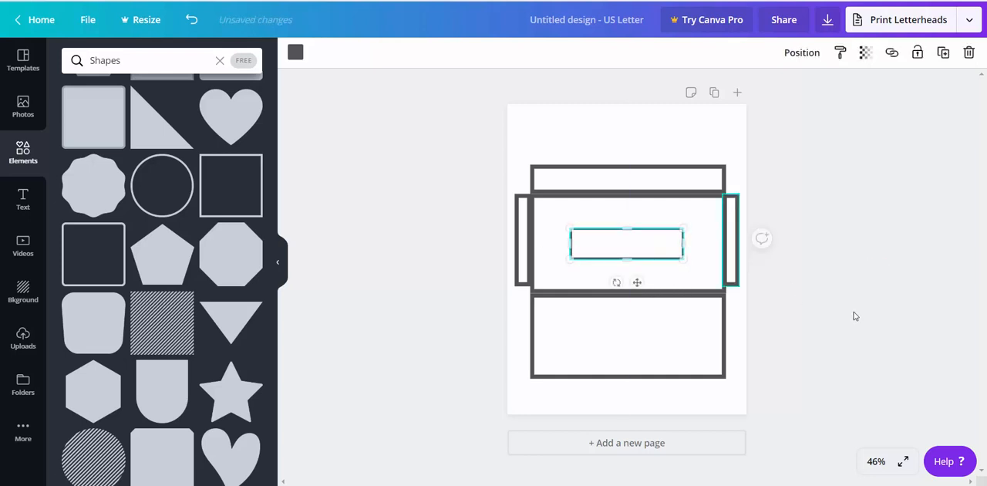
left_click(845, 305)
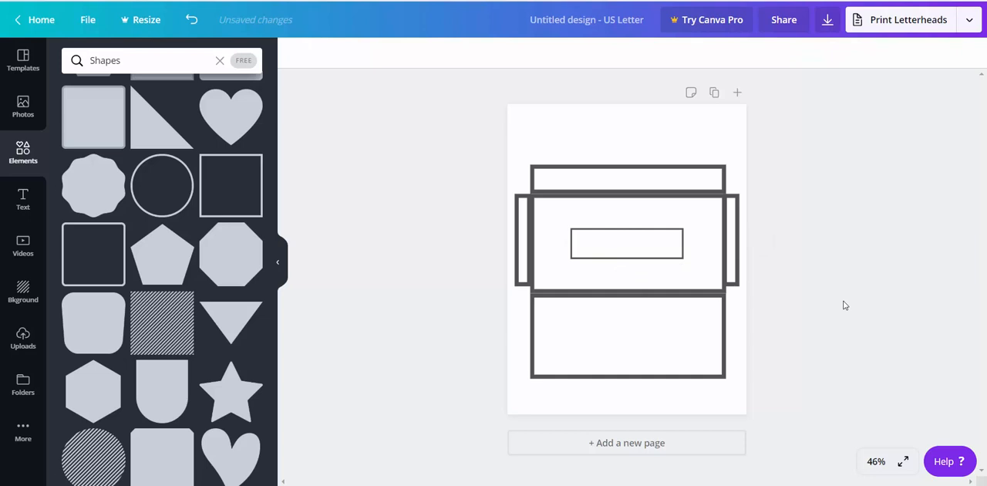
left_click(628, 177)
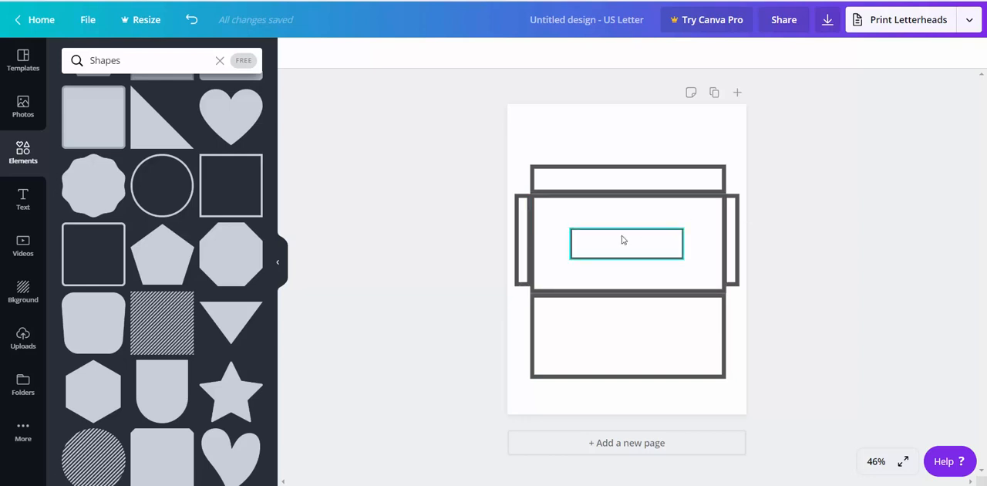
left_click(627, 336)
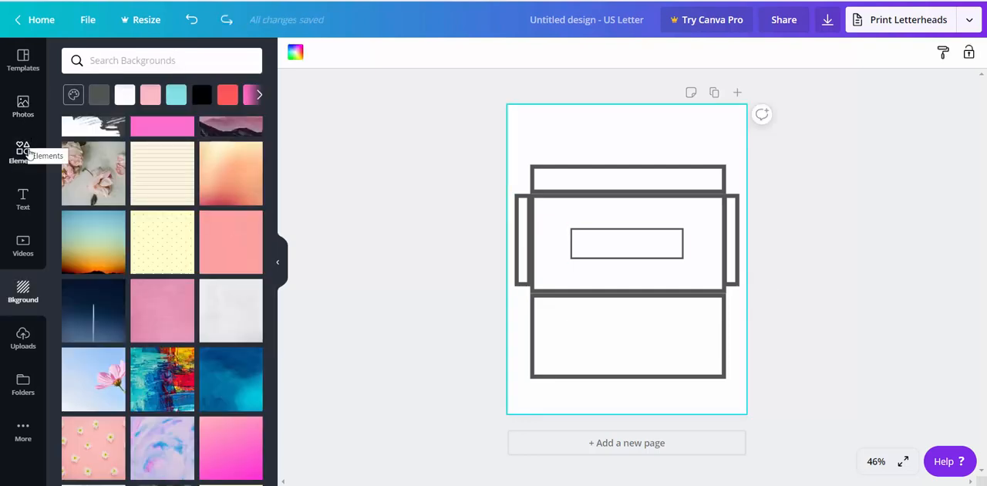
- Add a rectangular frame and narrow its sides to match the envelope body's edges
left_click(22, 152)
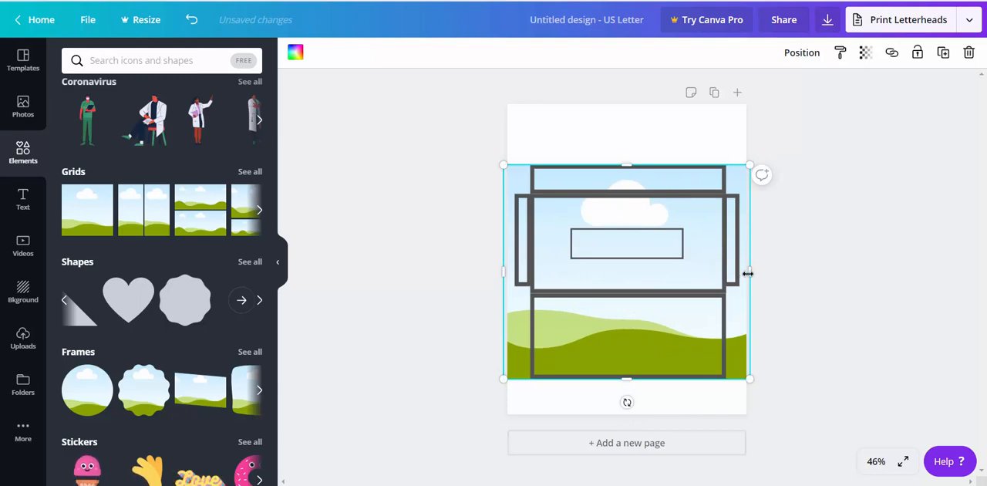
left_click_drag(749, 272, 739, 278)
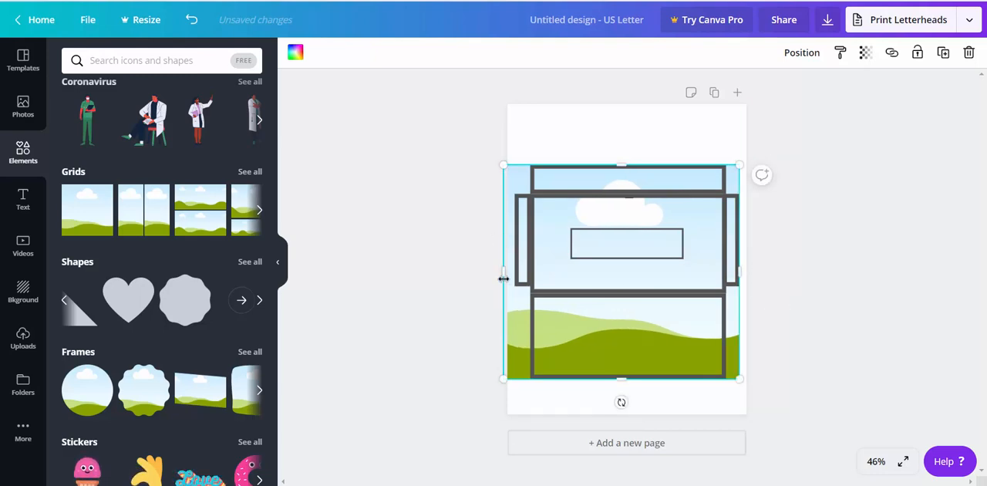
left_click_drag(504, 278, 515, 278)
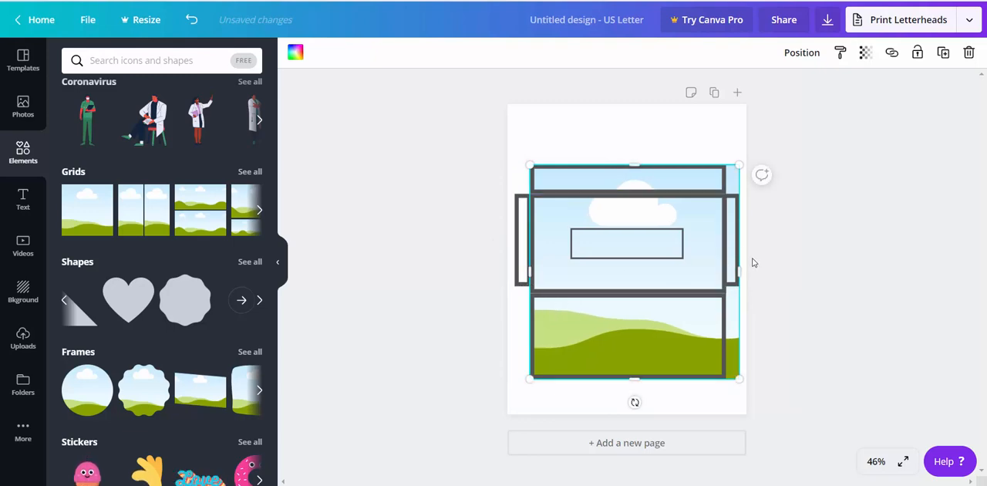
left_click_drag(740, 270, 725, 270)
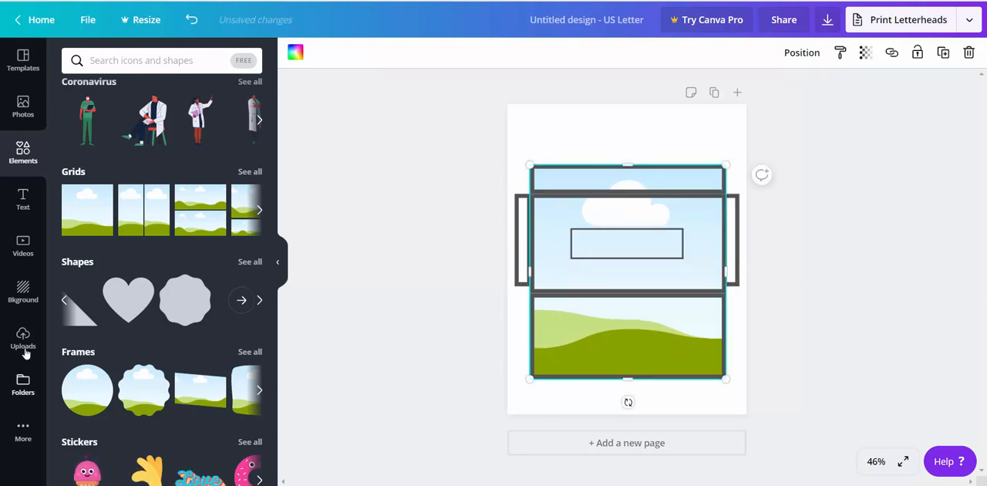
left_click(23, 59)
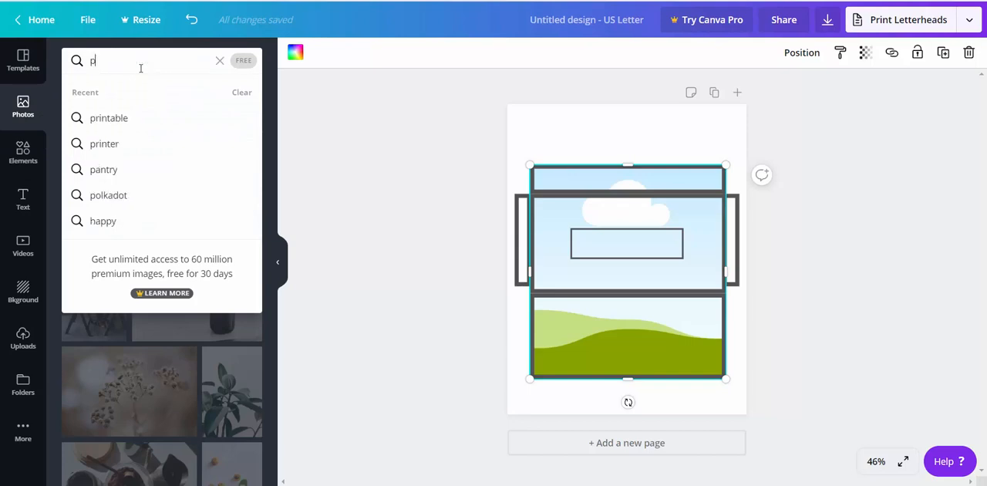
- Search photos for 'patterns' and 'background', filling the frame with a teal watercolour image
type("patterns")
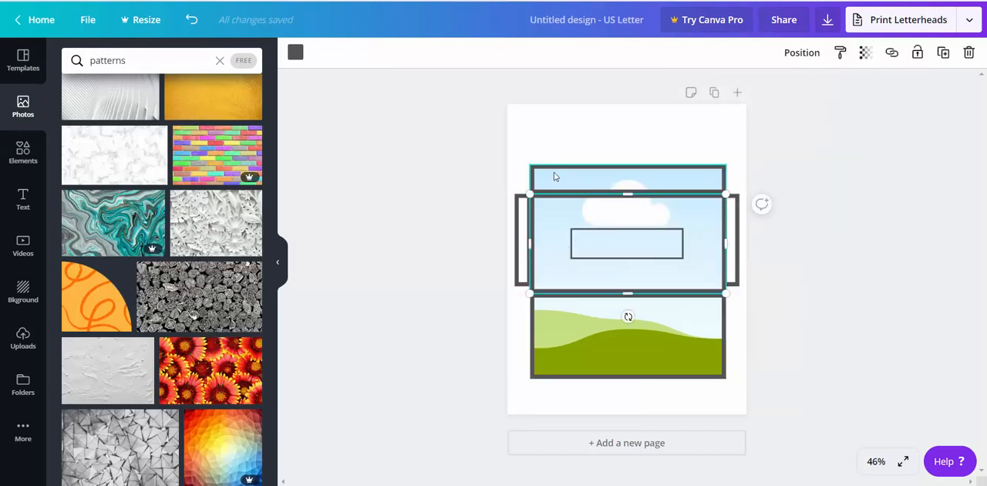
left_click(628, 337)
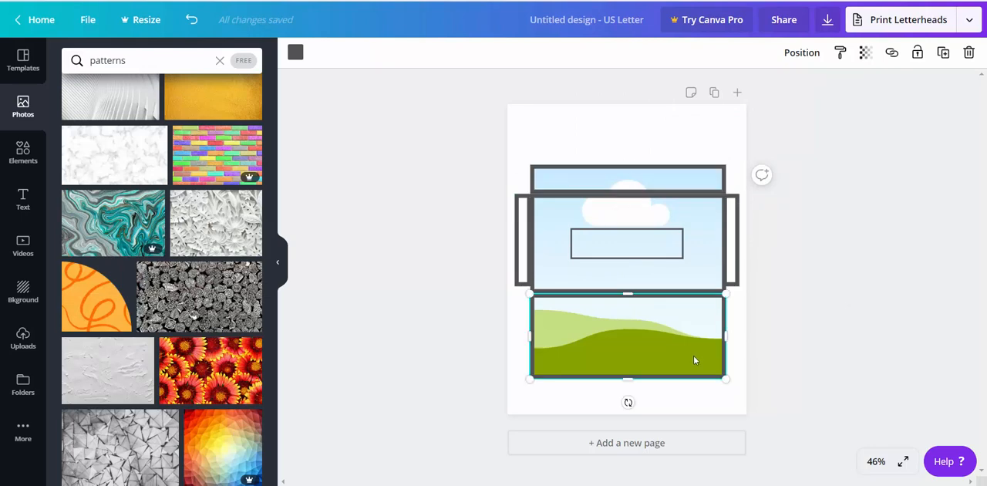
mouse_move(689, 353)
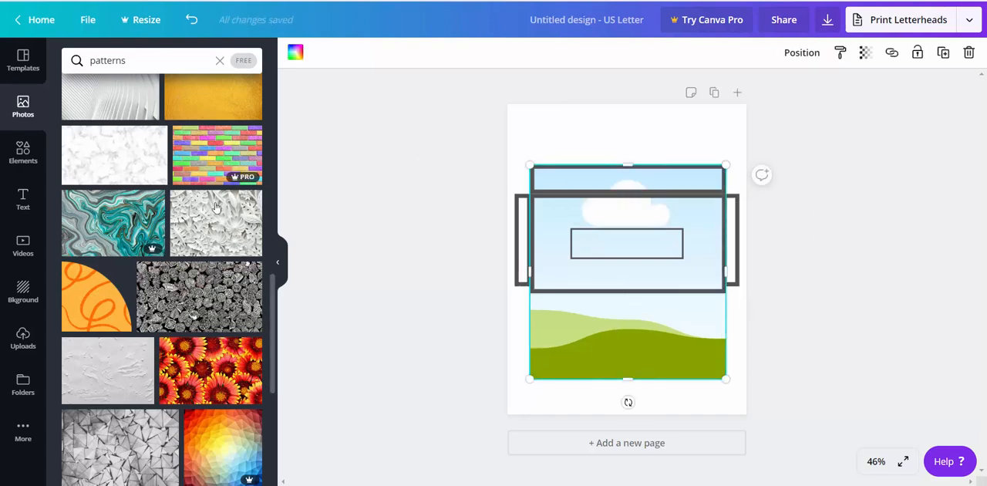
scroll("down", 3)
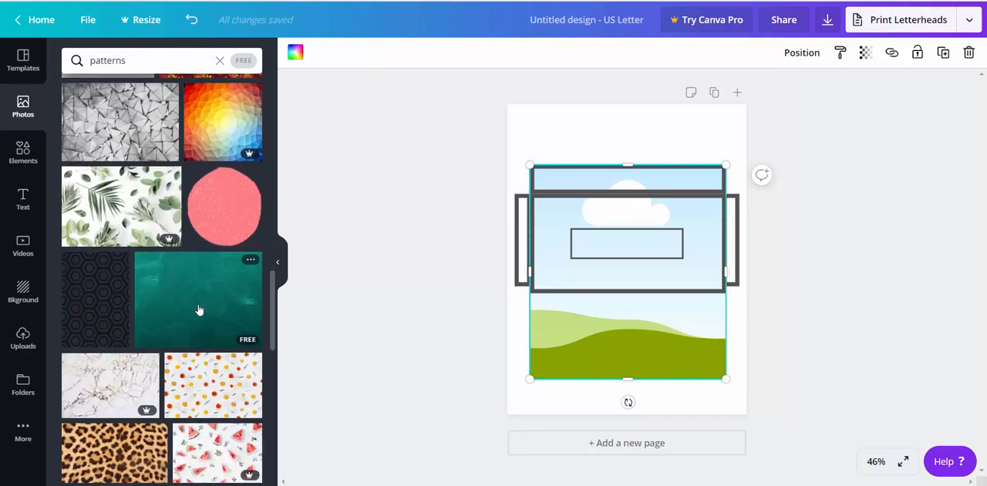
type("background")
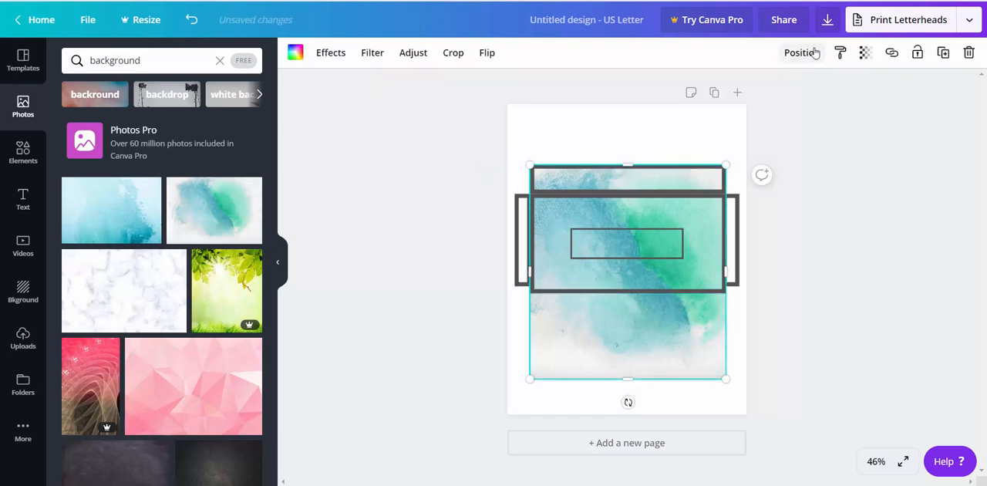
left_click(801, 52)
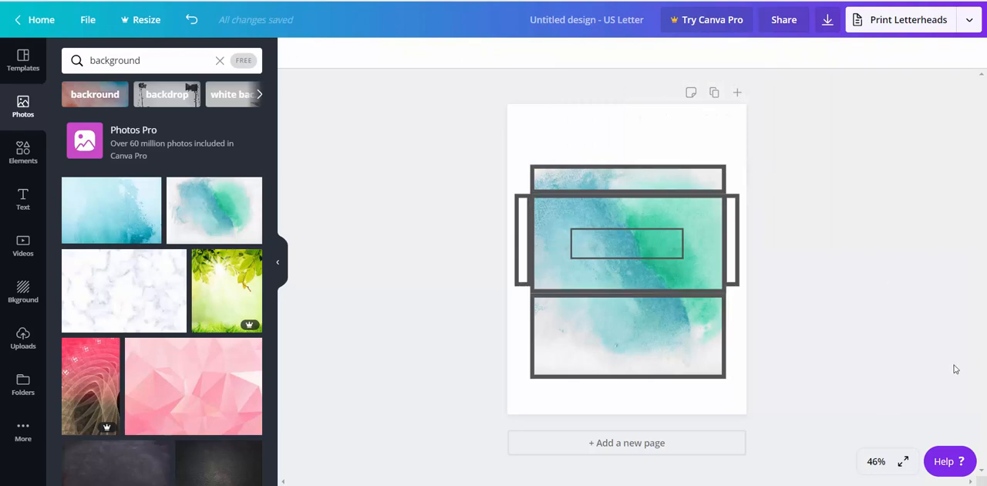
mouse_move(786, 64)
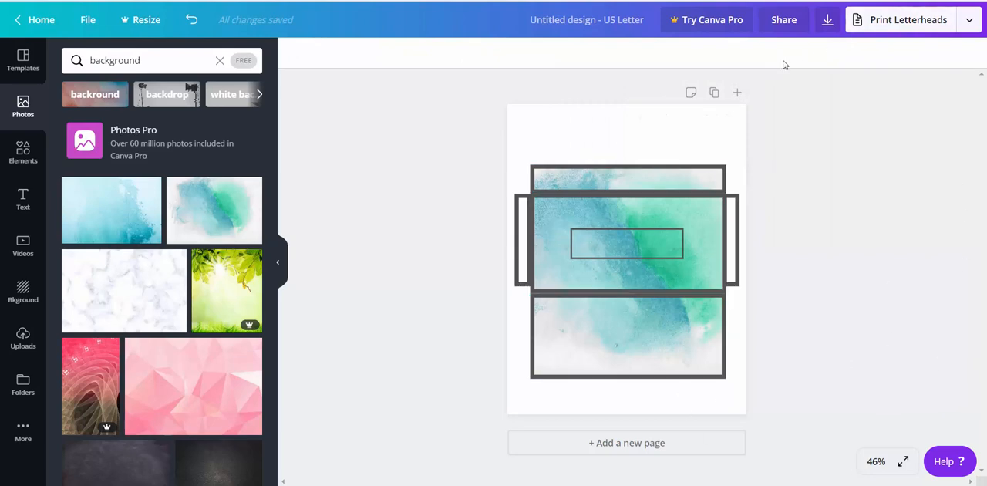
- Refine the photo search and fill the envelope frame with the pastel floral pattern
left_click(803, 53)
type(" pattern")
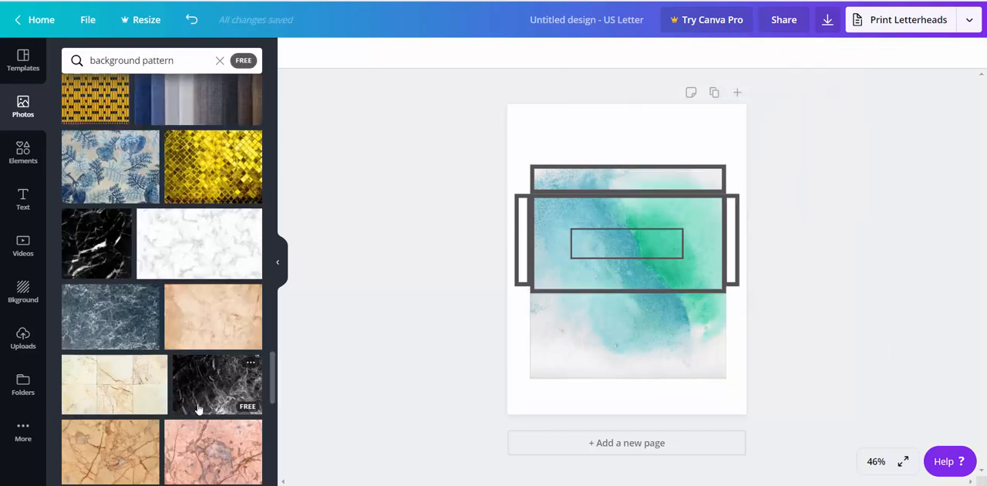
scroll("down", 3)
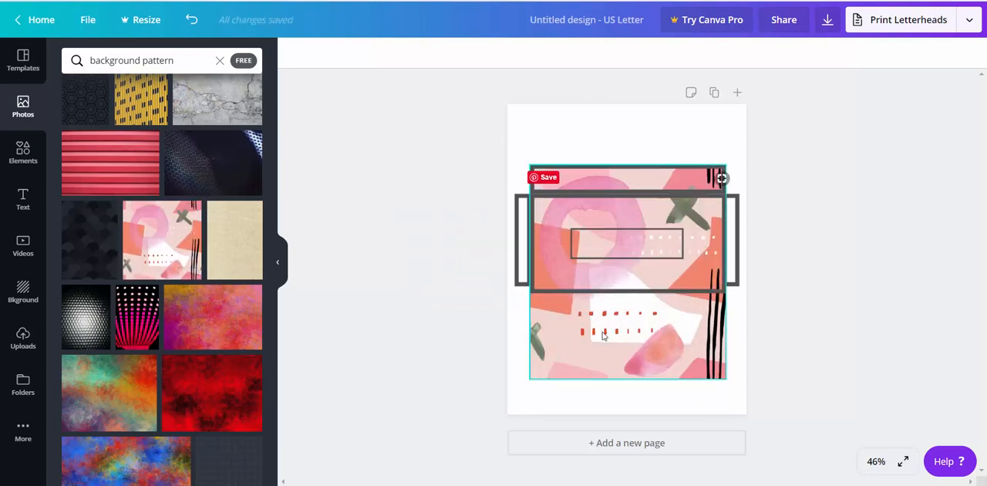
scroll("down", 3)
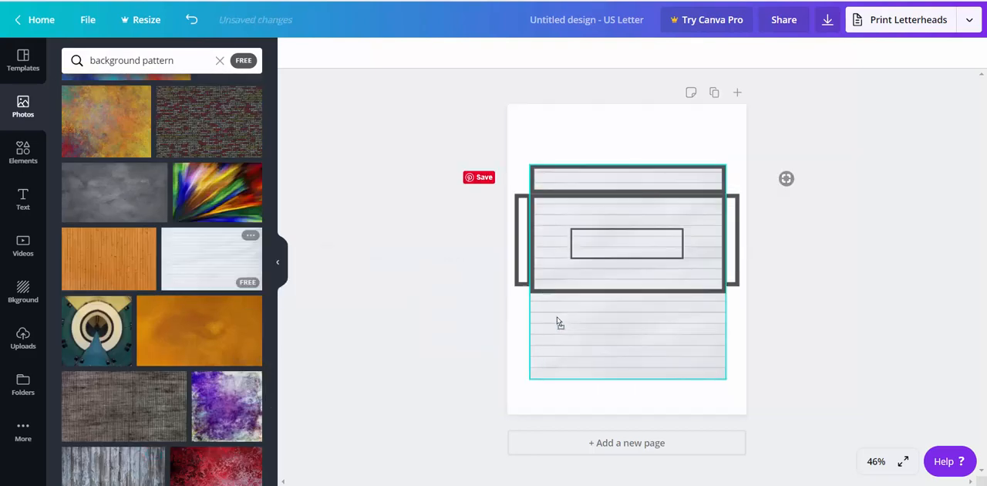
scroll("down", 3)
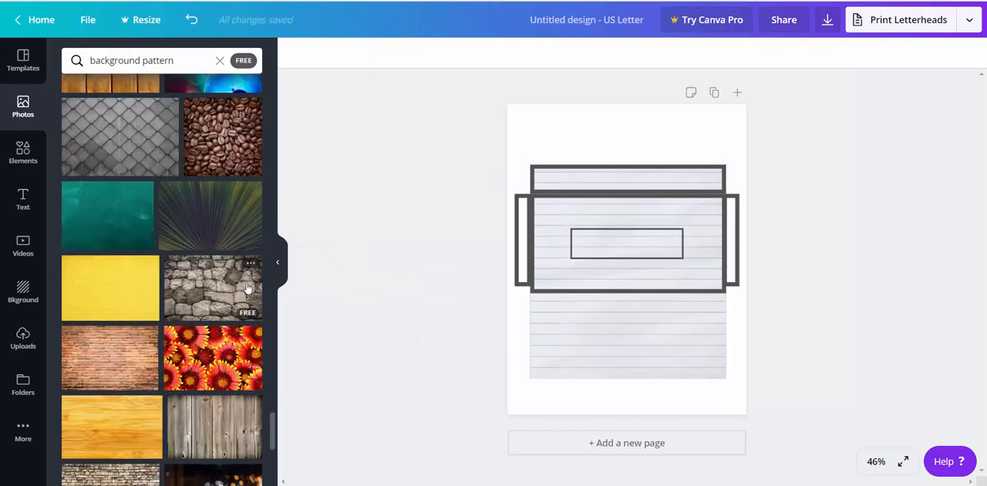
scroll("down", 3)
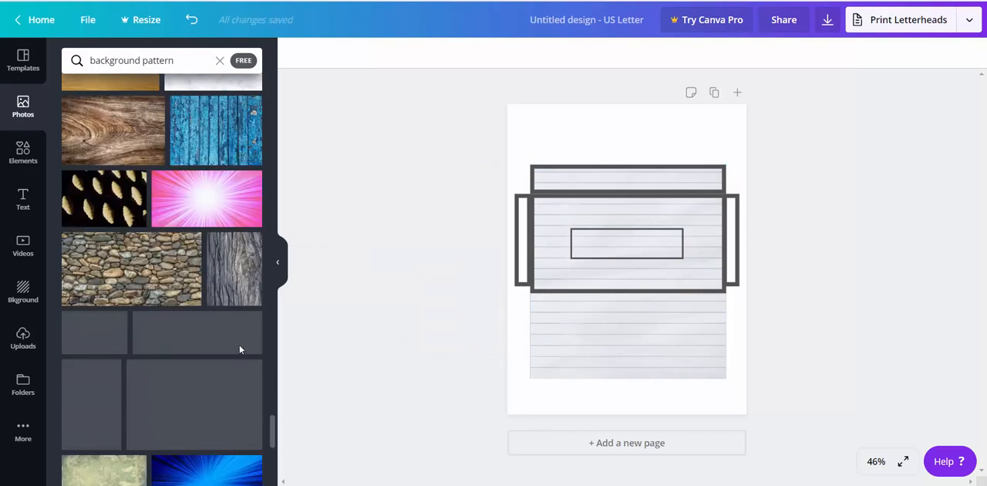
scroll("down", 3)
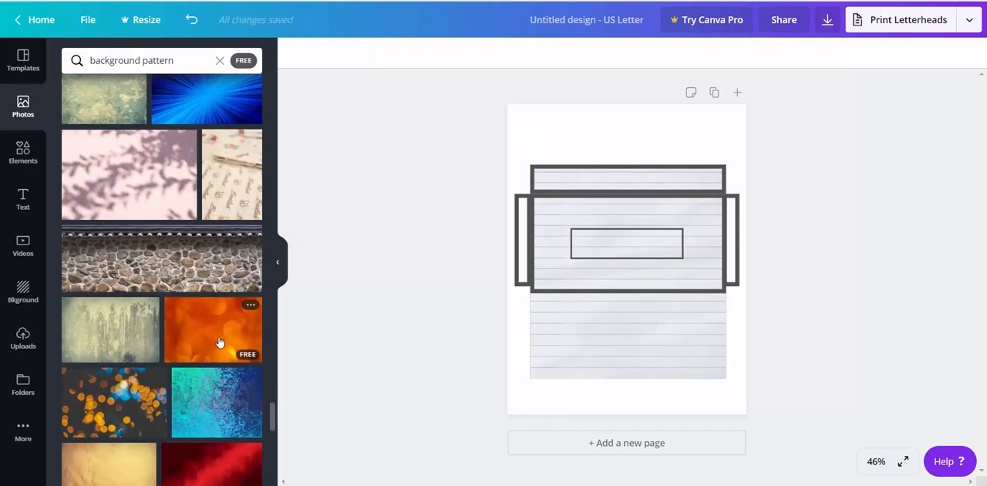
scroll("down", 3)
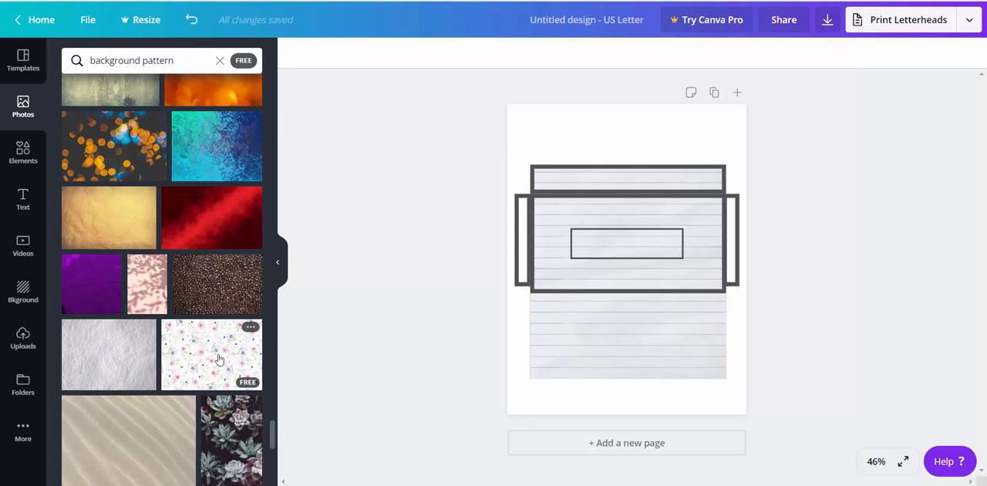
left_click(212, 354)
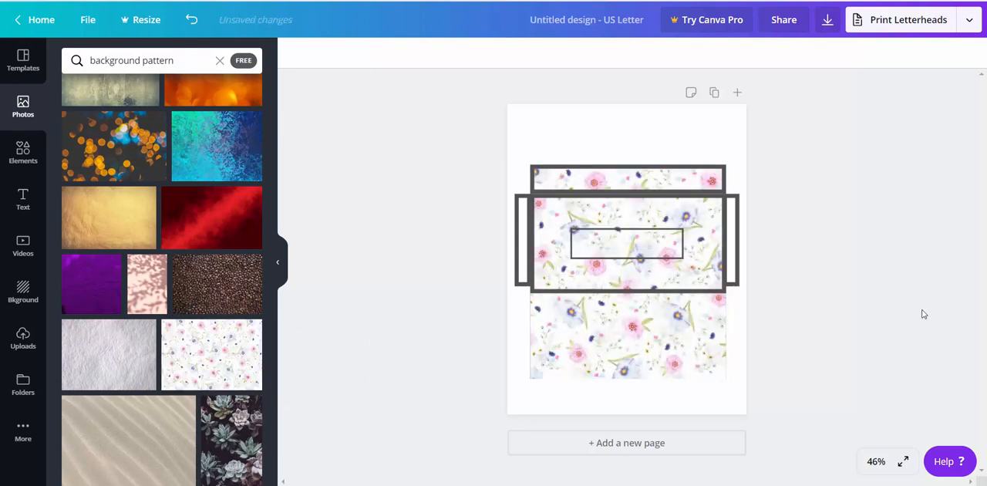
left_click(623, 243)
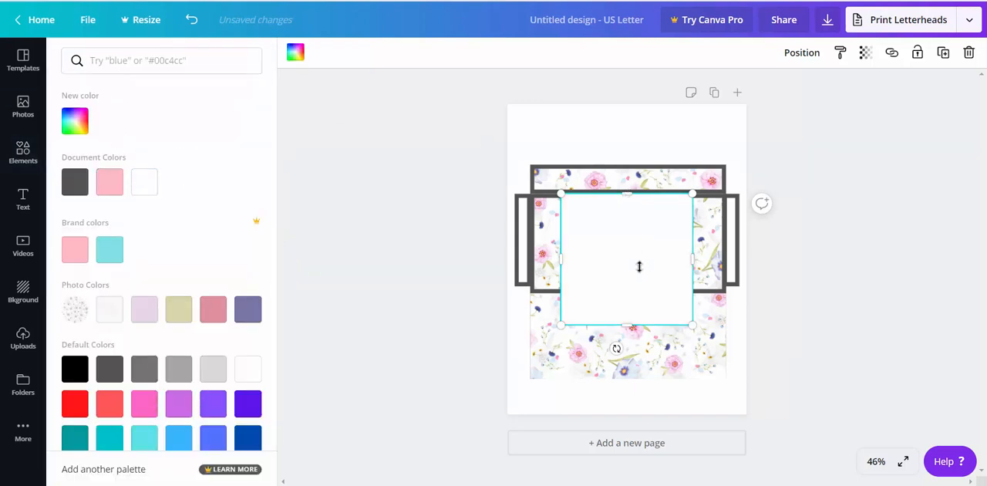
- Resize the white square to fit the label outline and send it backward behind the outline
left_click_drag(628, 193, 628, 227)
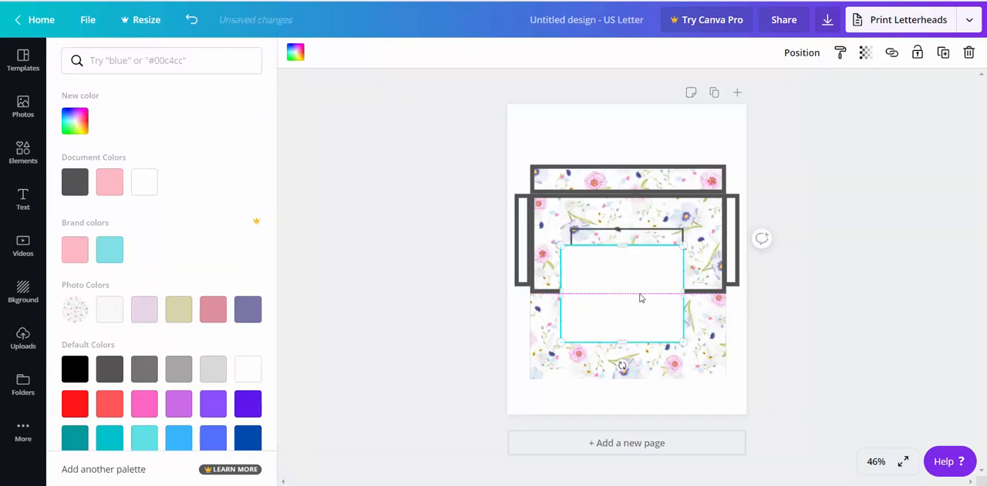
left_click(75, 182)
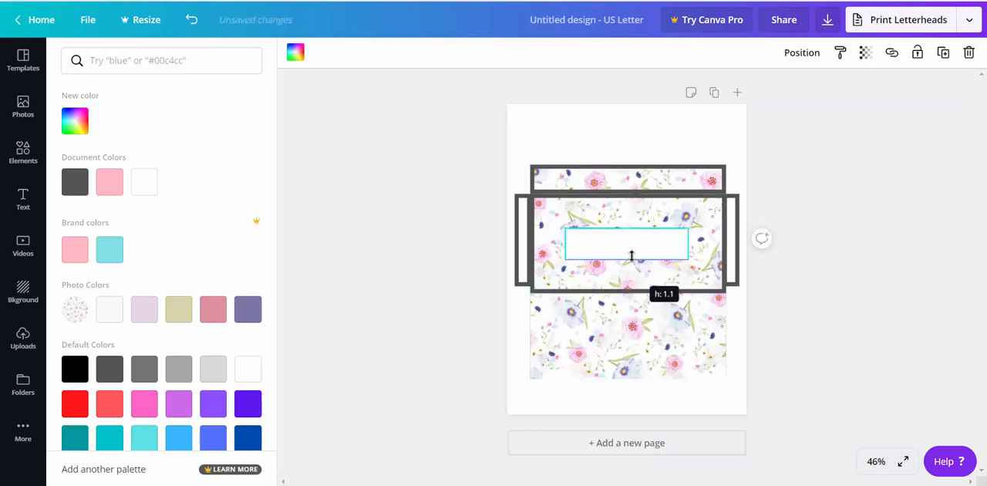
left_click(23, 152)
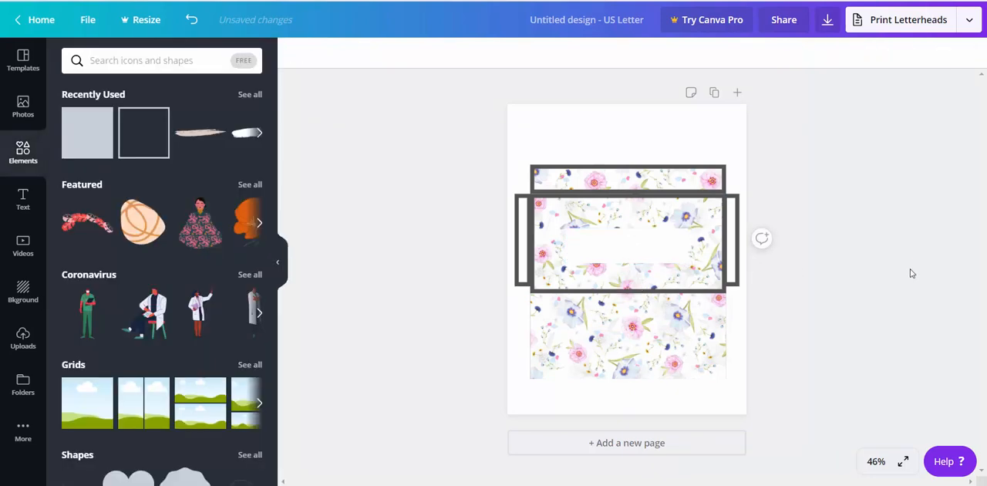
left_click(628, 245)
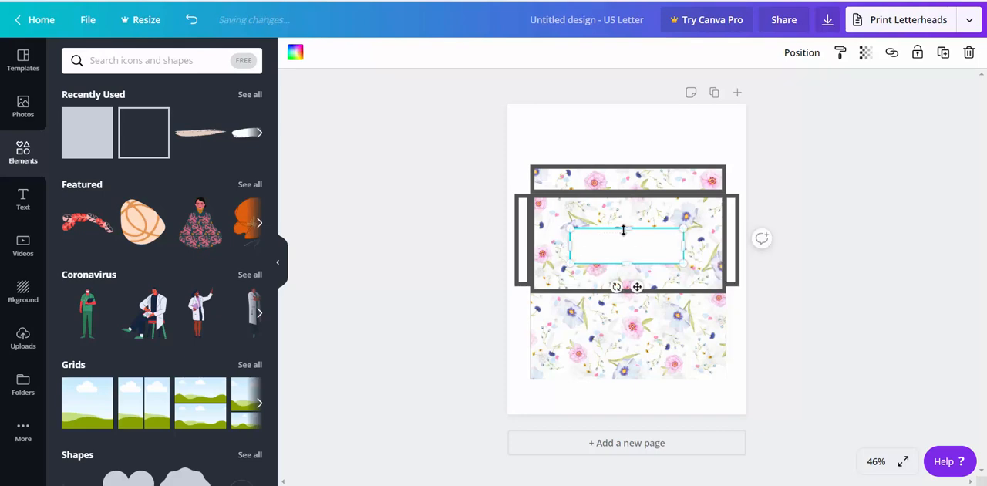
left_click_drag(623, 228, 627, 235)
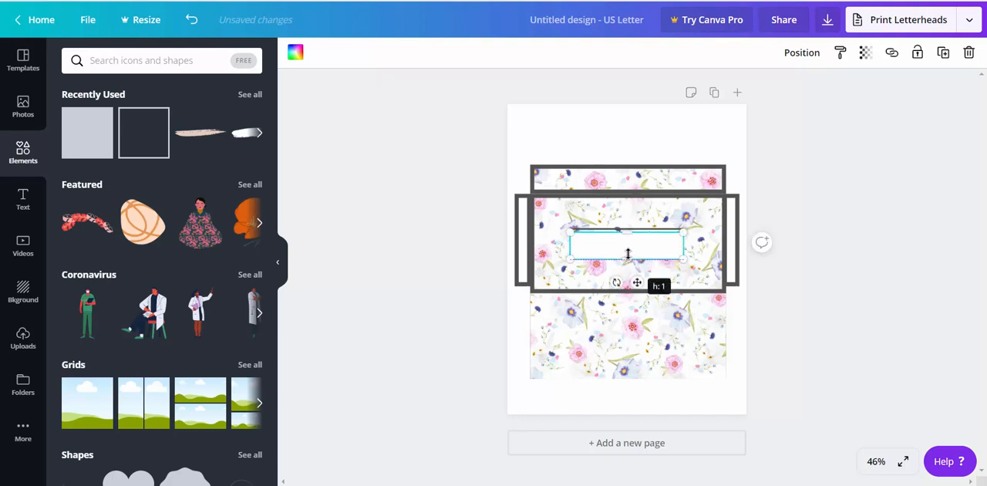
left_click_drag(628, 285, 628, 262)
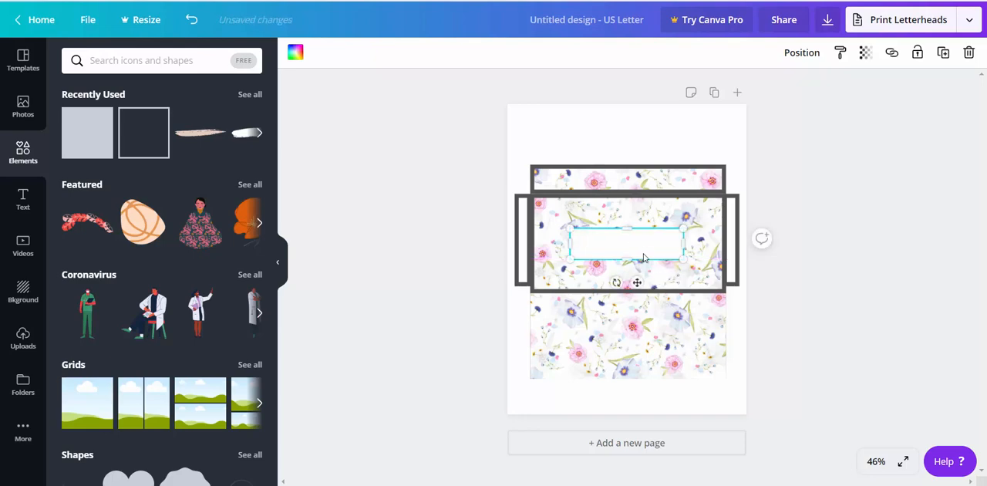
left_click(802, 52)
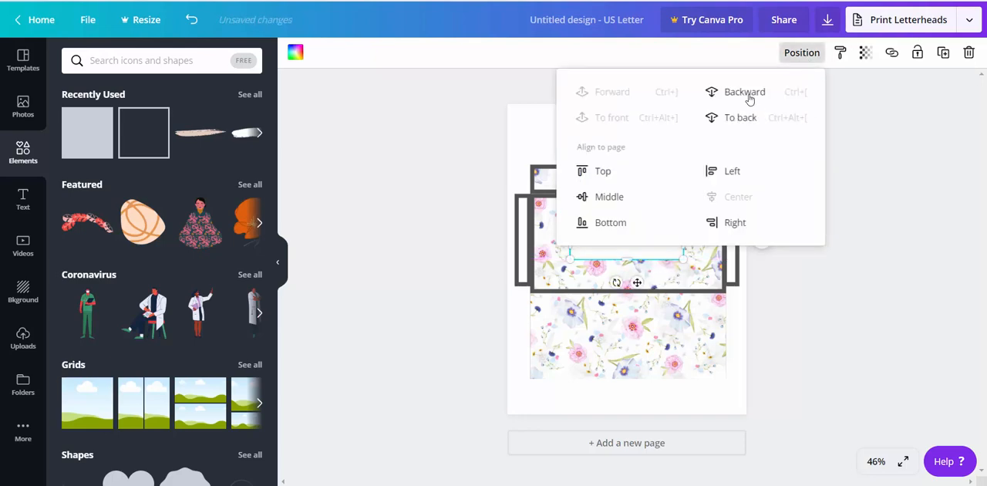
left_click(744, 92)
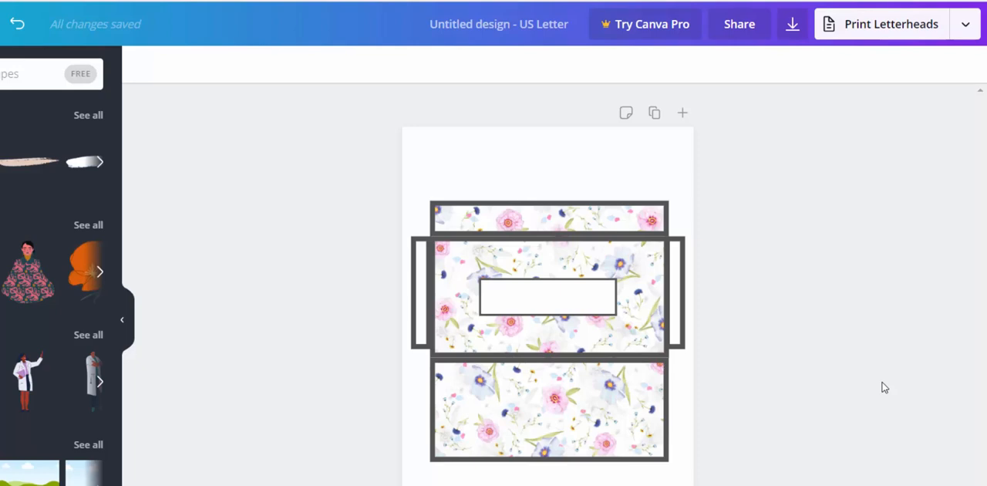
- Place and stretch a pink dotted line along the envelope panel's lower fold edge
left_click(548, 218)
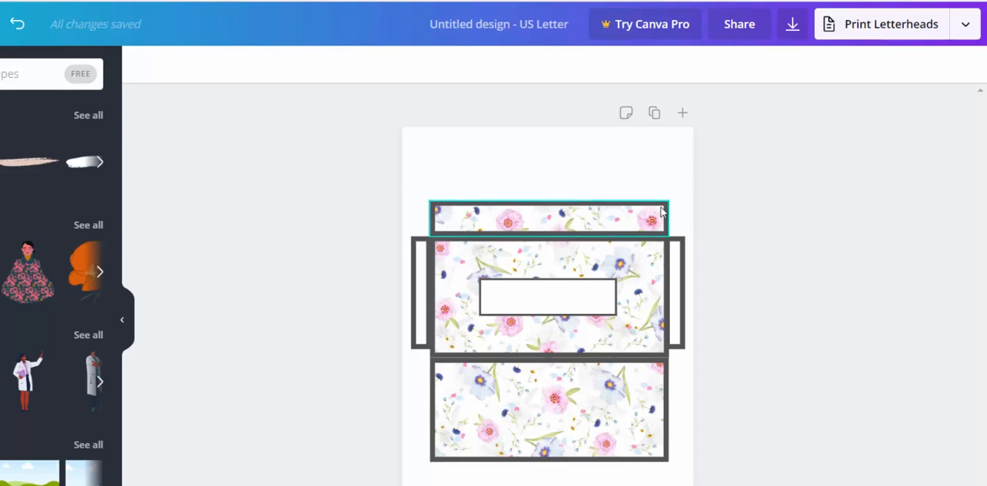
left_click(550, 409)
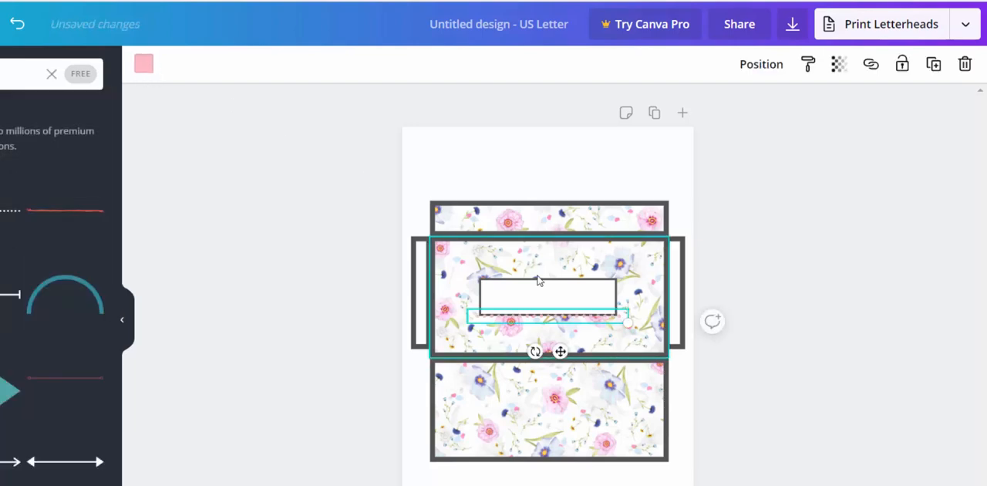
left_click_drag(544, 316, 518, 356)
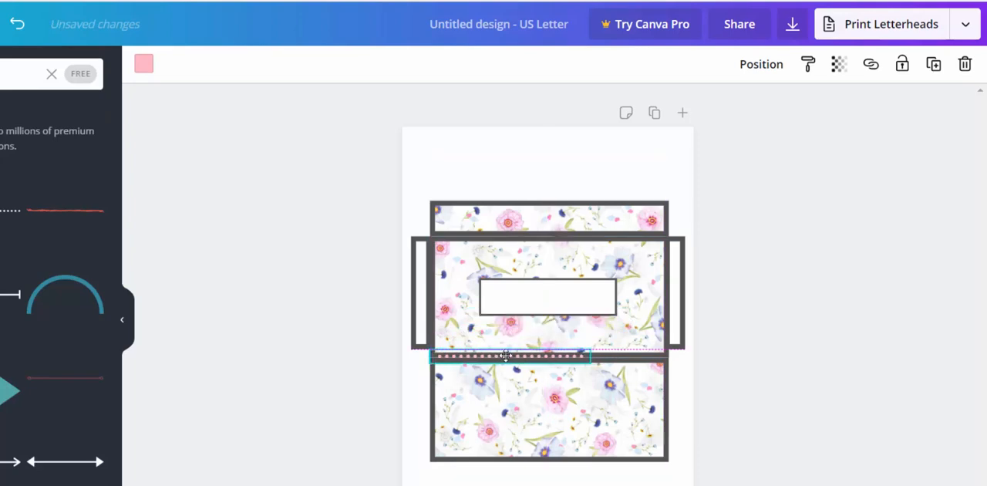
left_click_drag(590, 356, 640, 357)
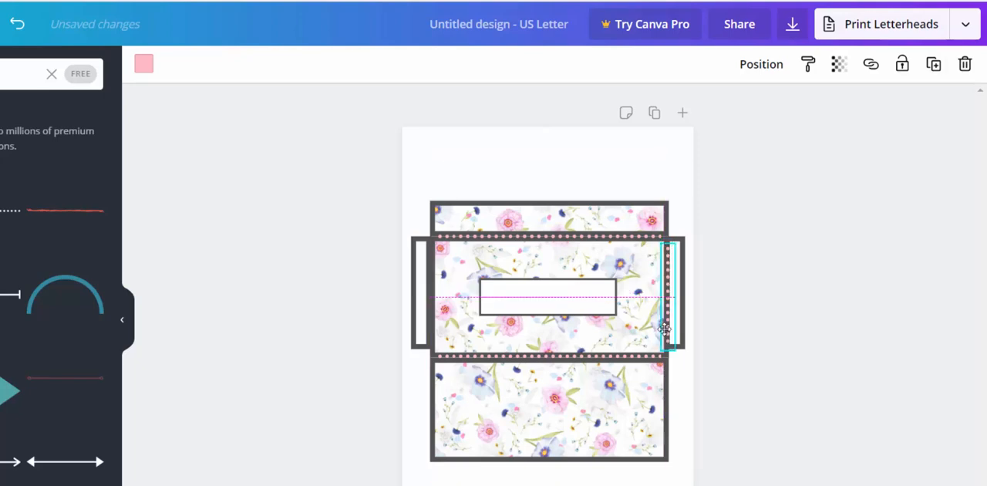
left_click(666, 328)
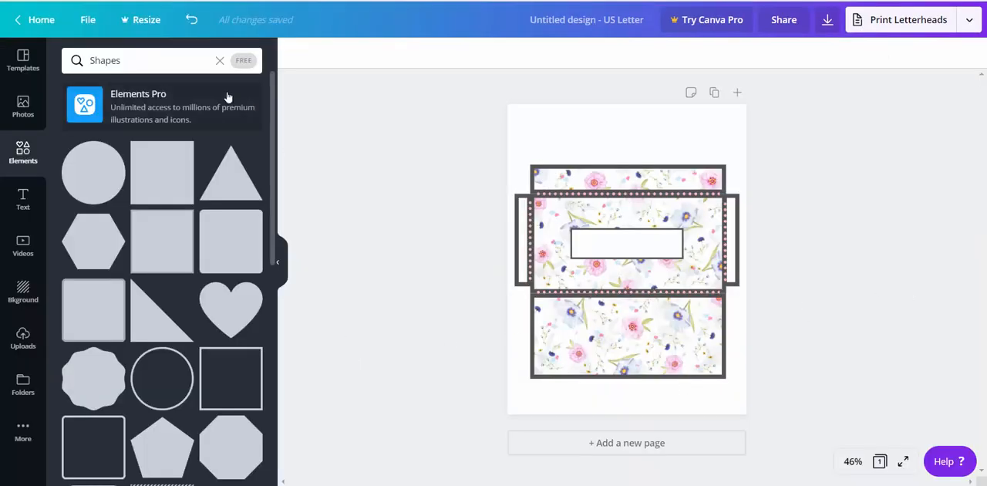
mouse_move(22, 199)
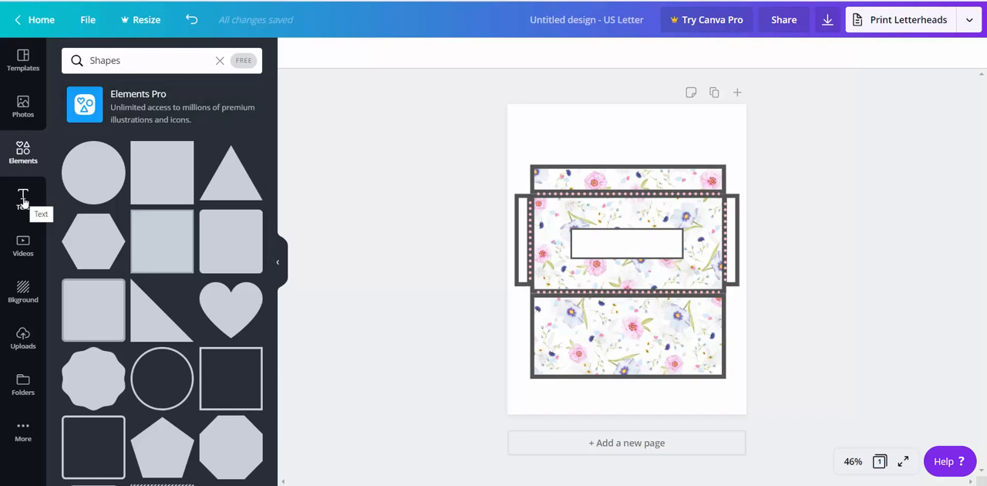
mouse_move(58, 212)
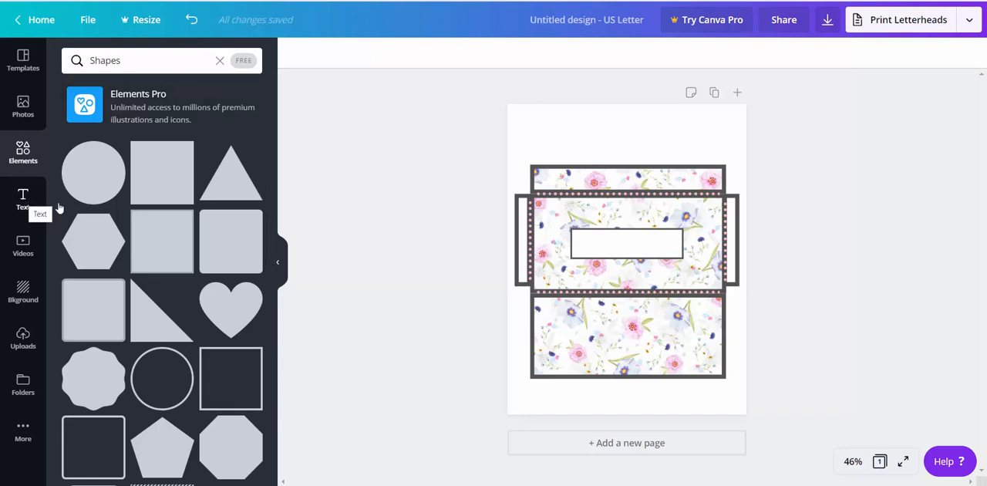
- Deselect the label box and add a default subheading text to the envelope
left_click(626, 244)
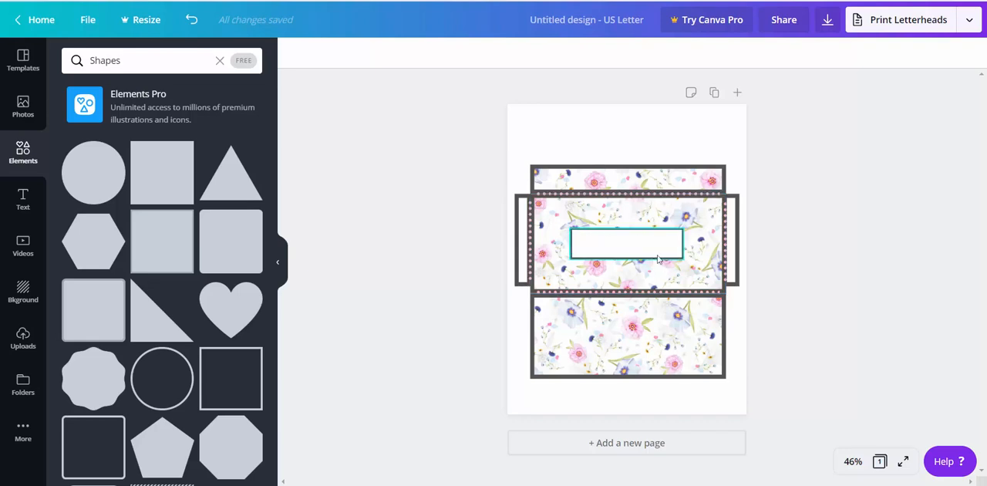
mouse_move(627, 253)
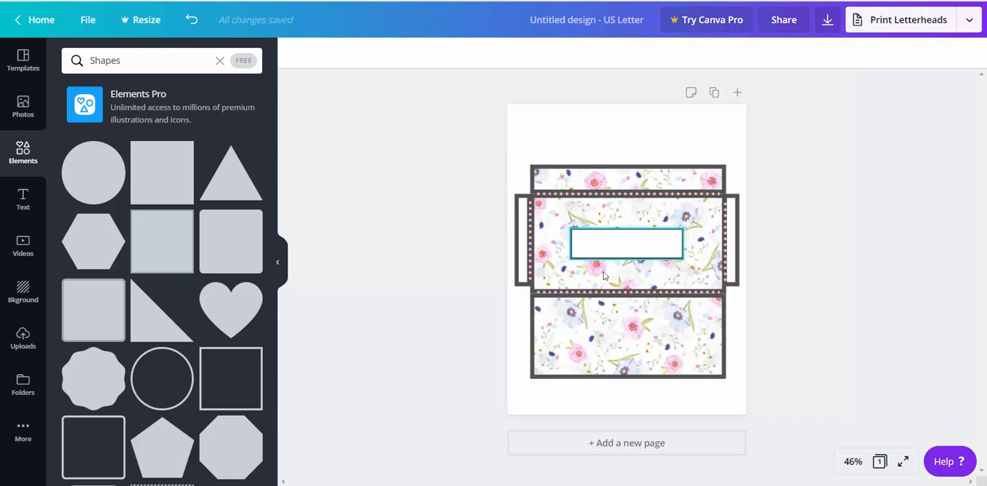
left_click(311, 263)
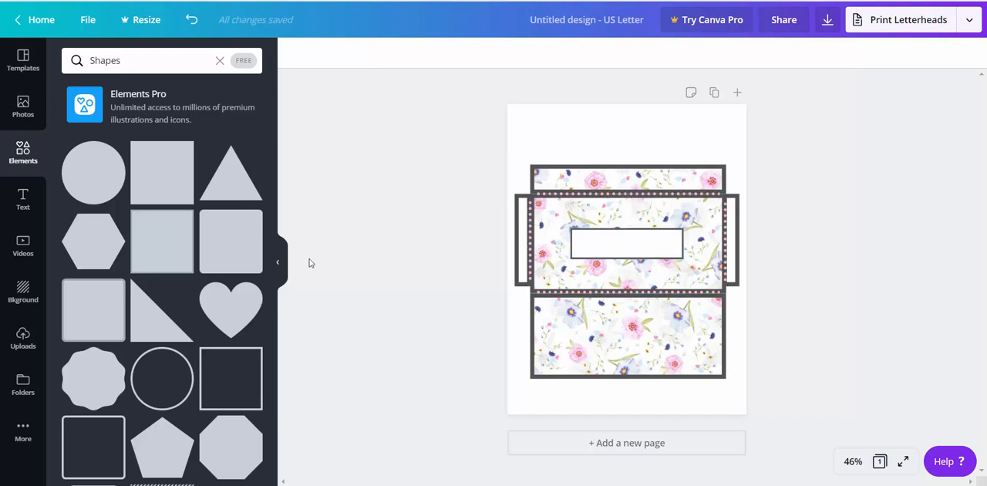
left_click(22, 199)
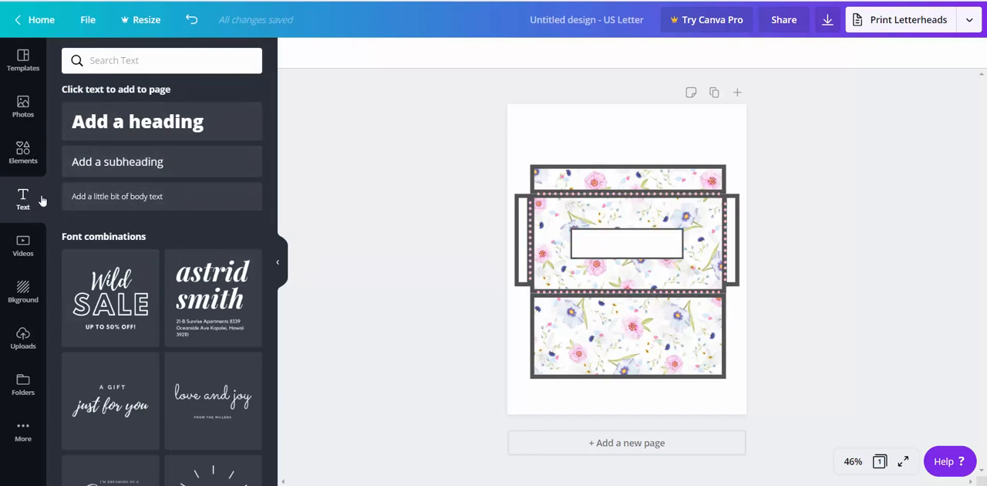
left_click(118, 161)
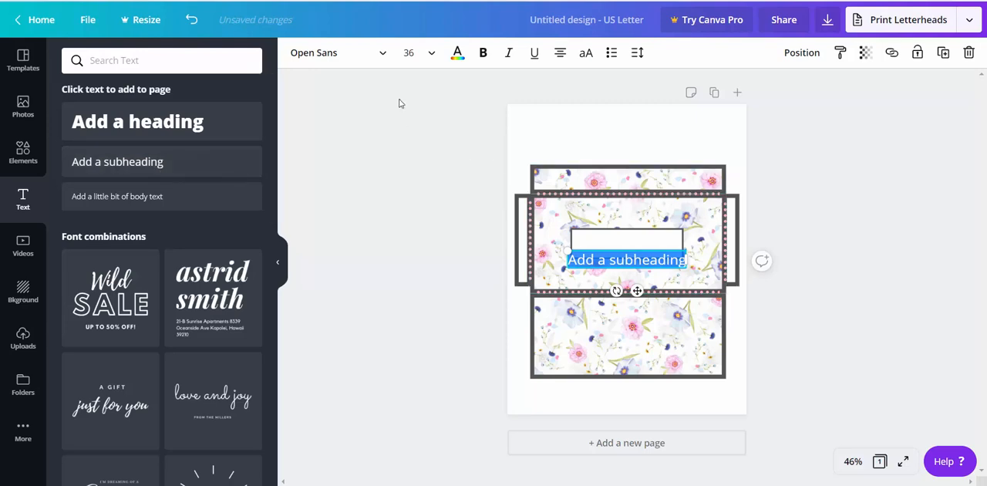
left_click(338, 53)
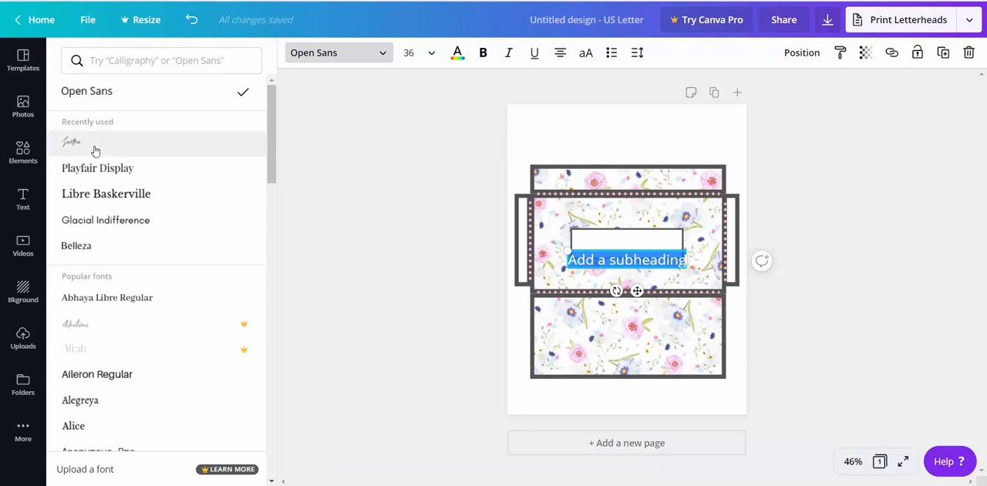
- Search fonts for 'Handwriting' and apply Shadow to the subheading label
left_click(160, 60)
type("Handwriting")
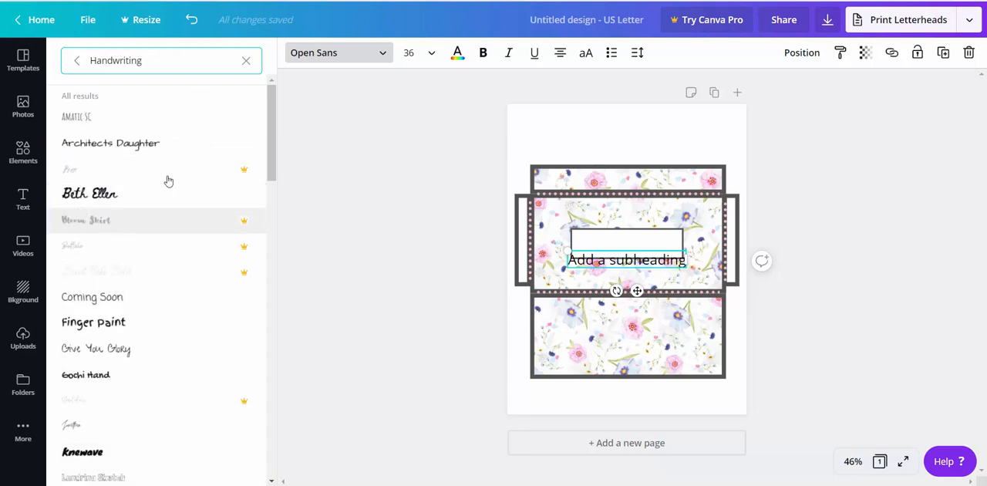
scroll("down", 3)
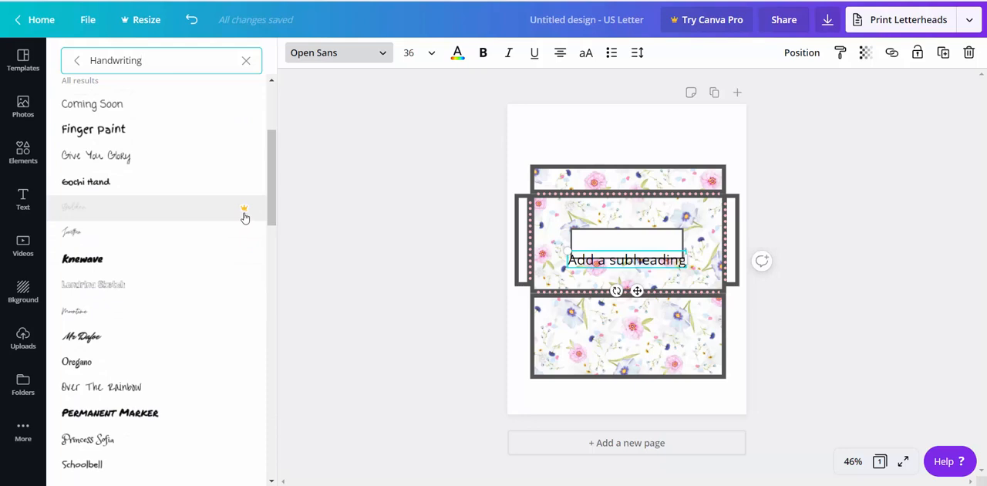
scroll("down", 3)
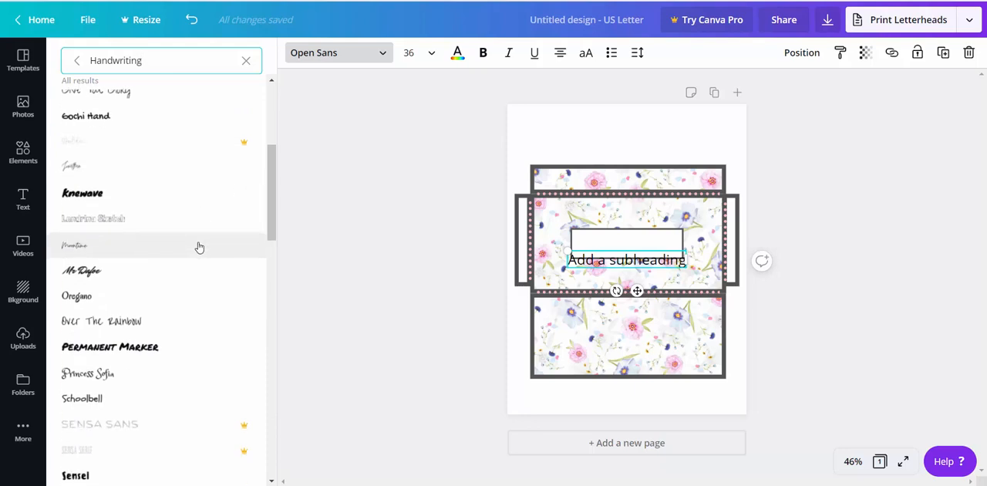
scroll("down", 3)
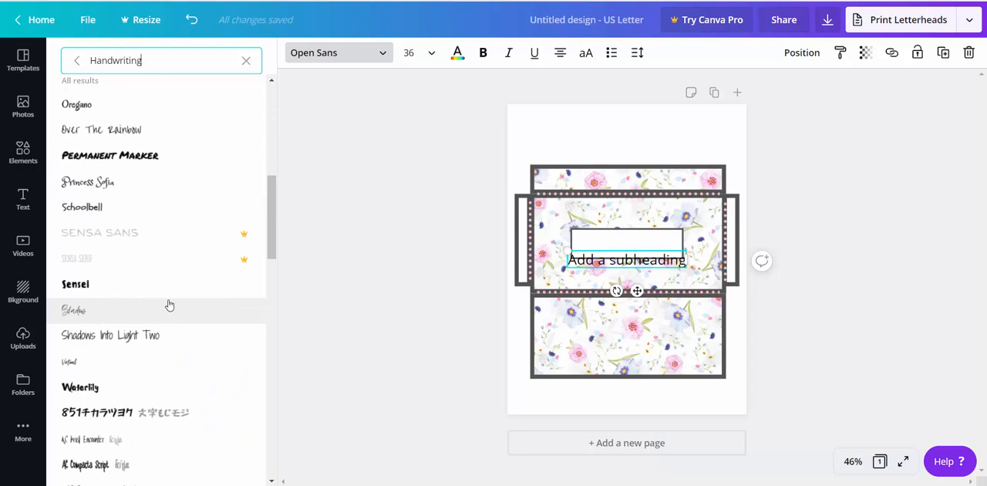
mouse_move(94, 319)
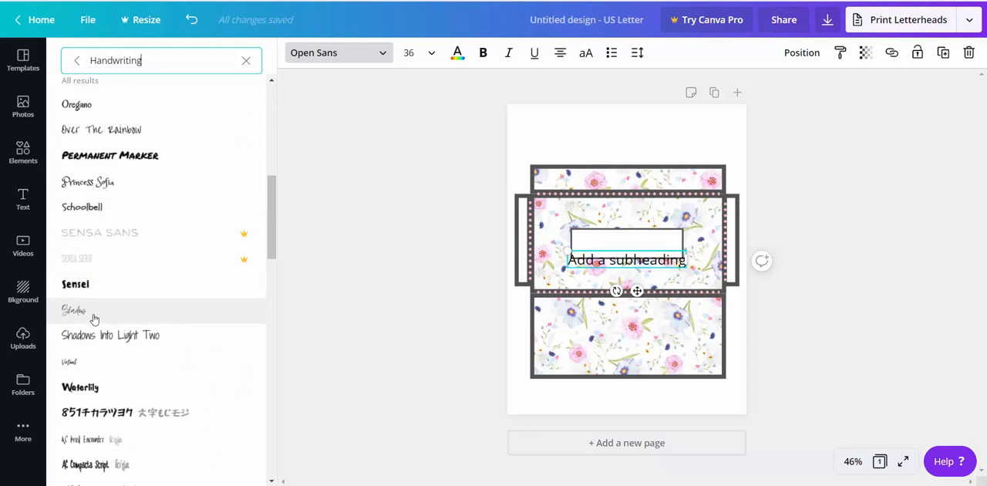
left_click(74, 310)
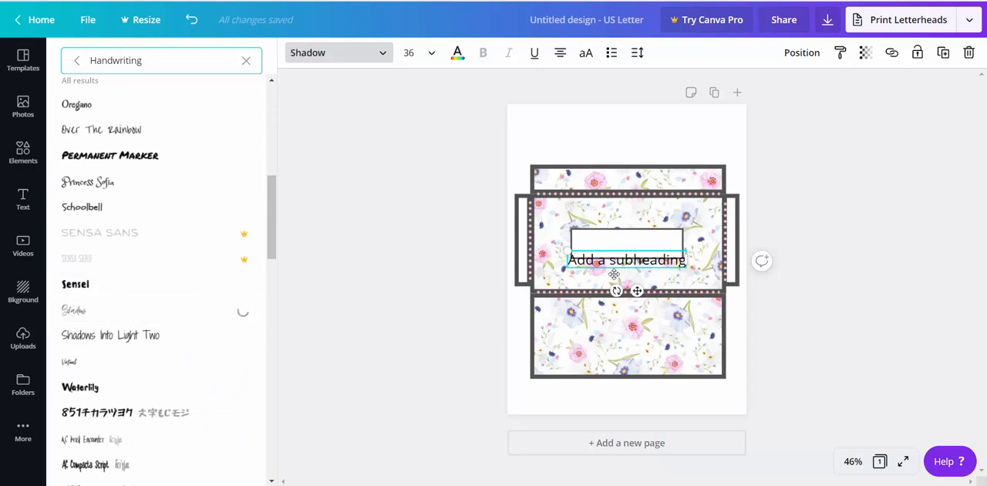
left_click(74, 309)
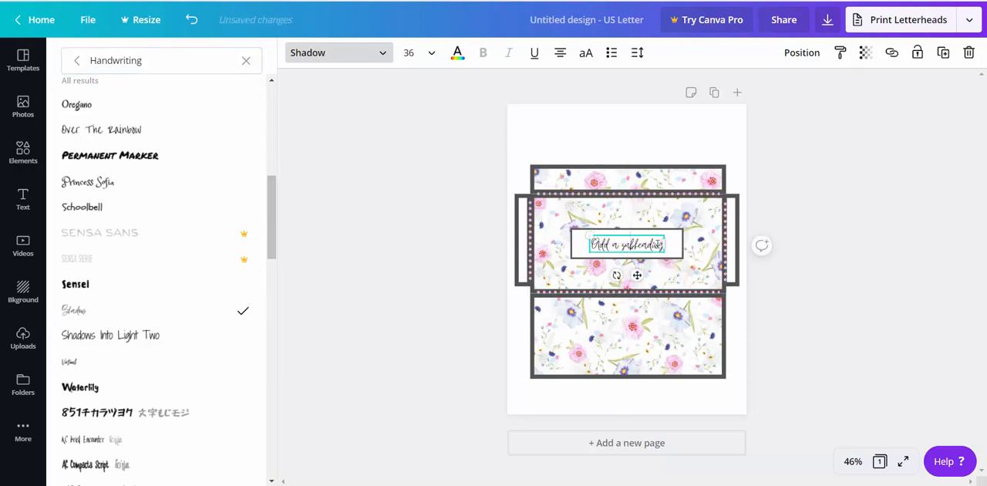
left_click(626, 245)
type("groceries")
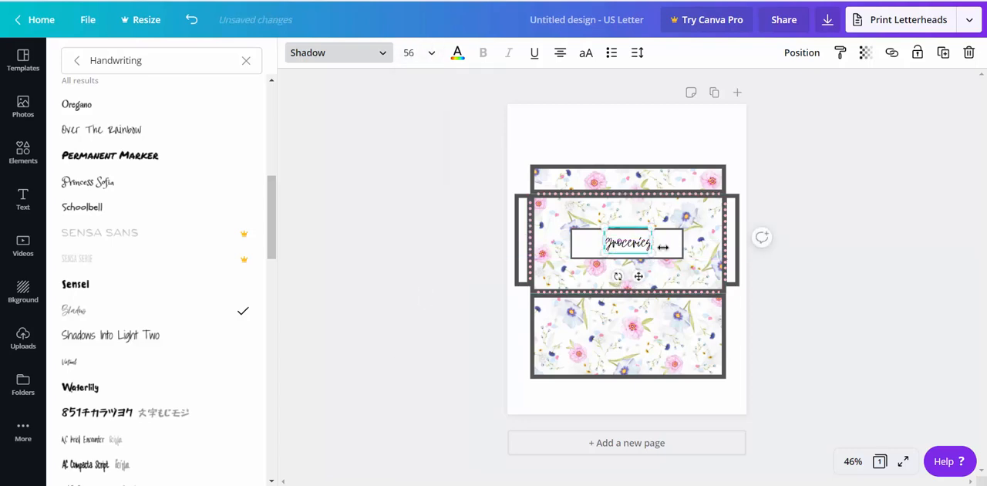
- Widen the groceries label's letter spacing to about 47
left_click(637, 53)
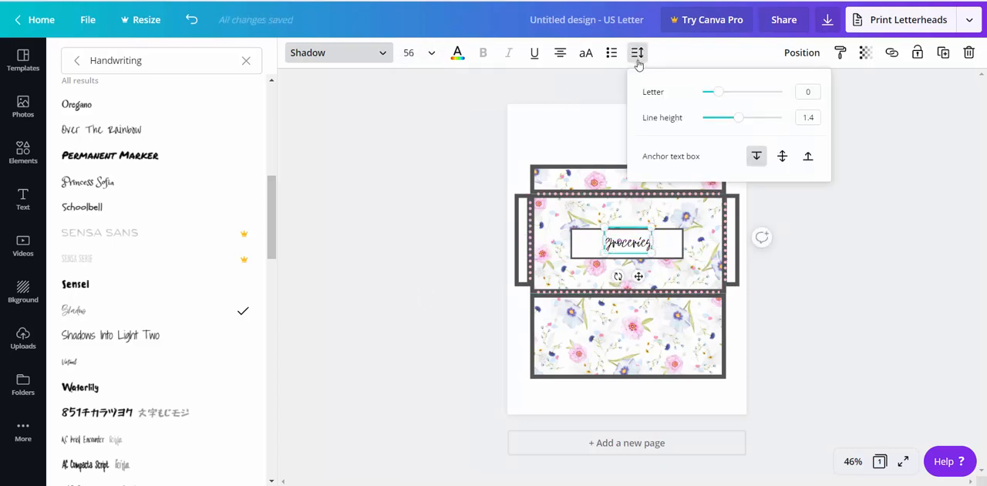
left_click_drag(710, 91, 724, 91)
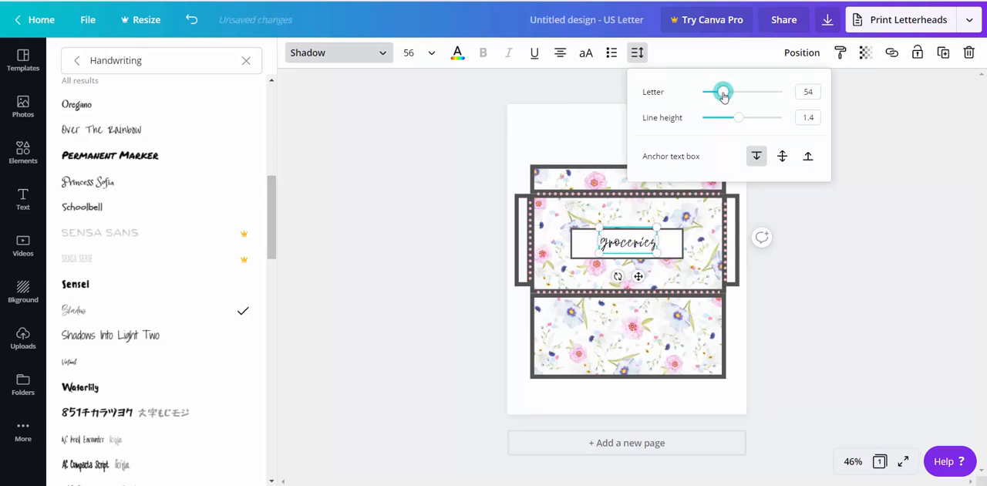
left_click_drag(723, 92, 717, 92)
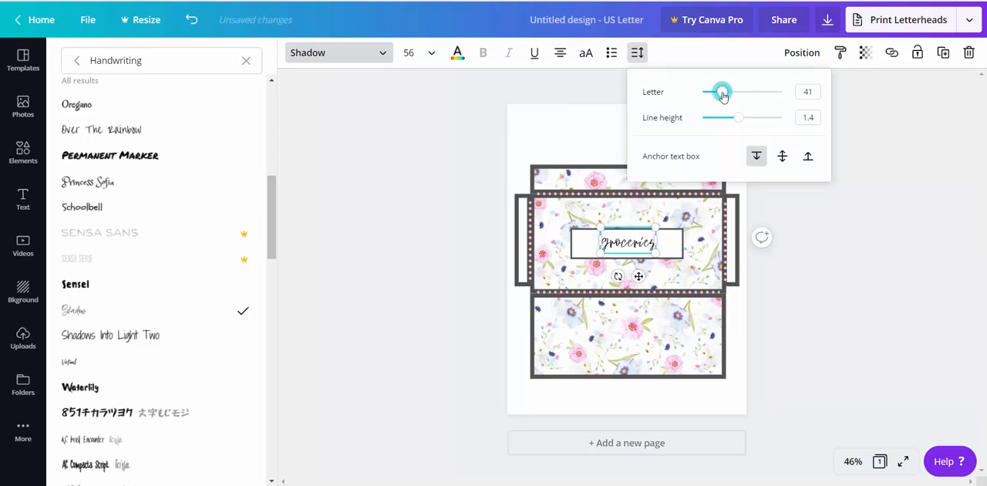
left_click_drag(722, 91, 729, 91)
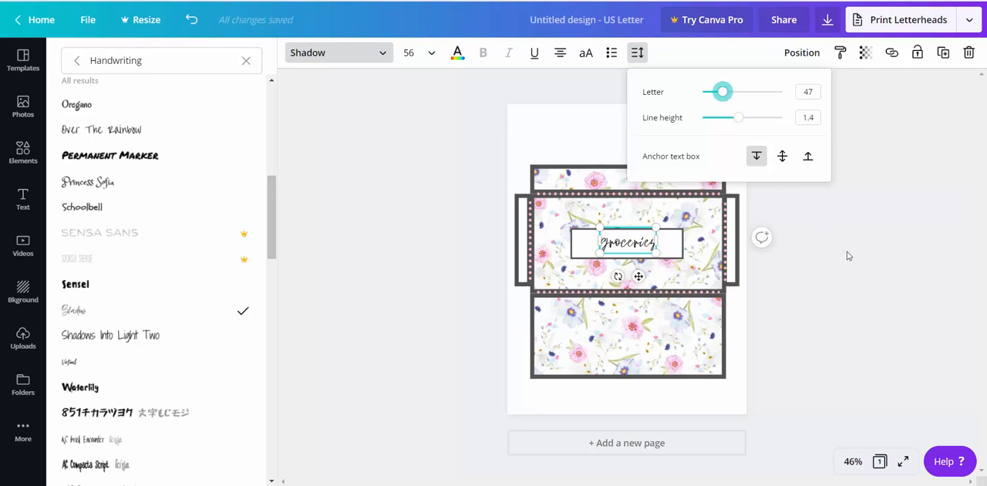
- Colour the groceries label muted purple-grey after trying teal, lilac and near-white swatches
left_click(458, 52)
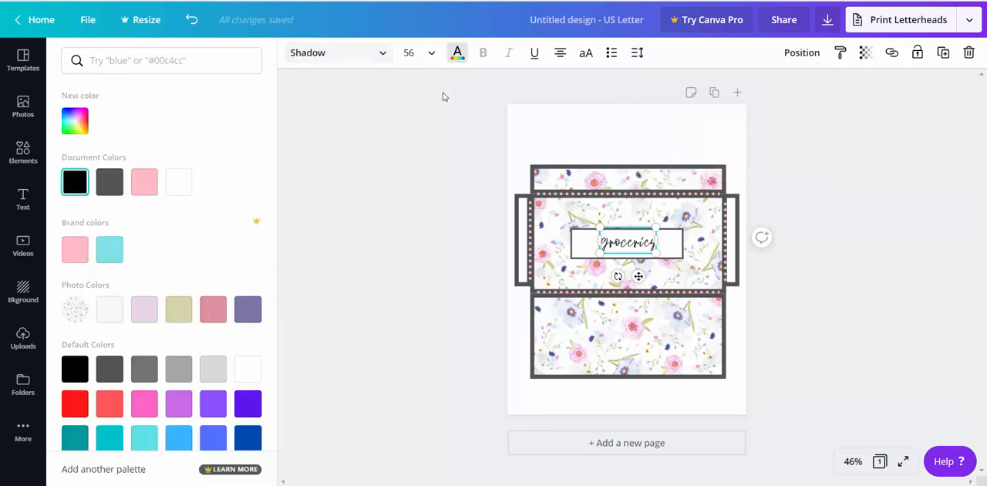
left_click(109, 249)
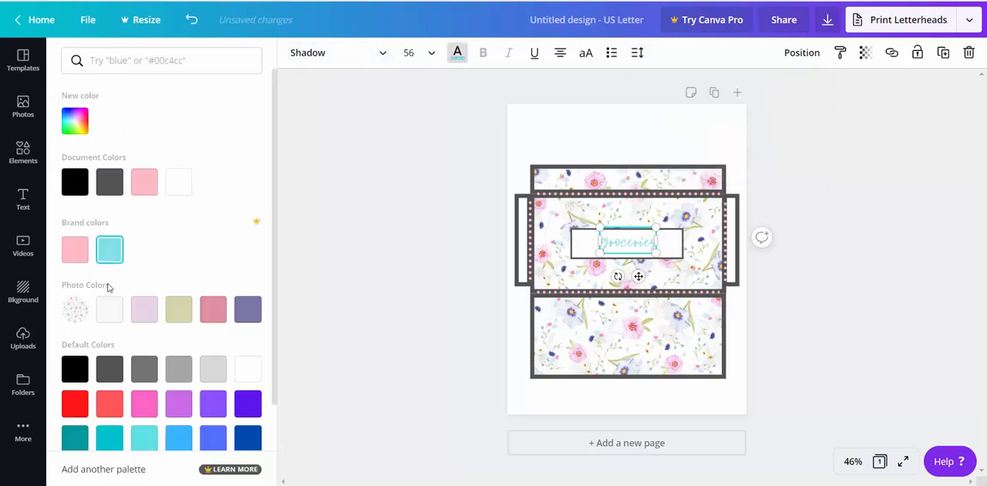
left_click(144, 310)
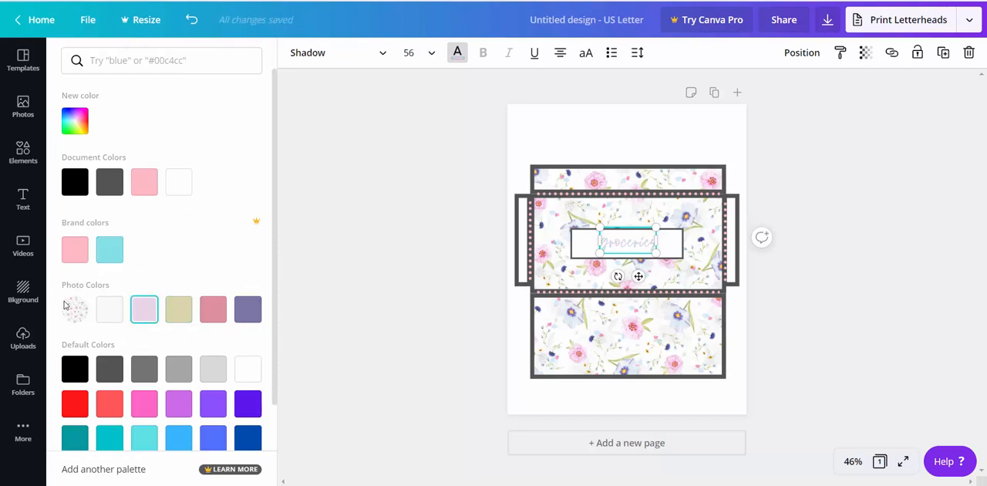
left_click(110, 309)
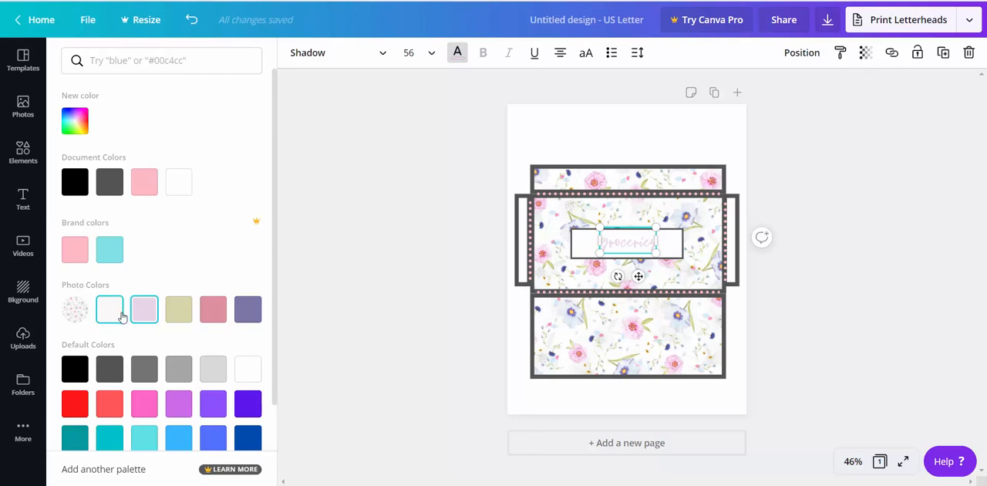
left_click(248, 310)
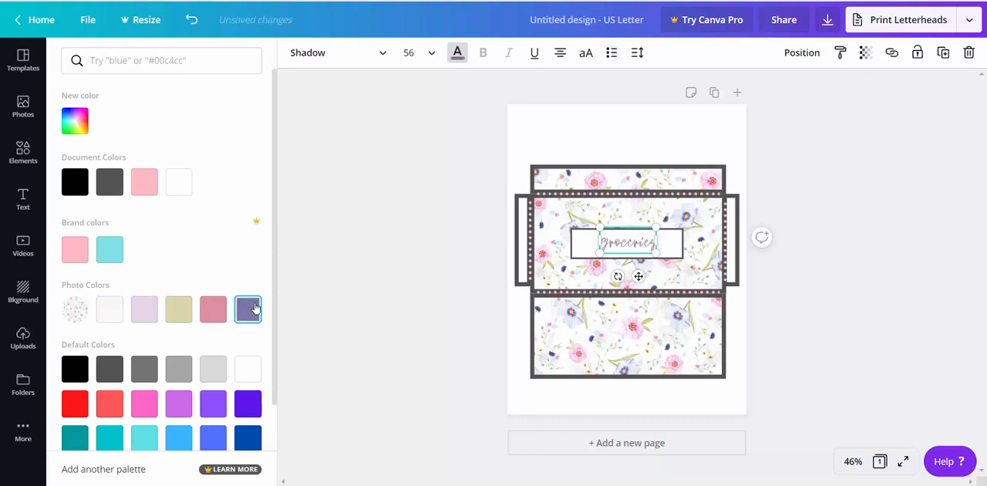
left_click(23, 197)
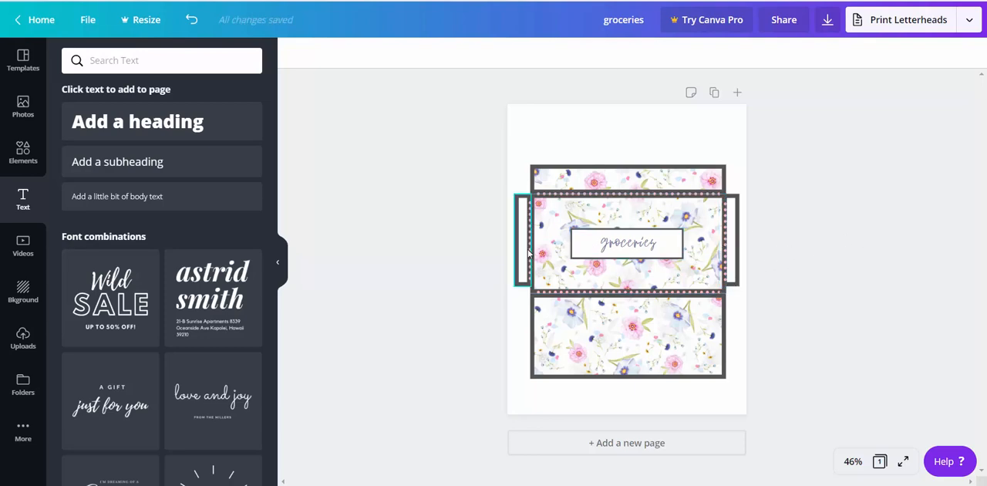
- Deselect everything and download the groceries envelope design from the publish menu
left_click(626, 243)
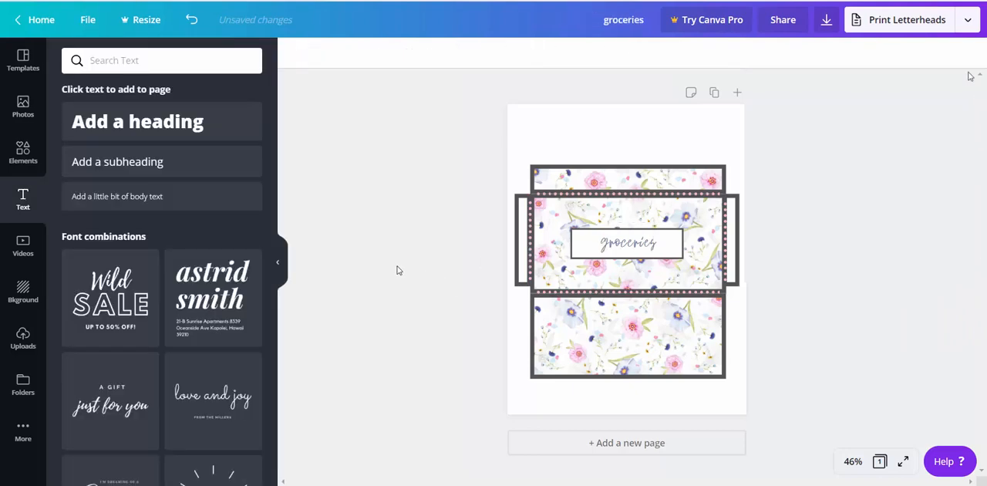
left_click(968, 19)
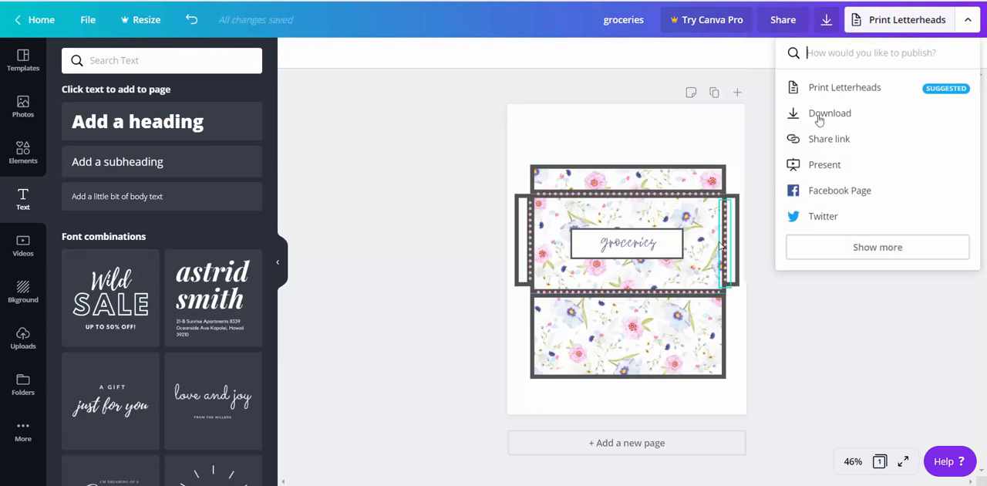
left_click(830, 113)
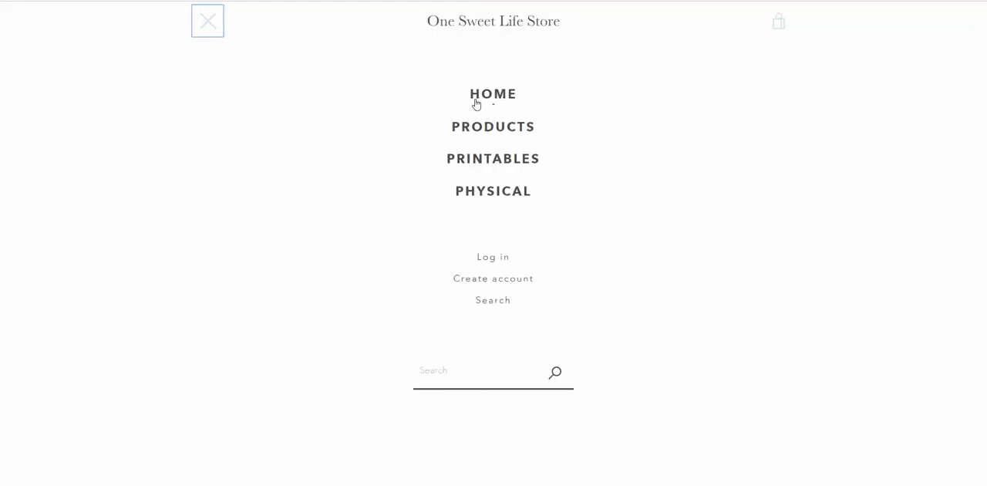
- Open Printable Cash Envelopes from Printables and view its next two example photos
left_click(493, 159)
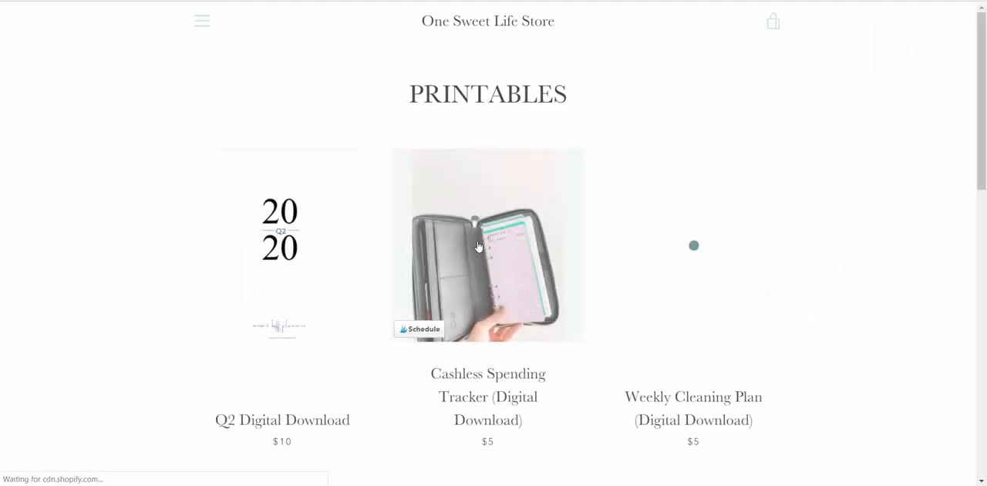
scroll("down", 3)
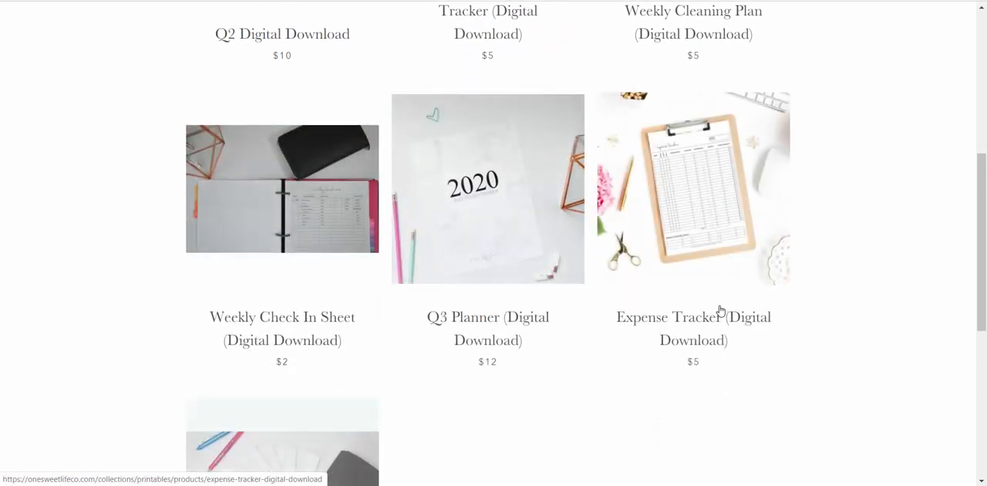
scroll("down", 3)
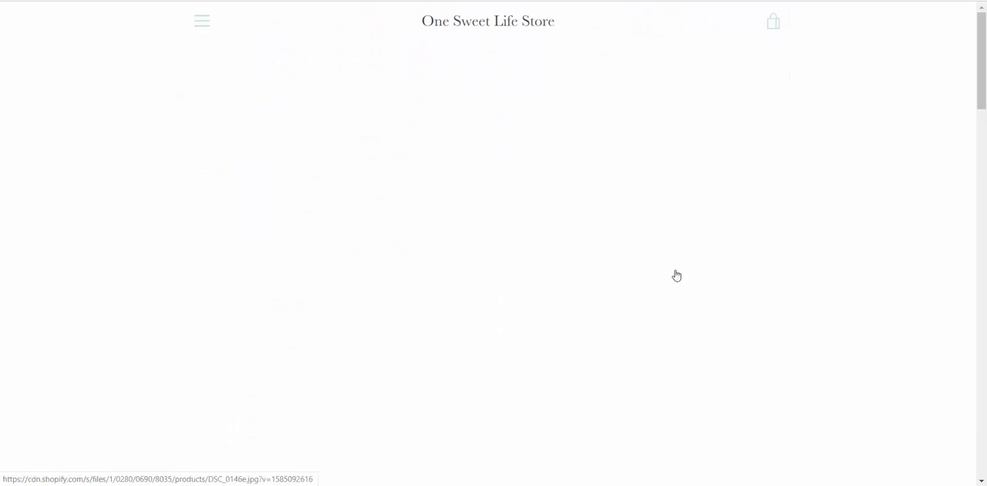
scroll("down", 3)
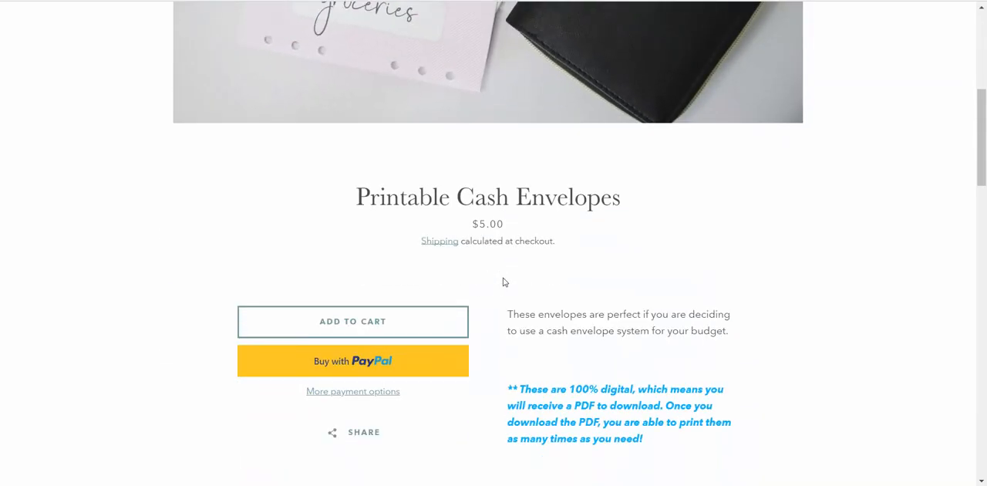
left_click(488, 62)
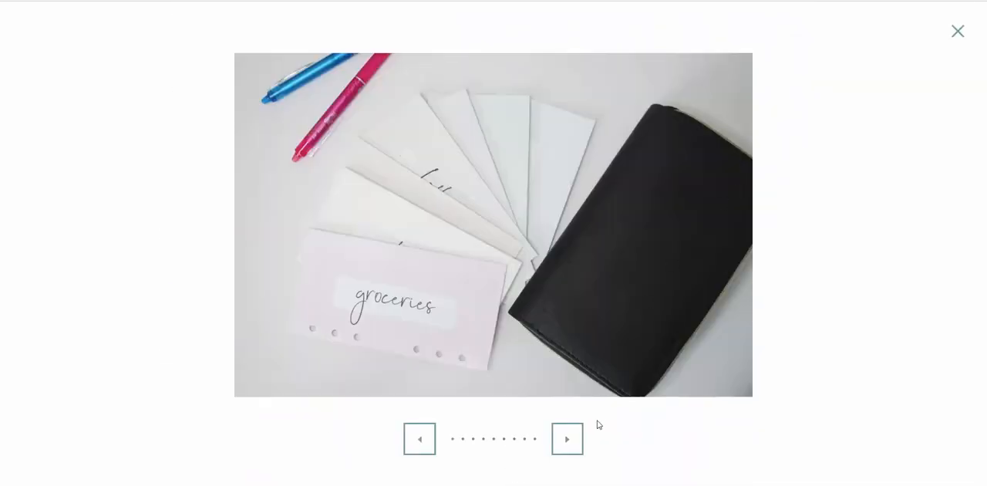
left_click(567, 439)
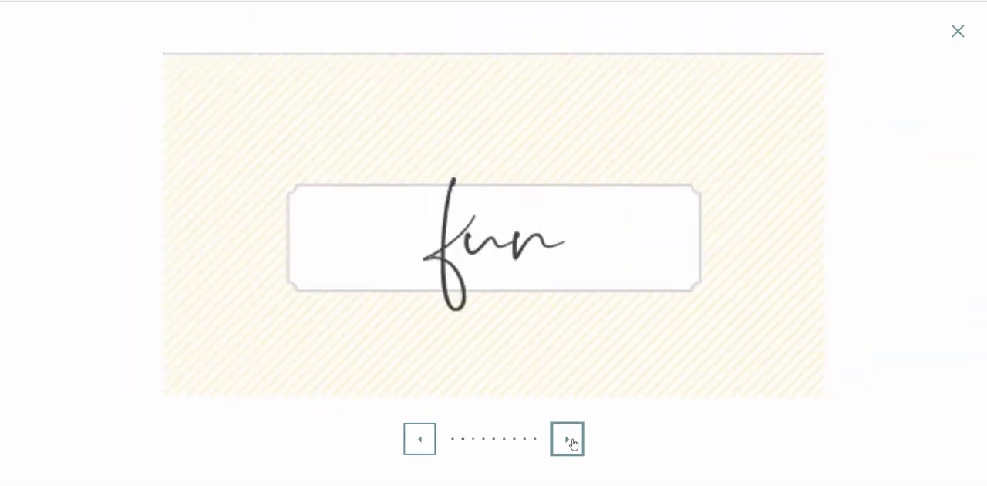
left_click(567, 438)
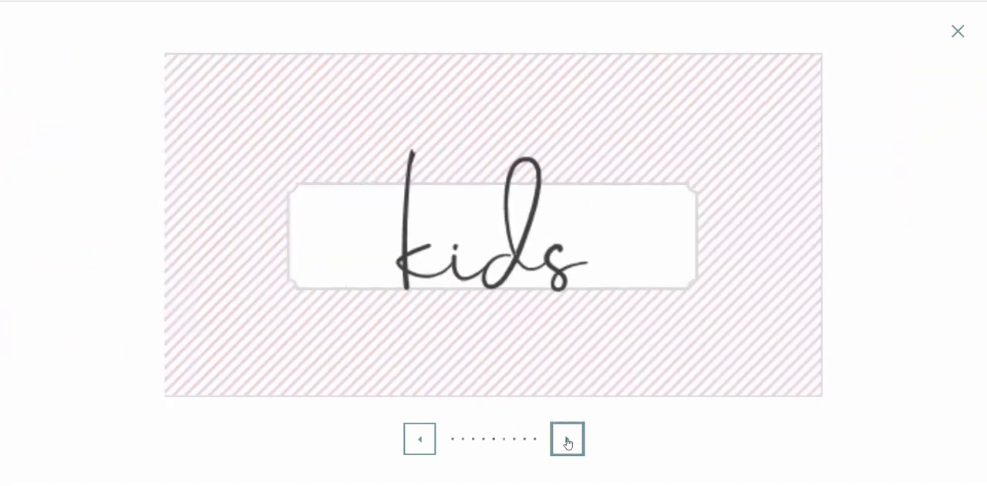